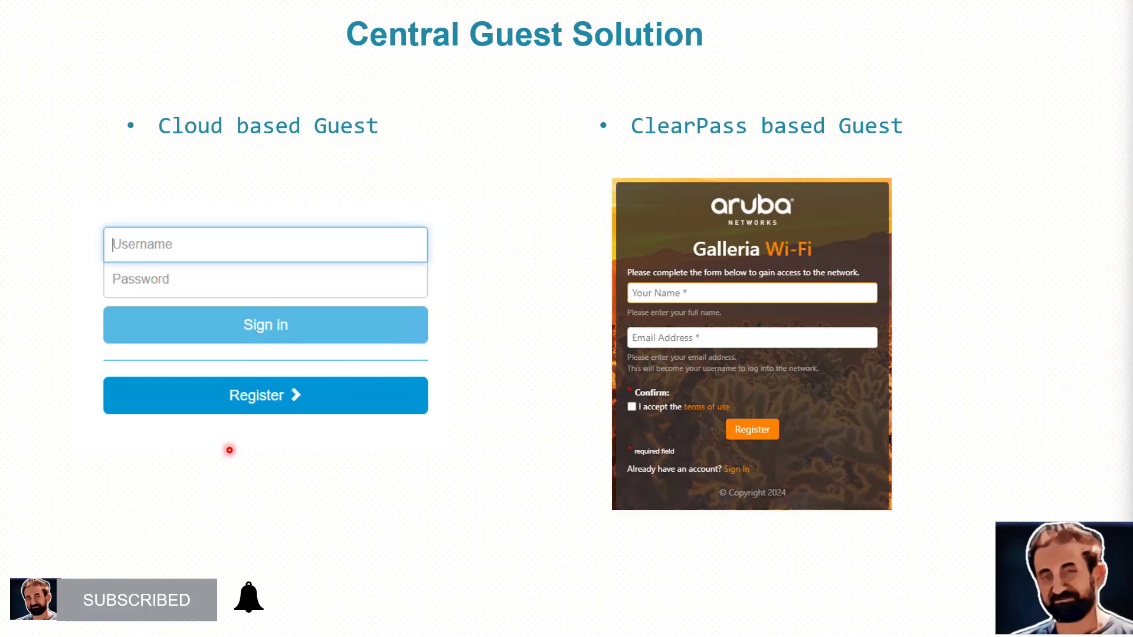
mouse_move(760, 550)
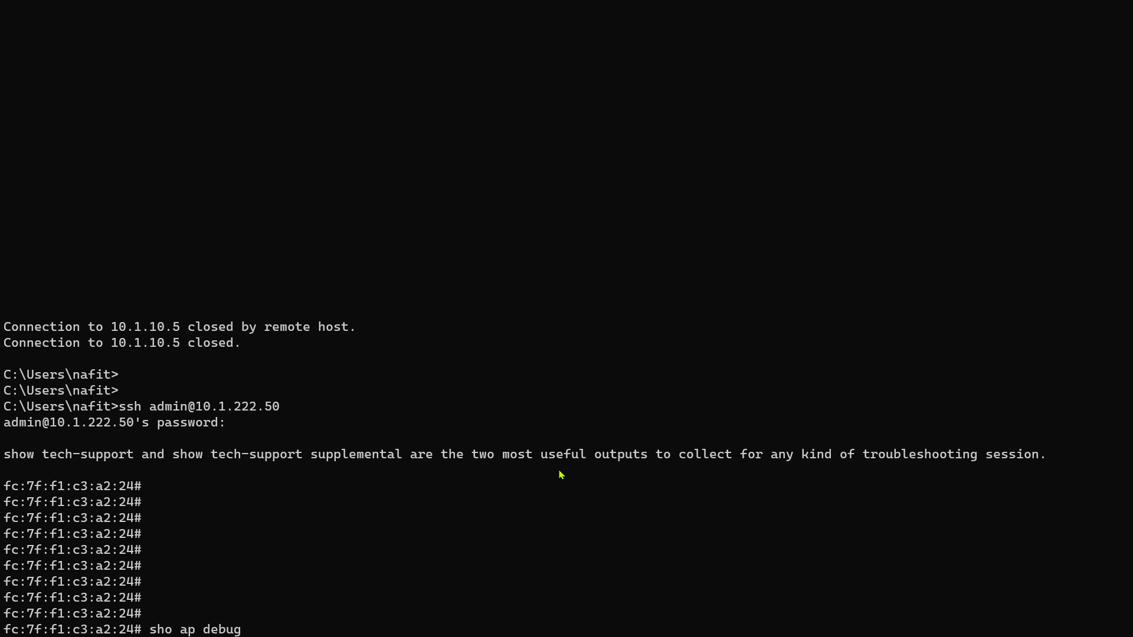
Step: Run 'sho ap debug cloud-server' and select the cloud config received value in the output
text(cloud-ser)
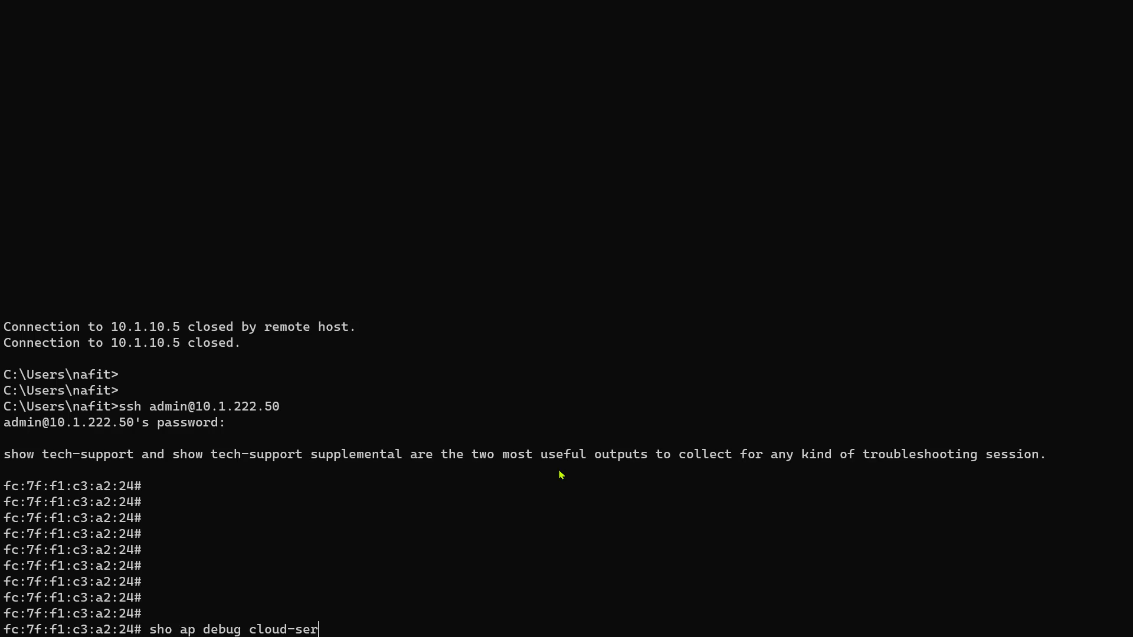
key(enter)
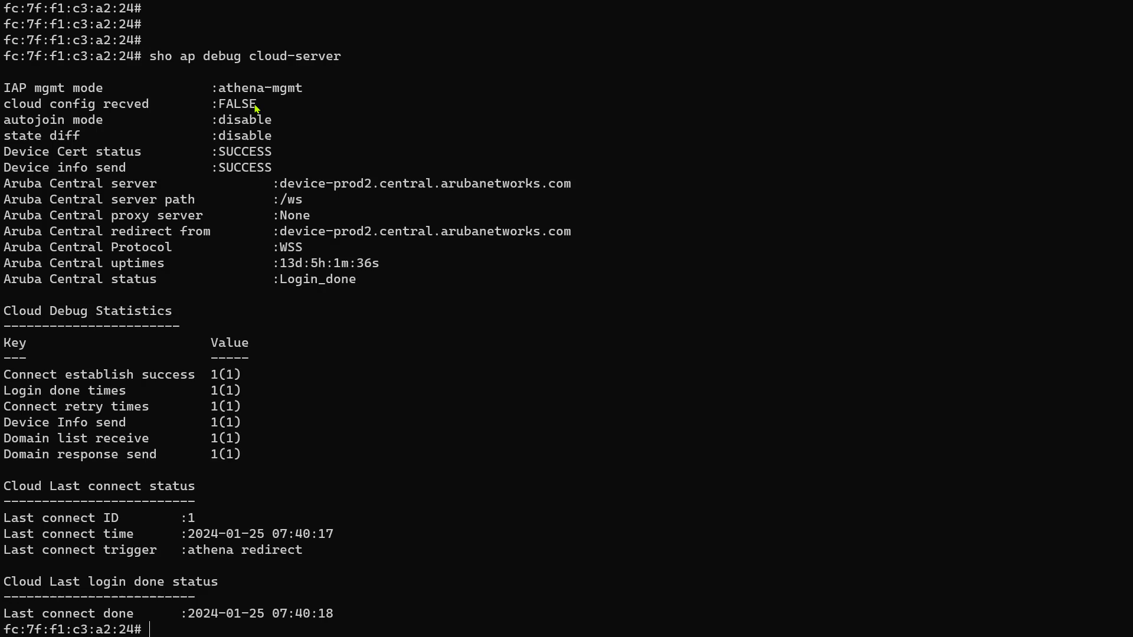
double_click(236, 103)
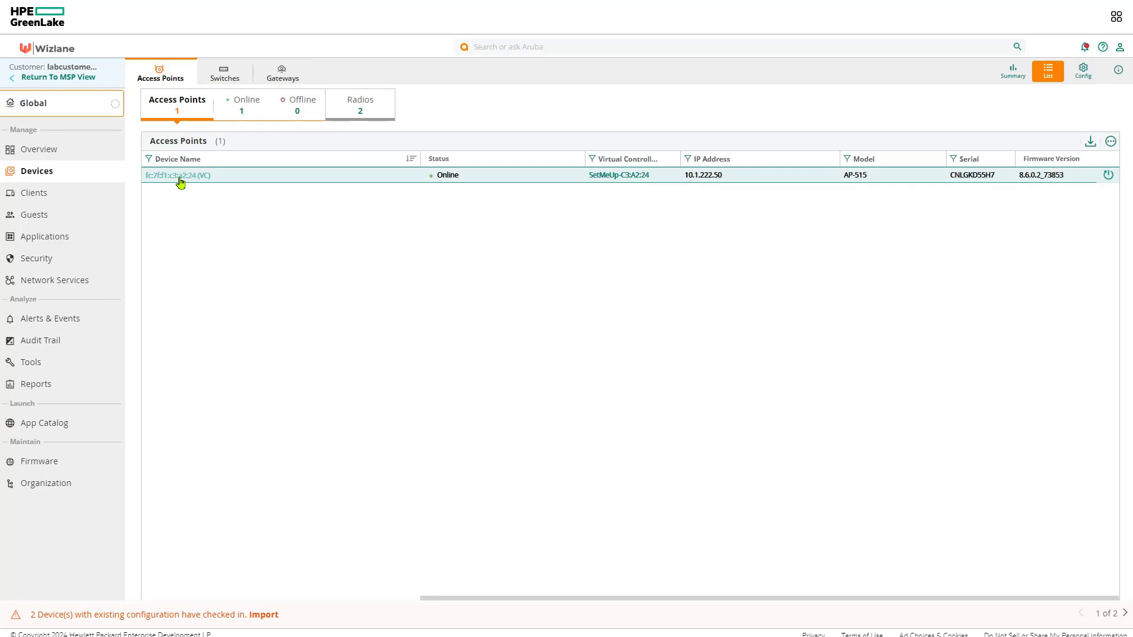
Step: Open the AP fc:7f:f1:c3:a2:24 (VC) summary and select its MAC address
click(178, 175)
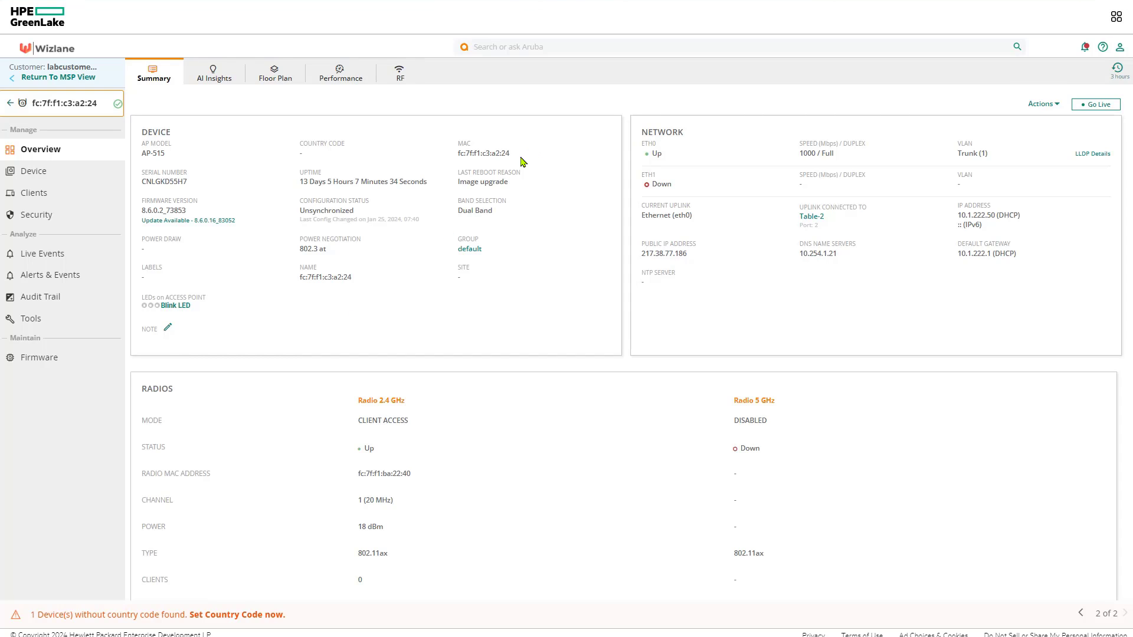
double_click(484, 152)
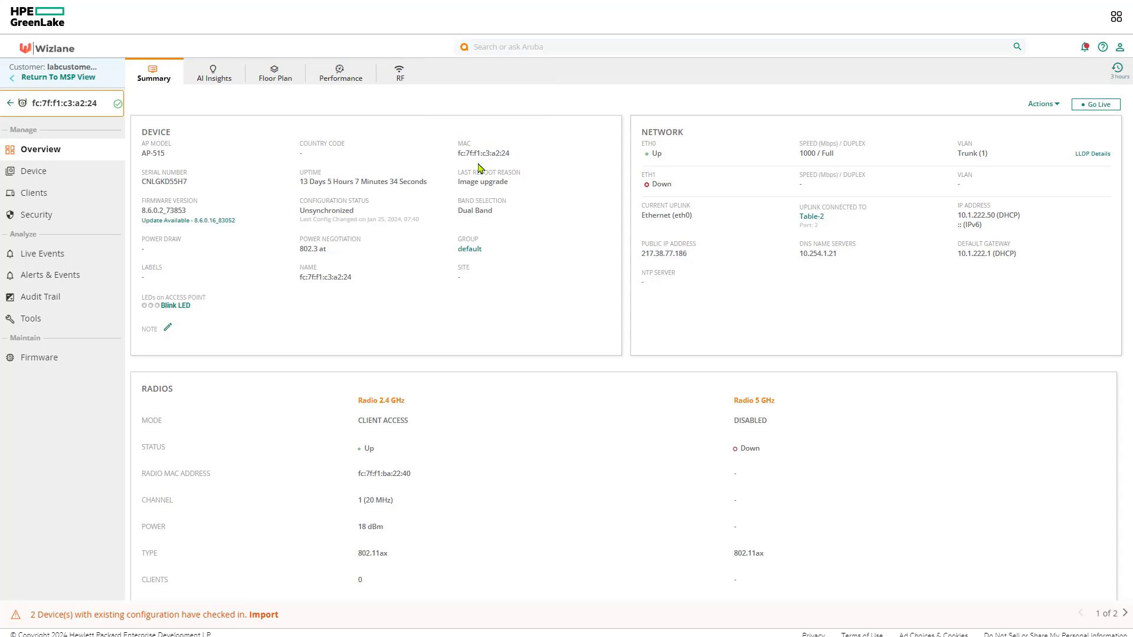
click(1125, 612)
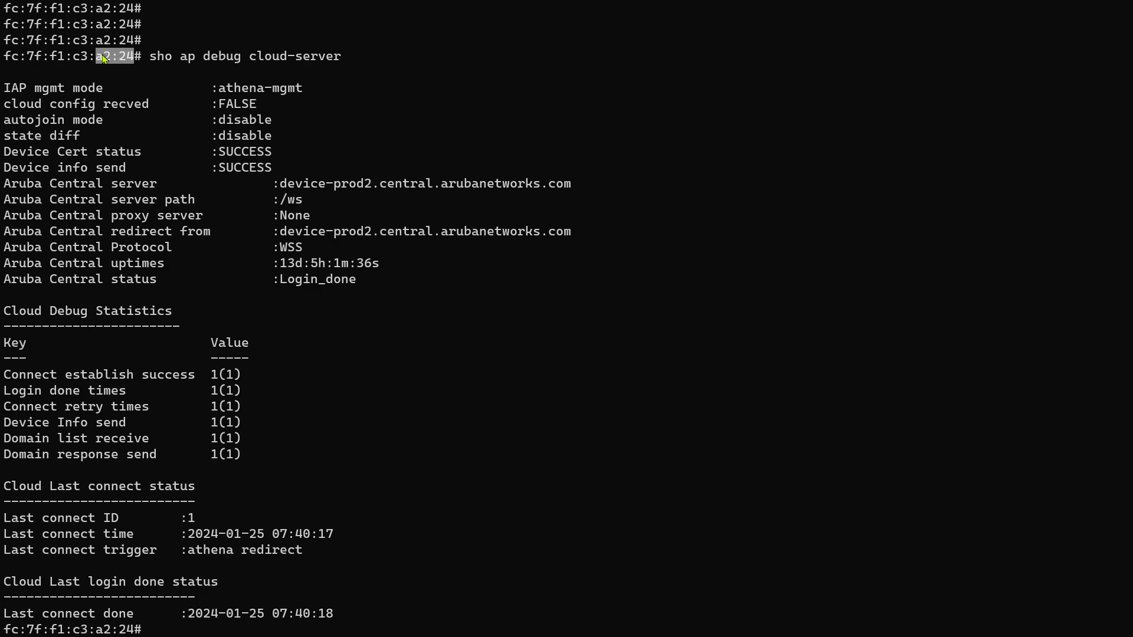
mouse_move(496, 368)
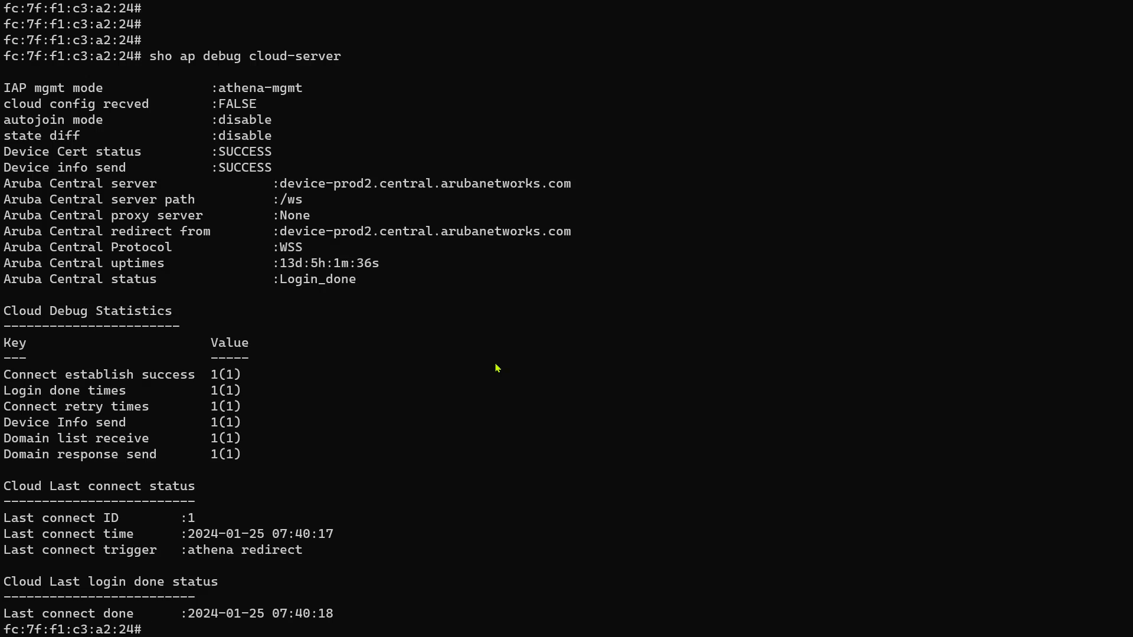
text(sho ac)
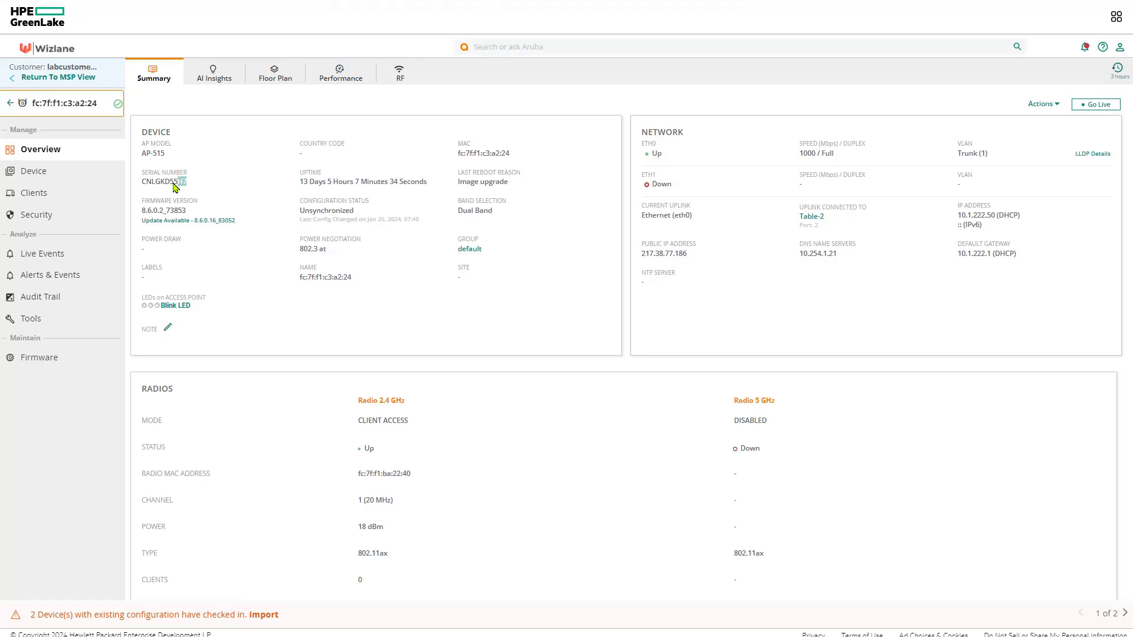
Step: Select the AP's serial number and return to the access point list
double_click(172, 181)
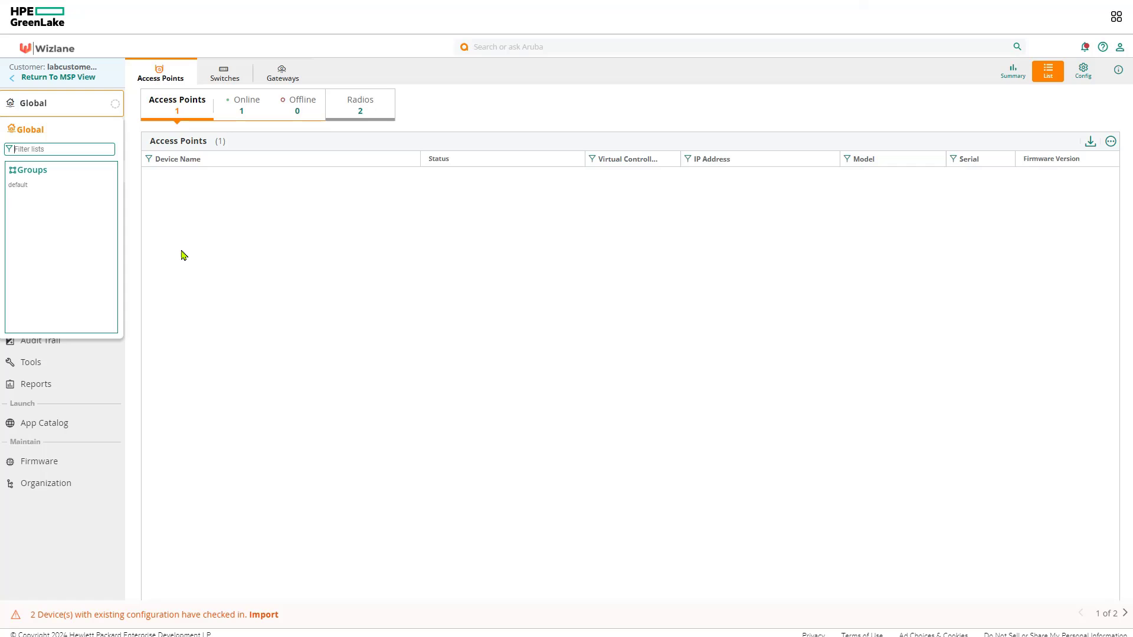
mouse_move(66, 200)
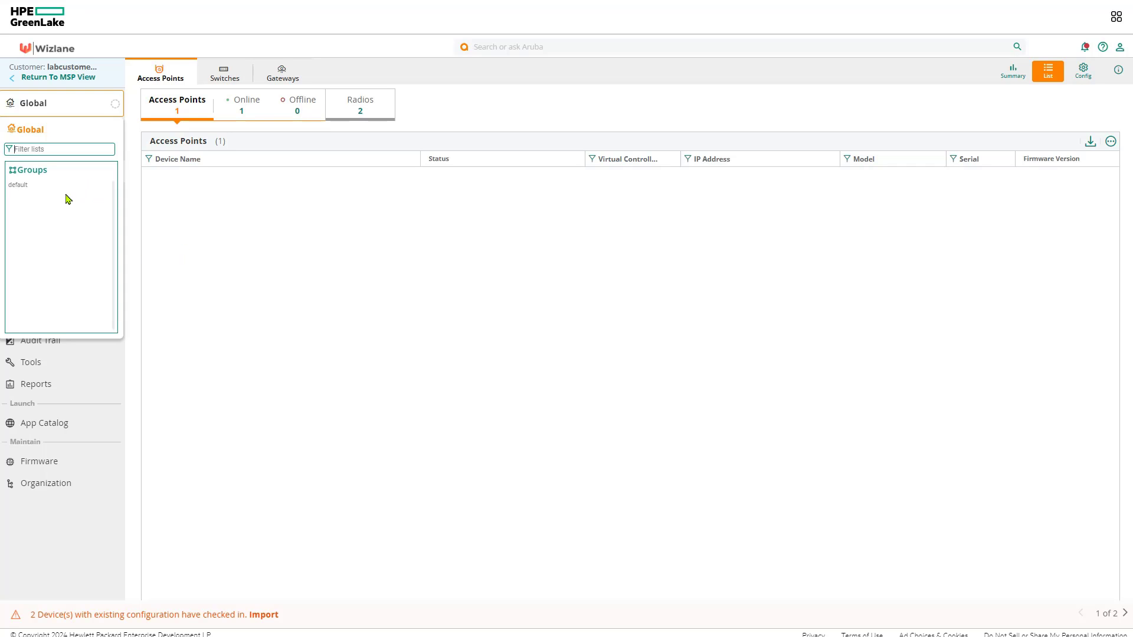
click(1125, 615)
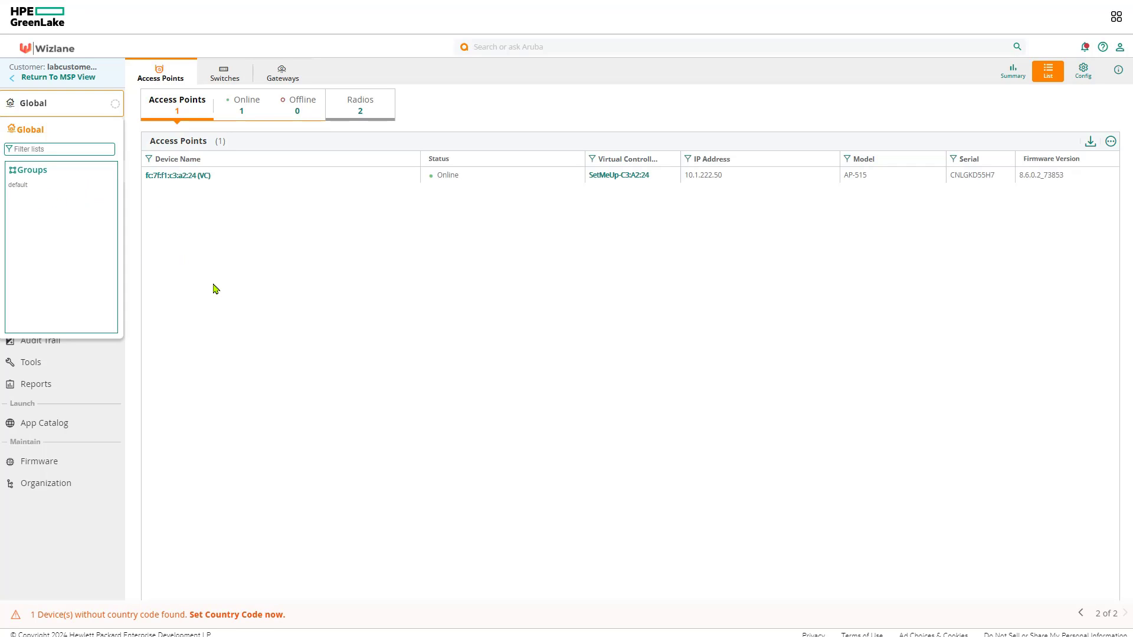
mouse_move(213, 282)
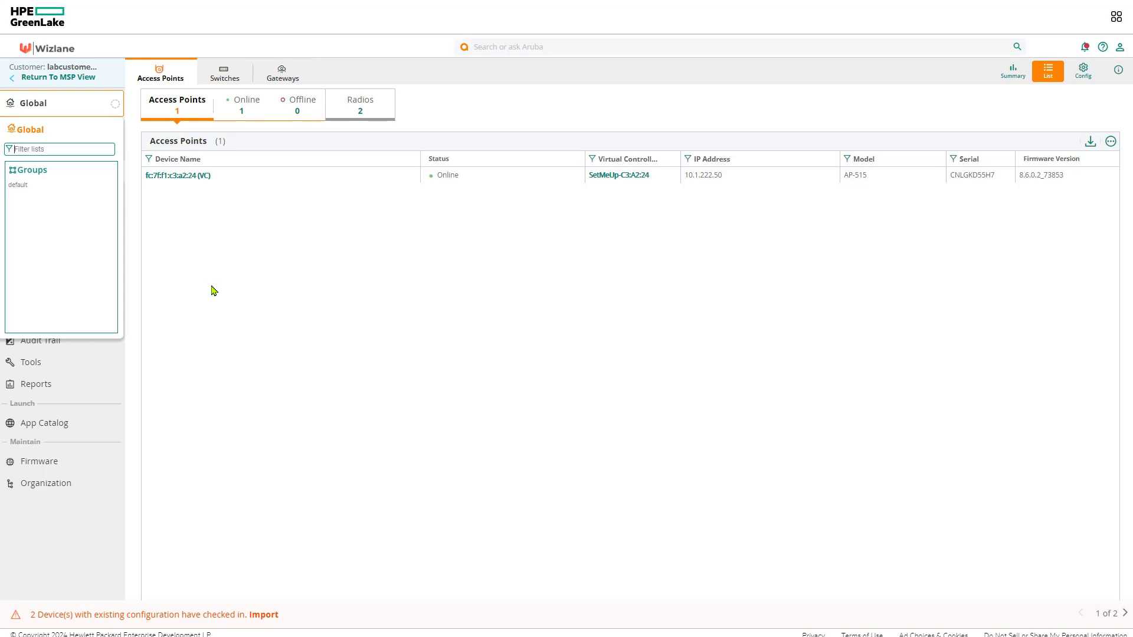
click(1125, 613)
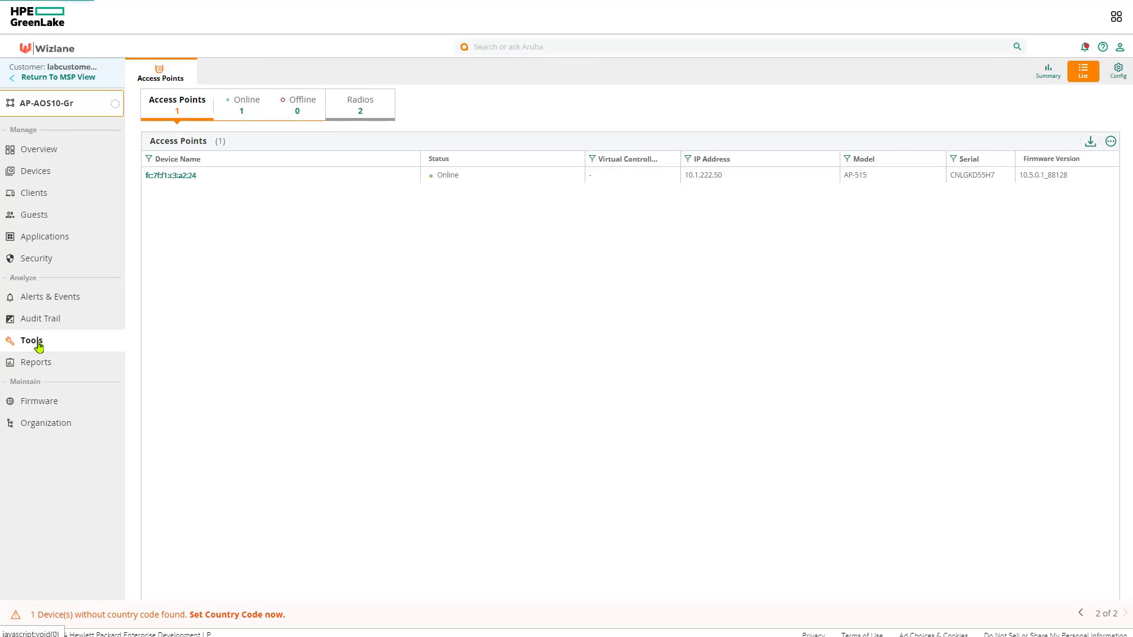
Step: Open a Tools > Console session on the access point to run 'show network'
click(32, 340)
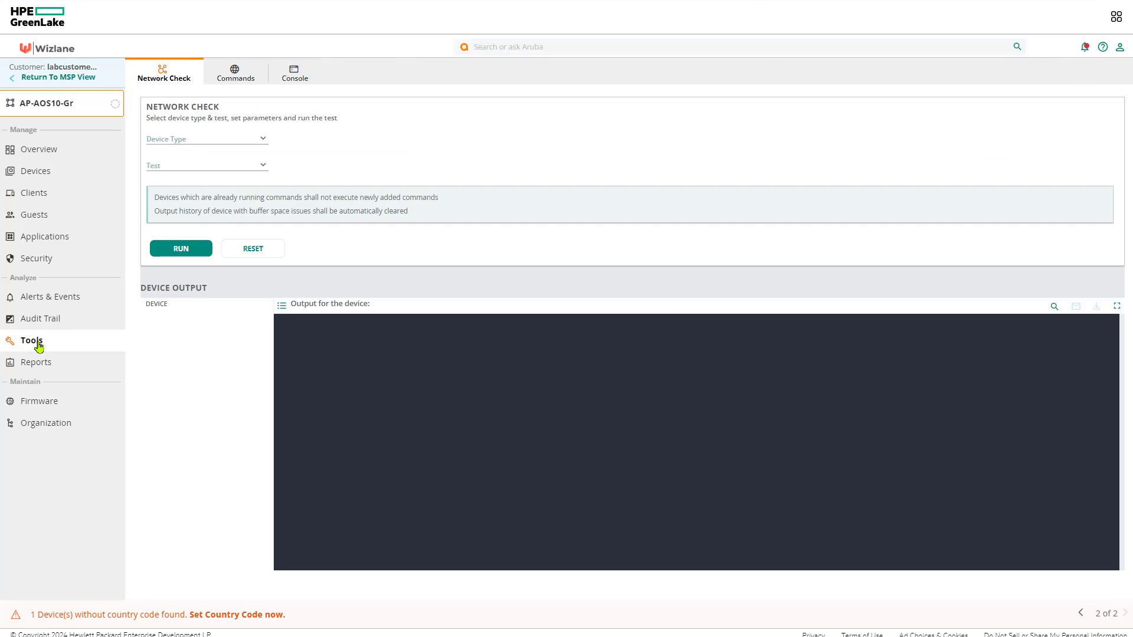
click(294, 72)
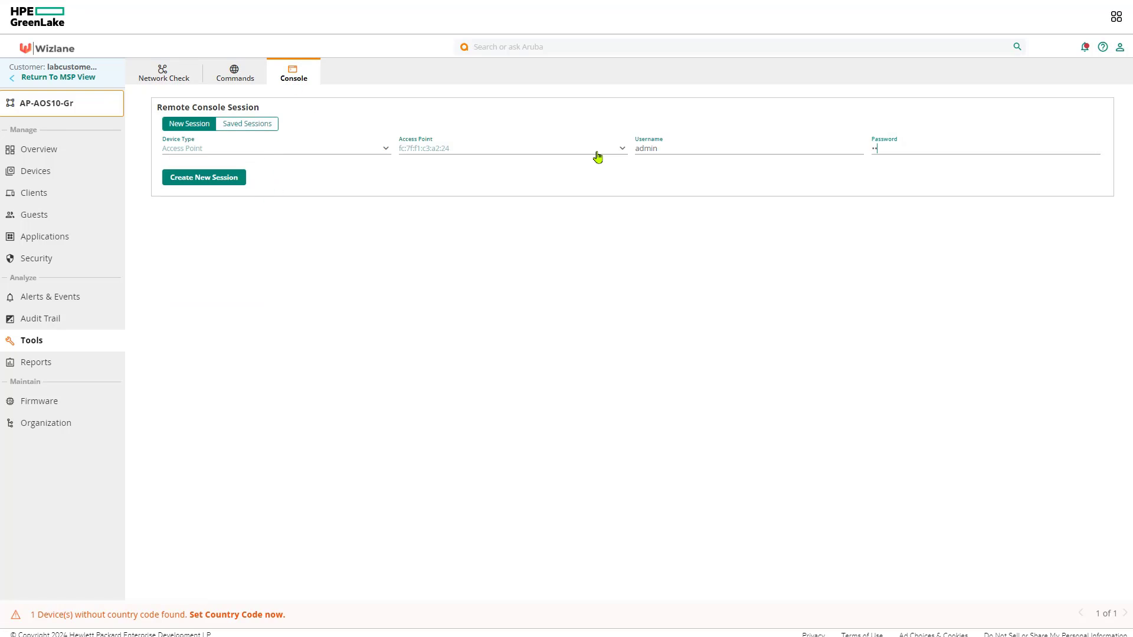
click(204, 177)
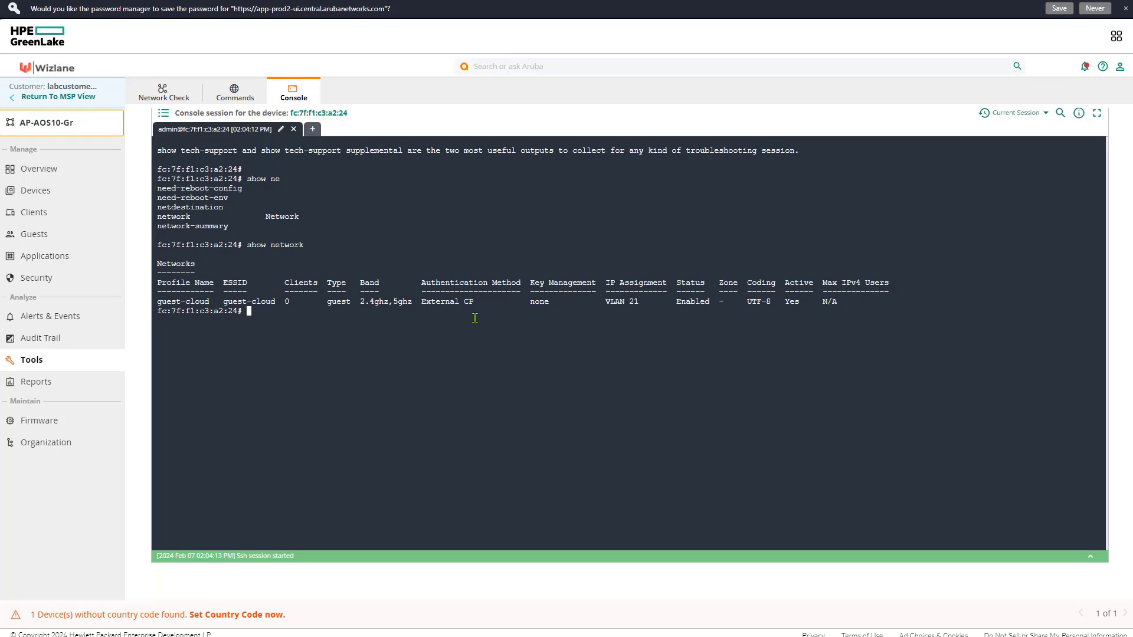
click(1094, 7)
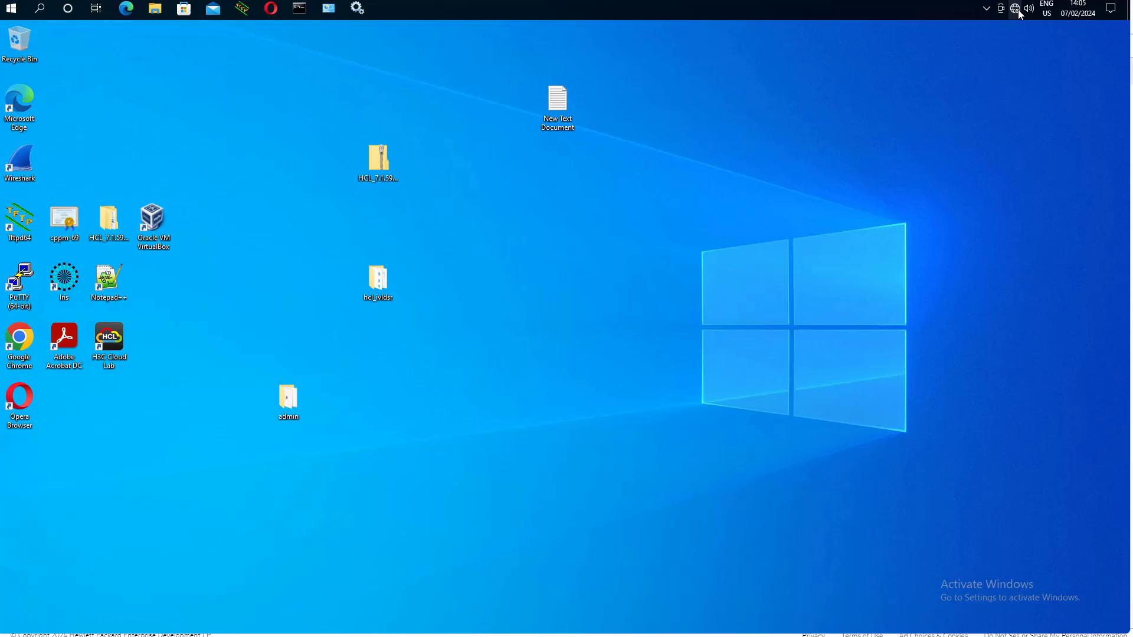
Step: Pick guest-cloud from the taskbar Wi-Fi list and connect to it
click(1014, 8)
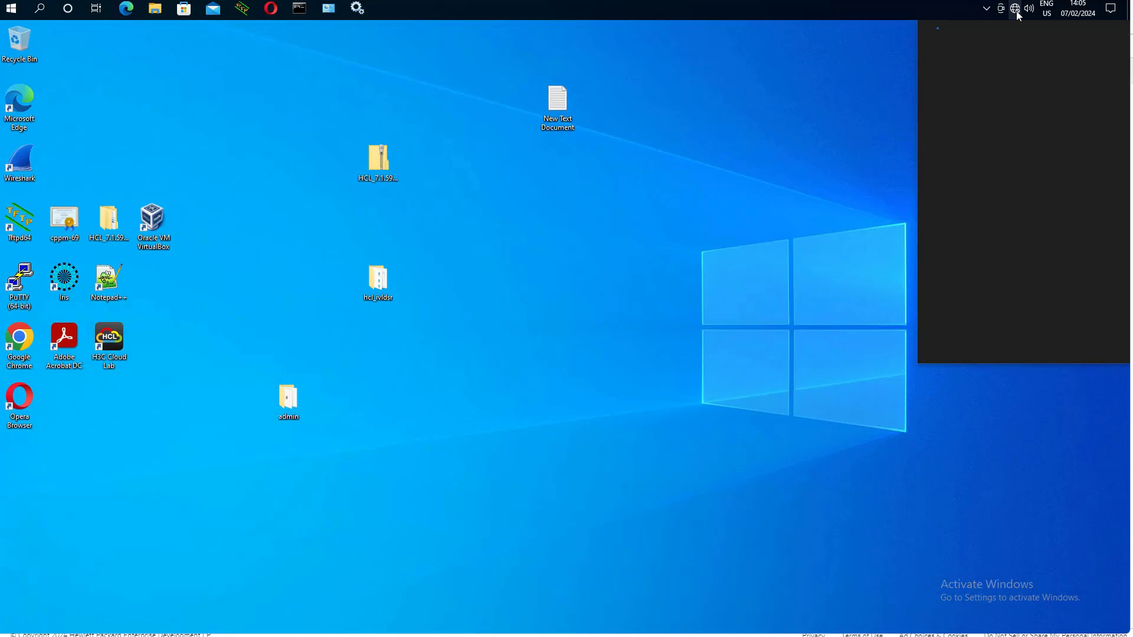
click(1015, 8)
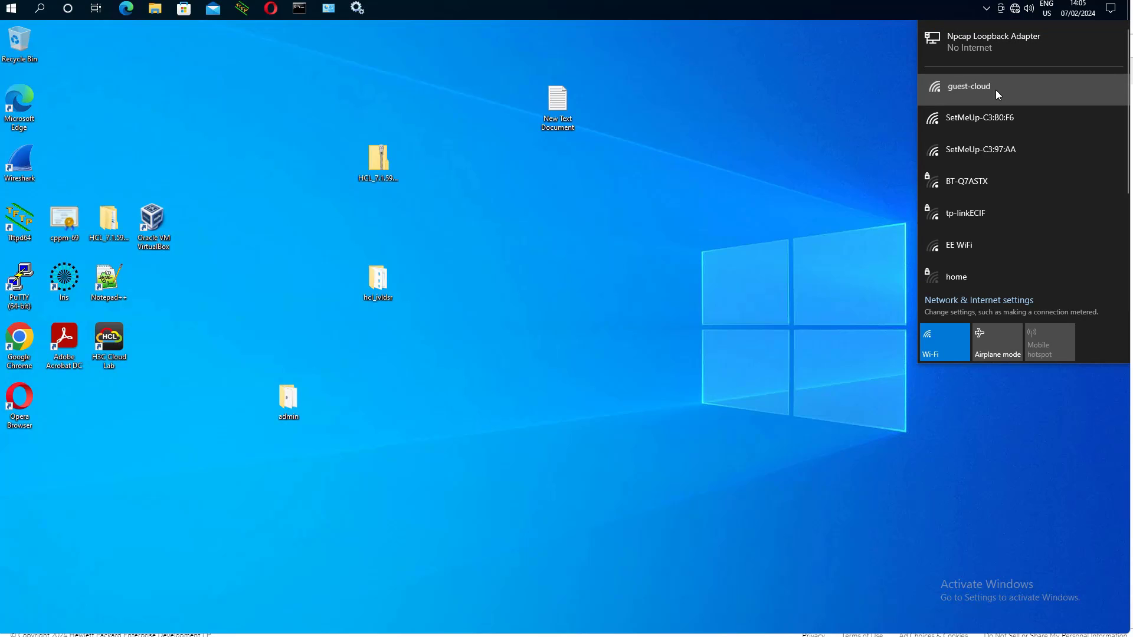
click(969, 87)
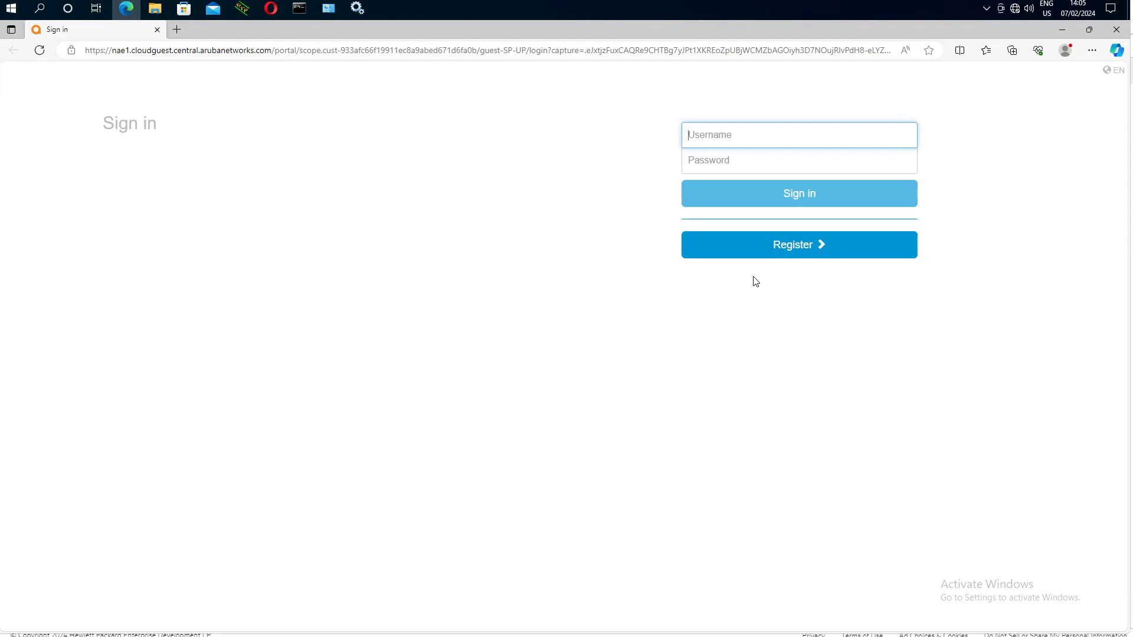
mouse_move(759, 136)
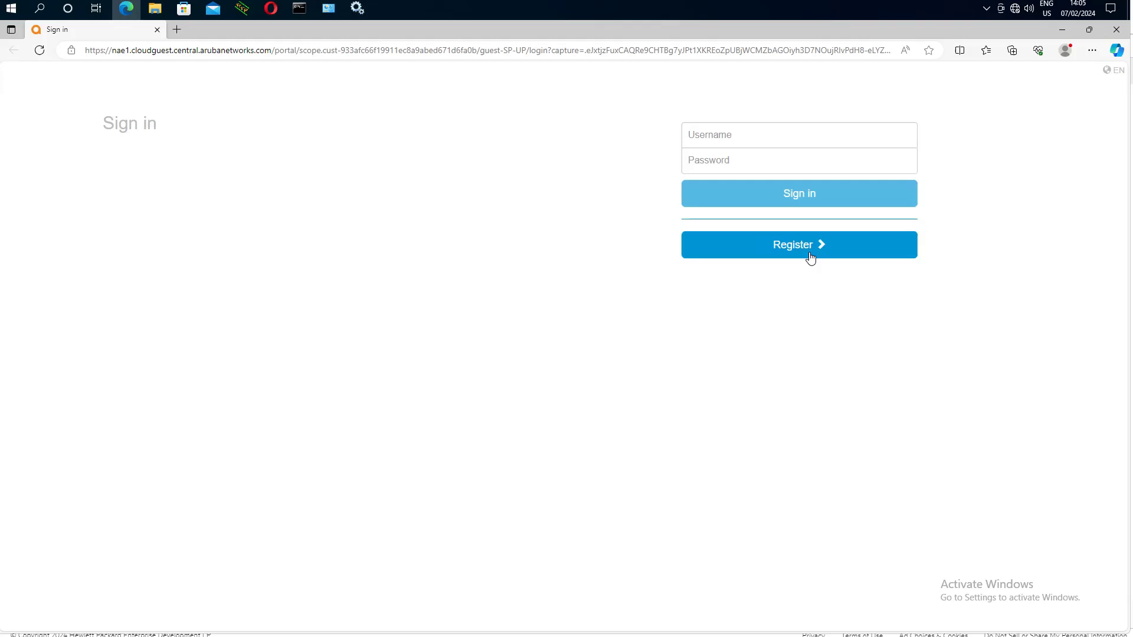
Step: Register a new guest using a phone number starting 787 and submit it
click(799, 245)
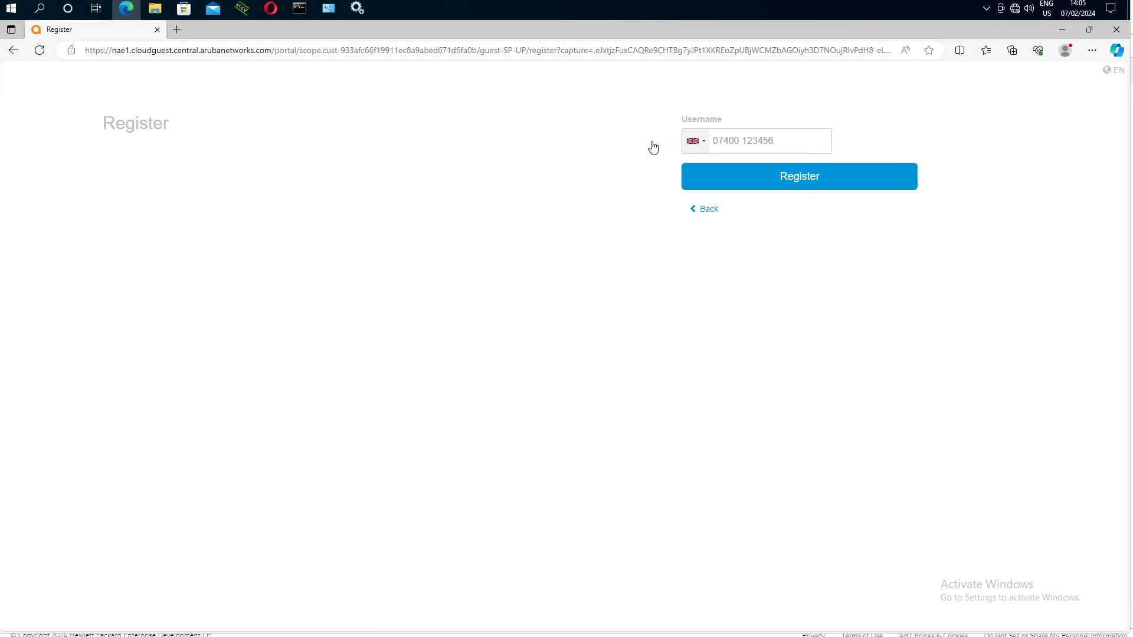
mouse_move(765, 261)
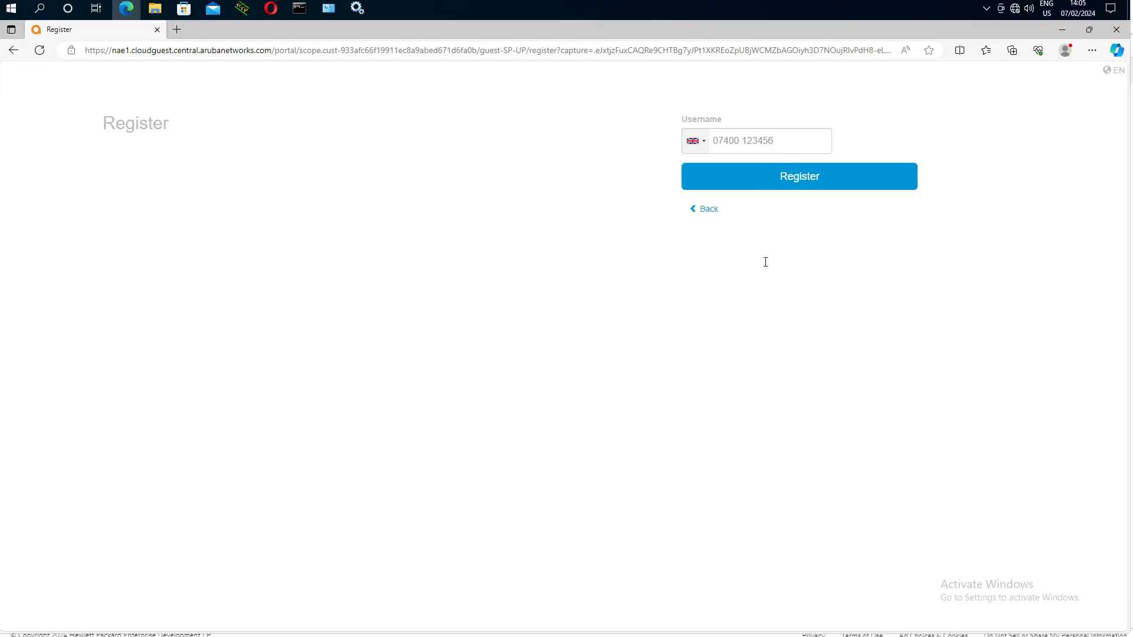
click(756, 141)
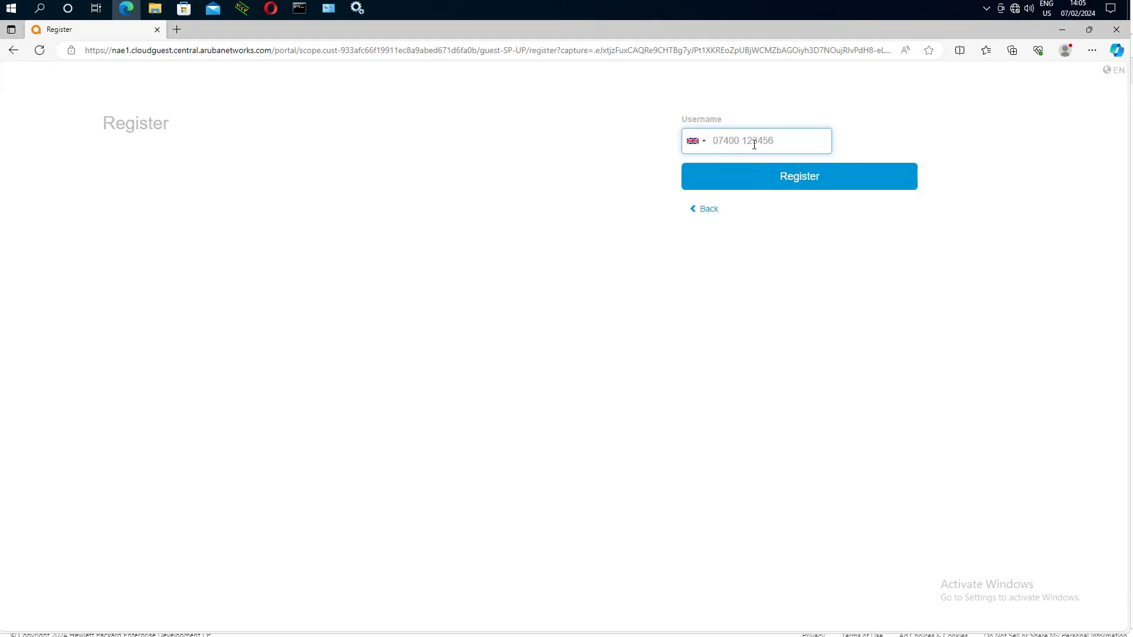
click(798, 176)
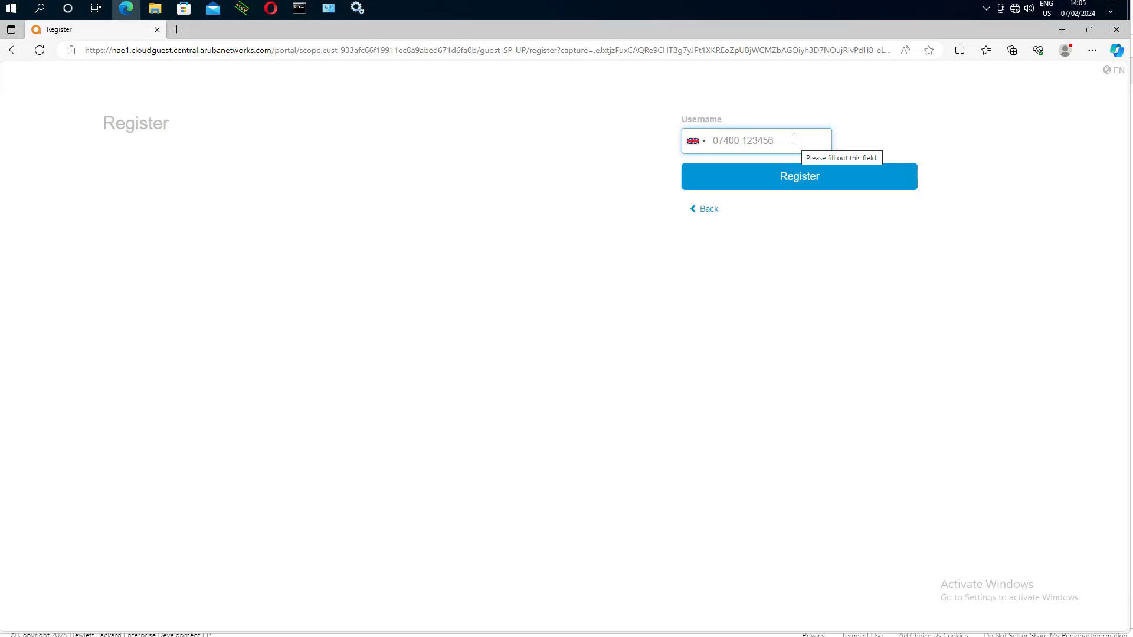
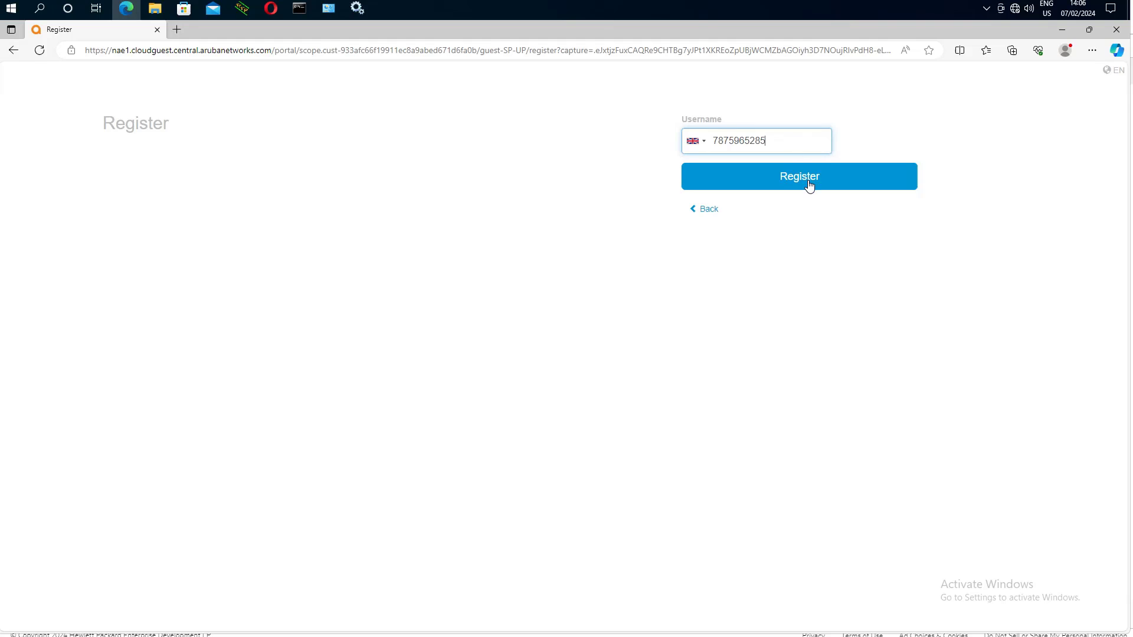
click(798, 177)
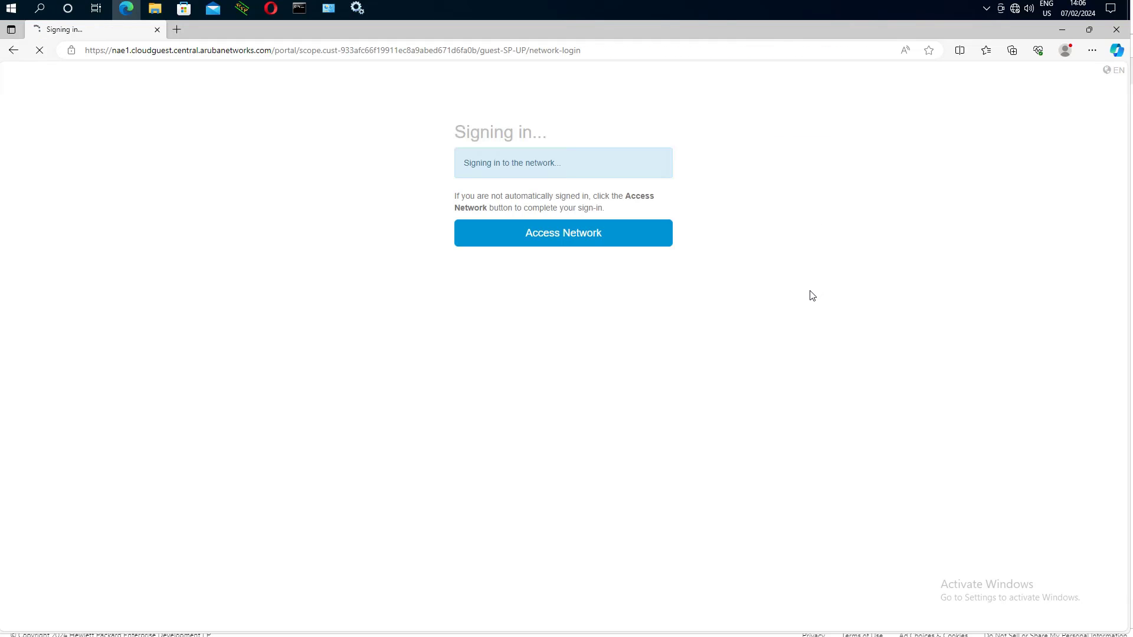
click(563, 232)
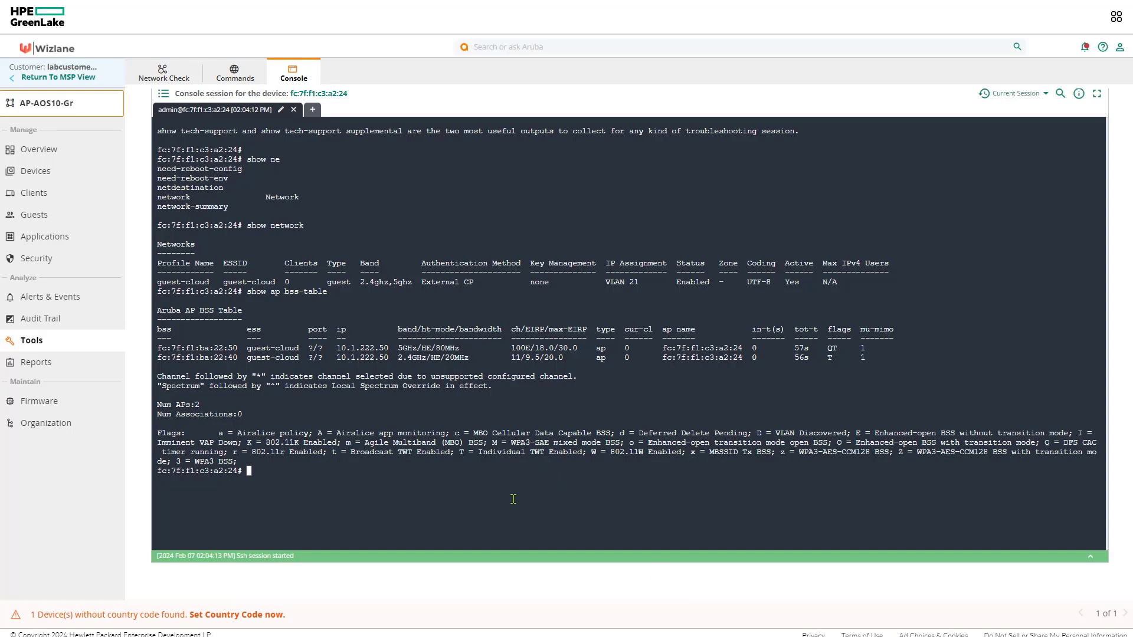
Step: Run 'sho clients' in the AP console to find the guest at 10.1.21.50
text(sho clients)
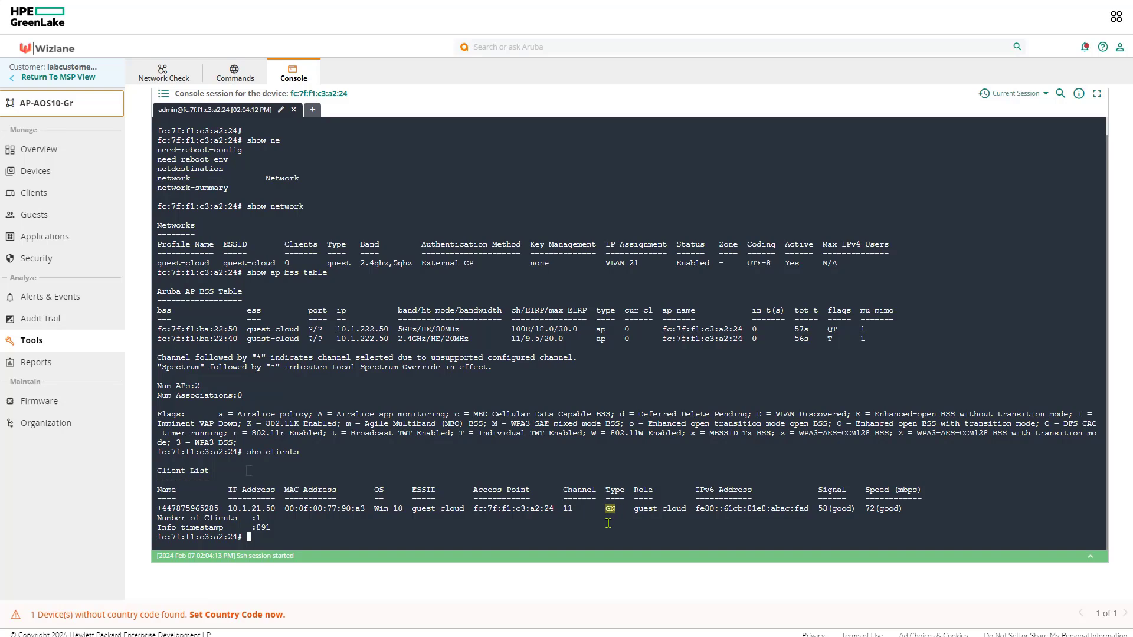
mouse_move(525, 547)
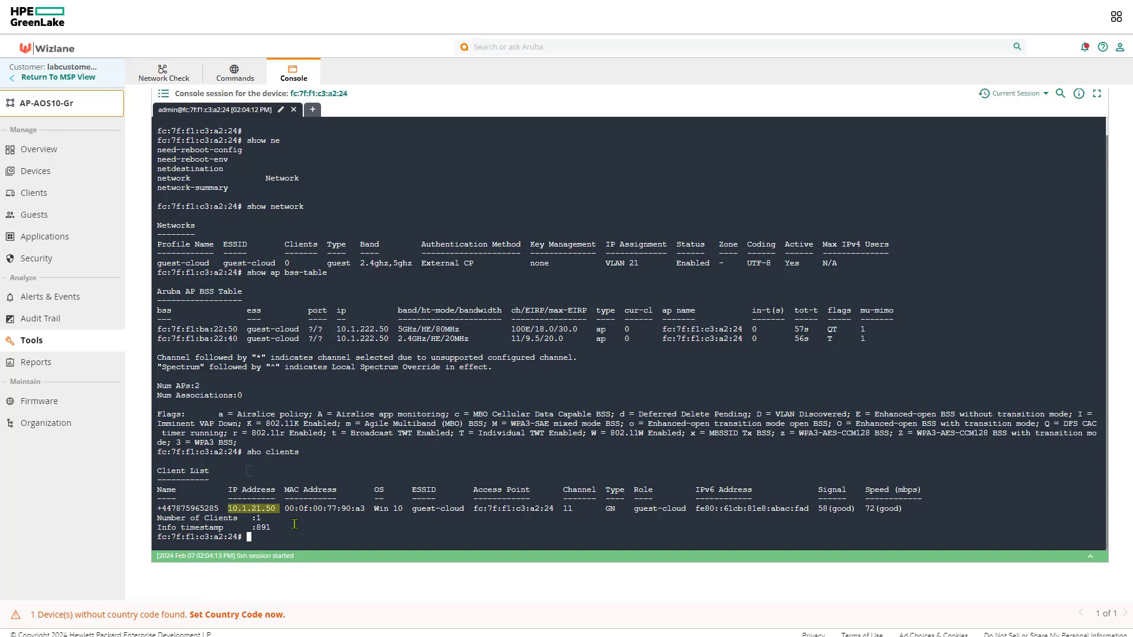
mouse_move(236, 501)
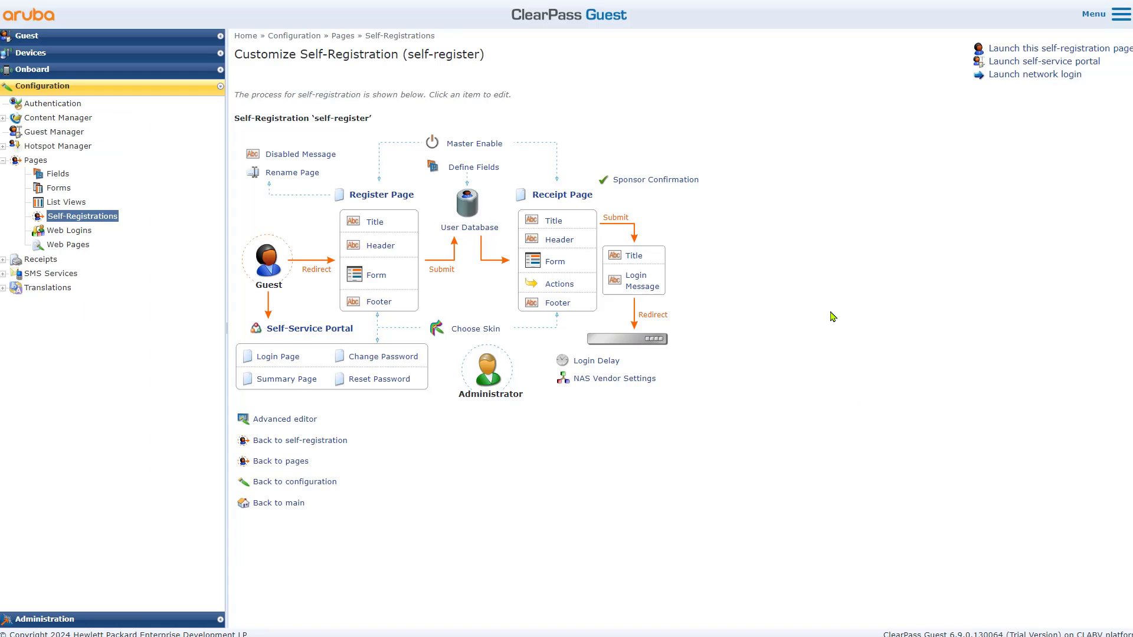
mouse_move(829, 299)
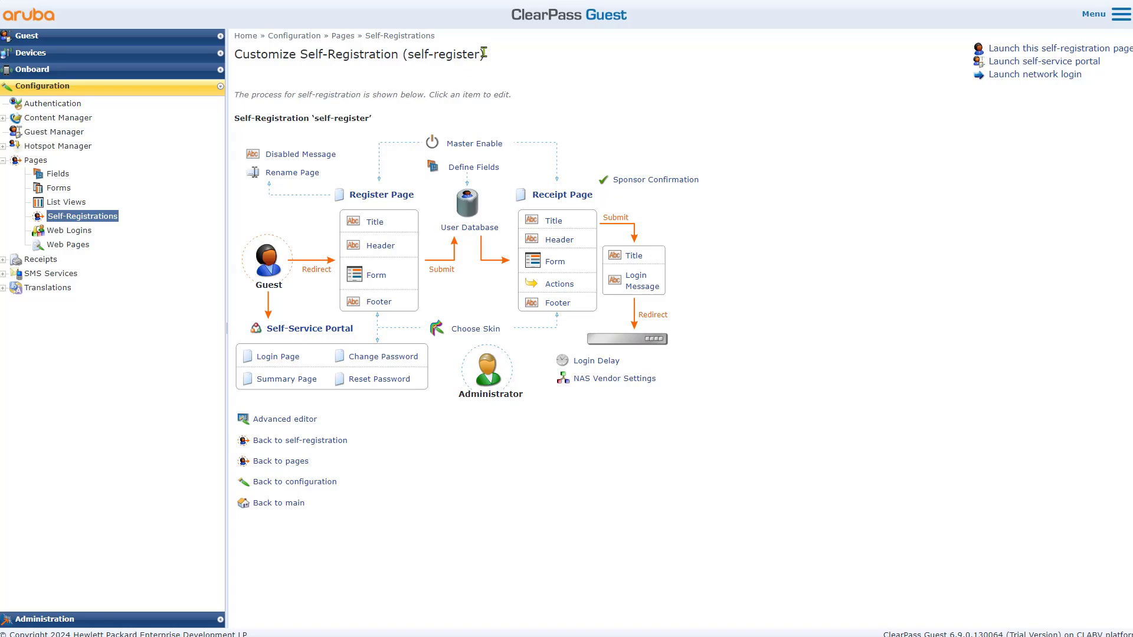
Step: Select the 'self-register' page name and launch its live self-registration preview
double_click(444, 55)
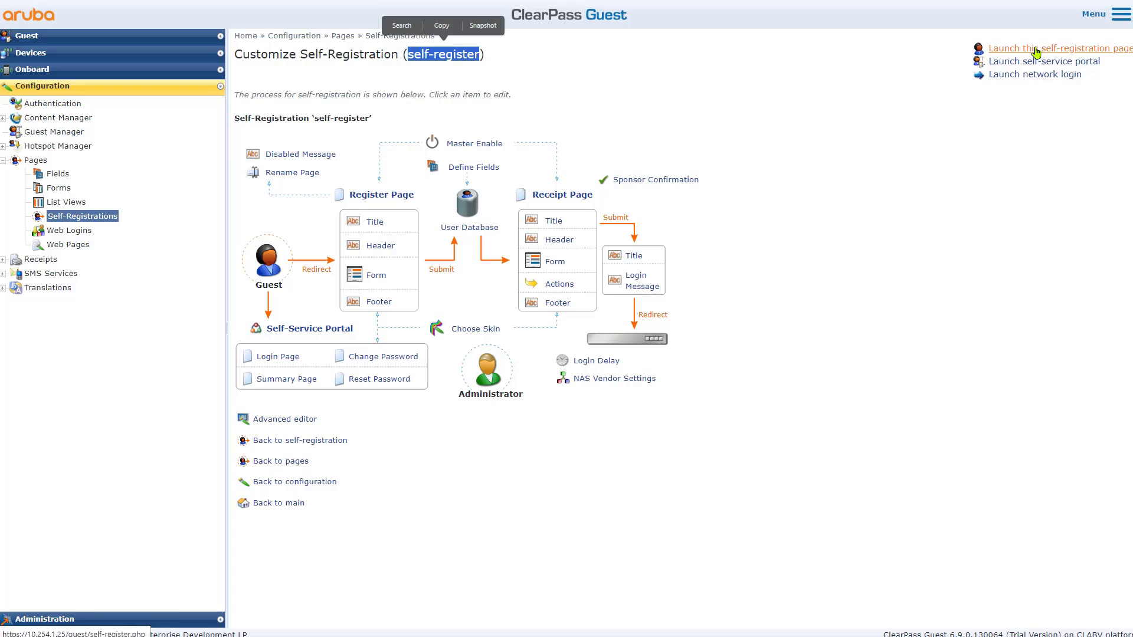
click(1057, 49)
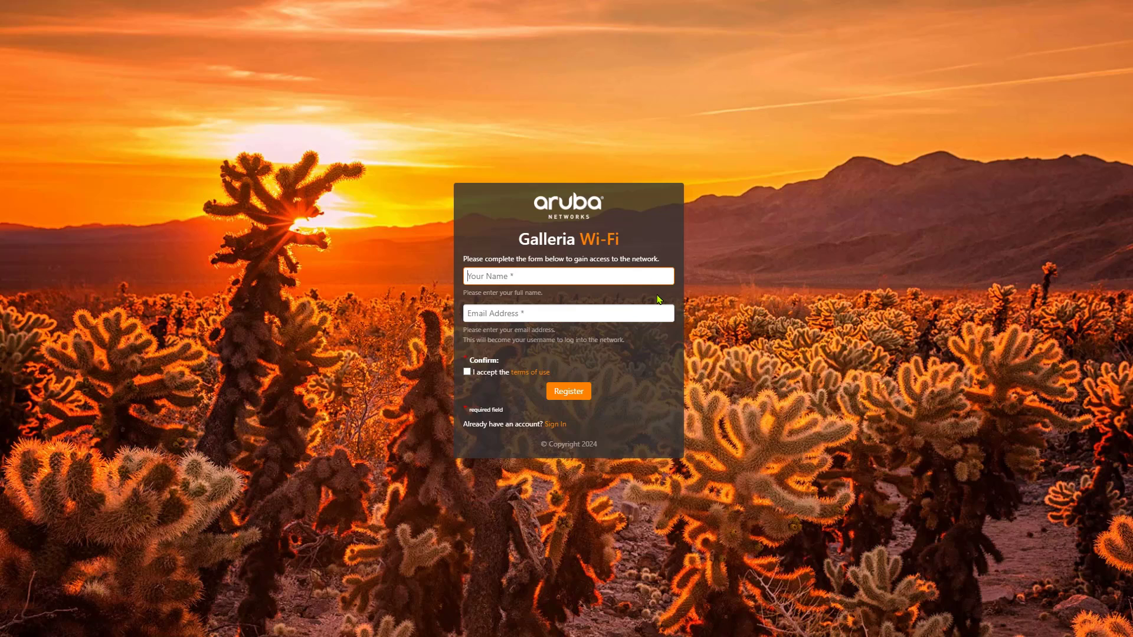
mouse_move(1015, 630)
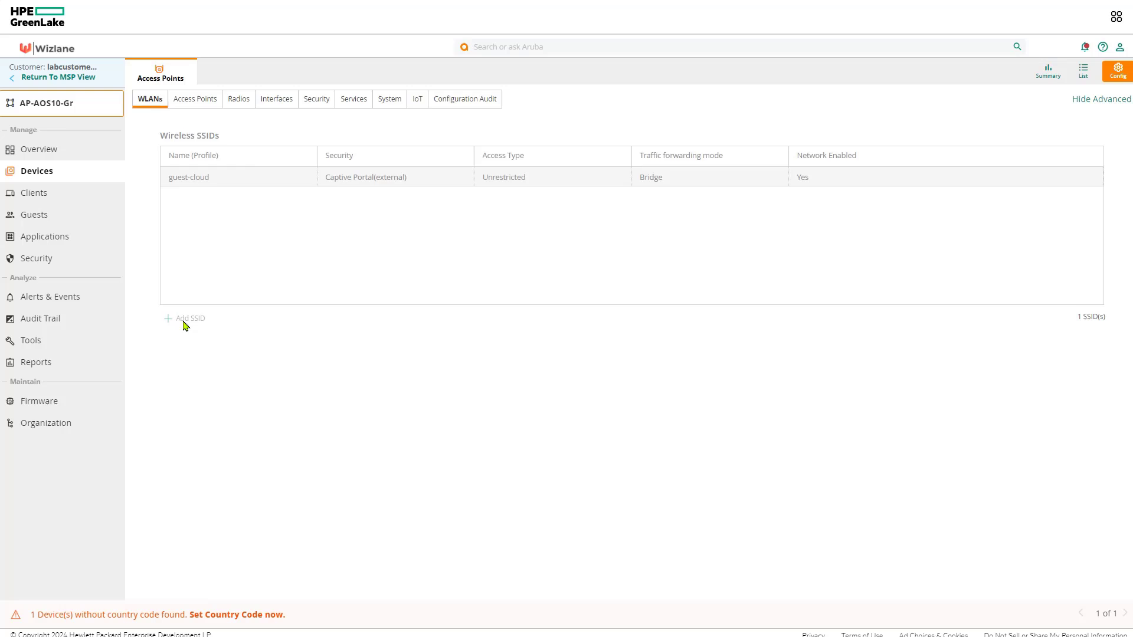
Step: Add a new wireless network named guest-cppm
click(190, 318)
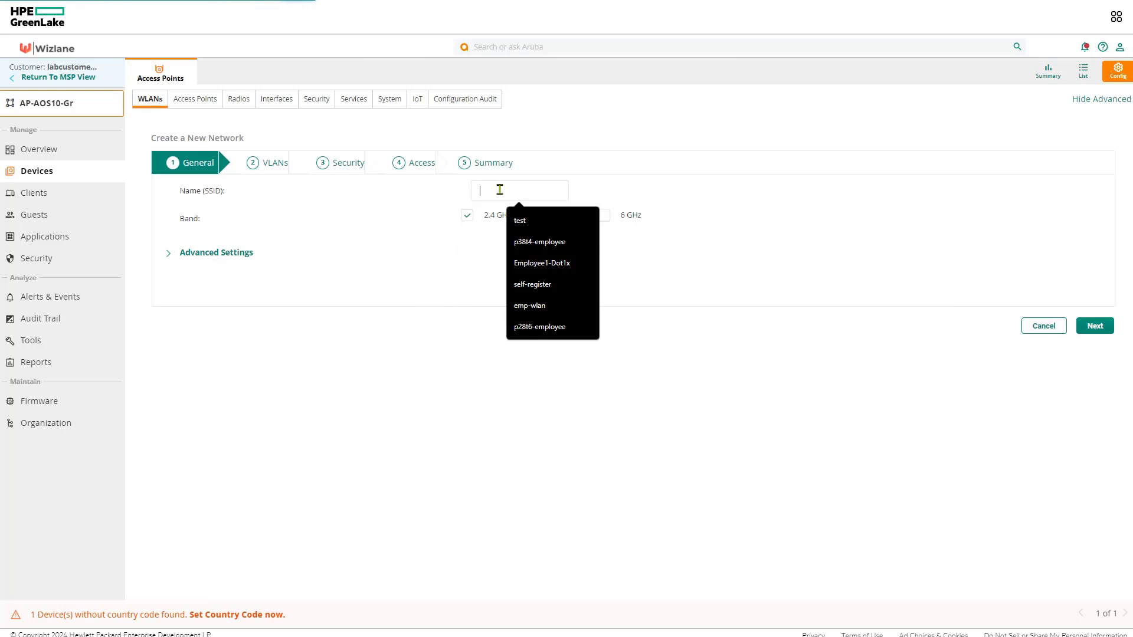
text(t)
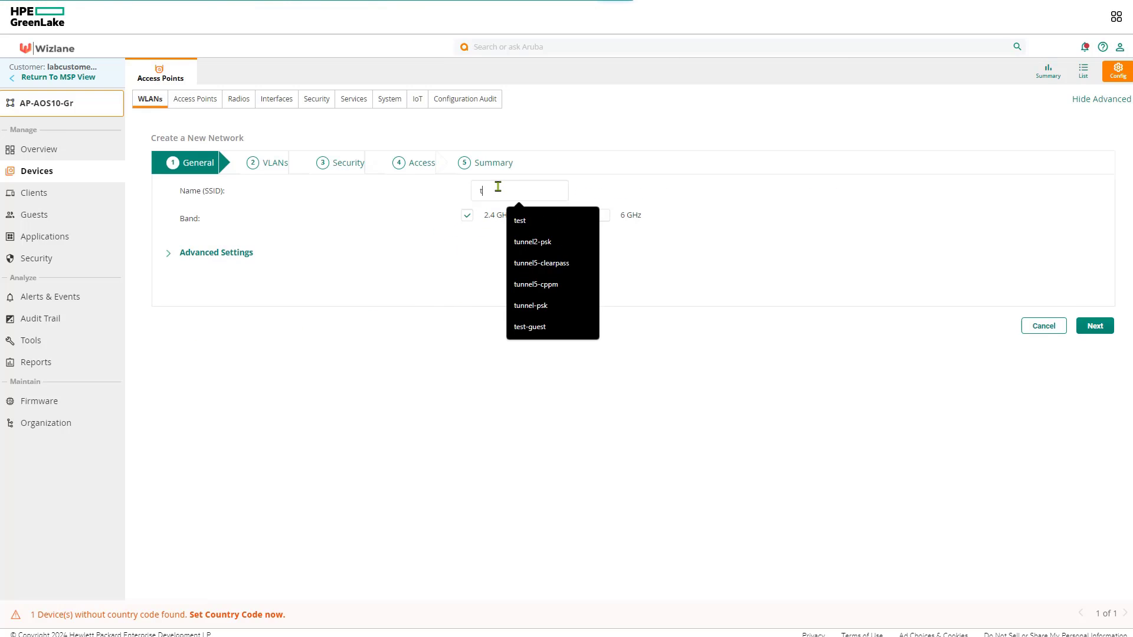
text(guest-cppm)
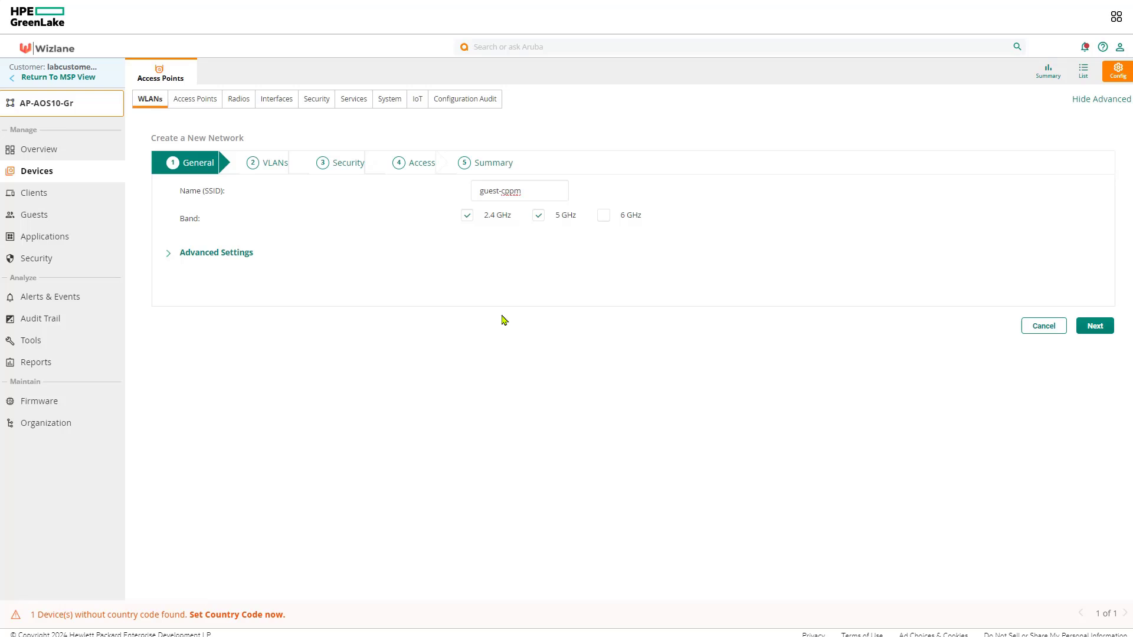
click(1095, 325)
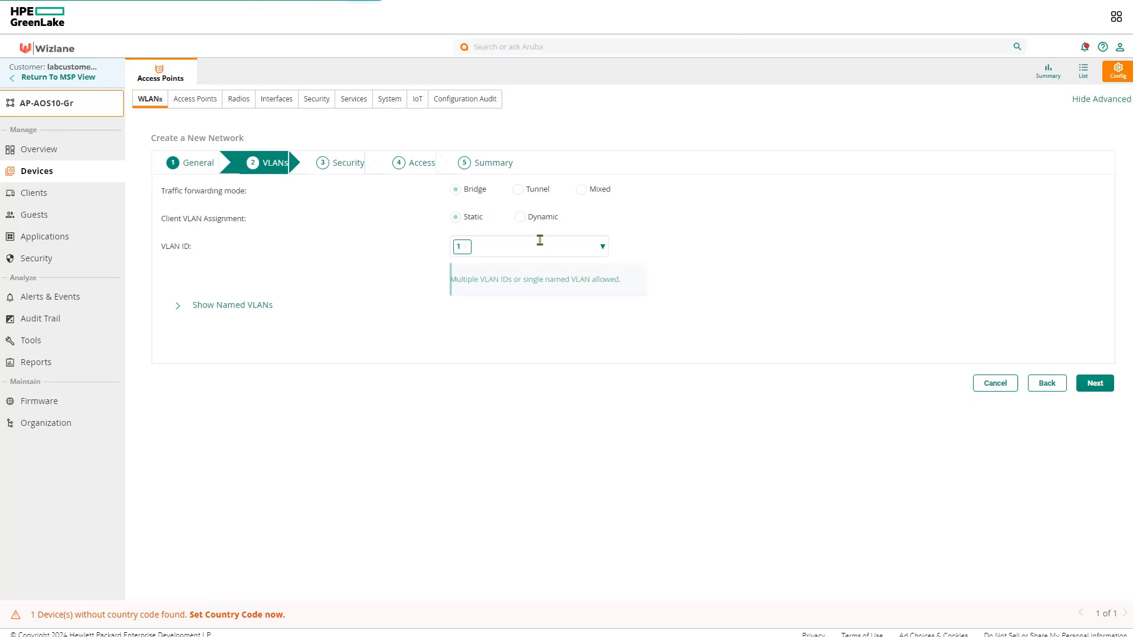
mouse_move(454, 264)
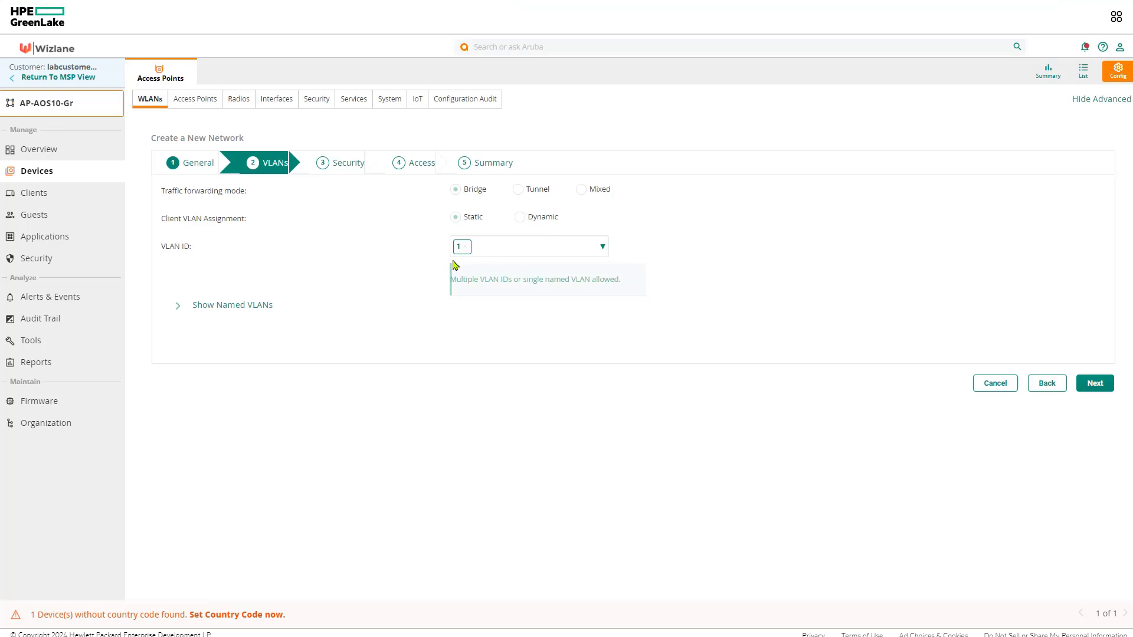
Step: Set static VLAN ID 21 and advance to the security settings
click(521, 247)
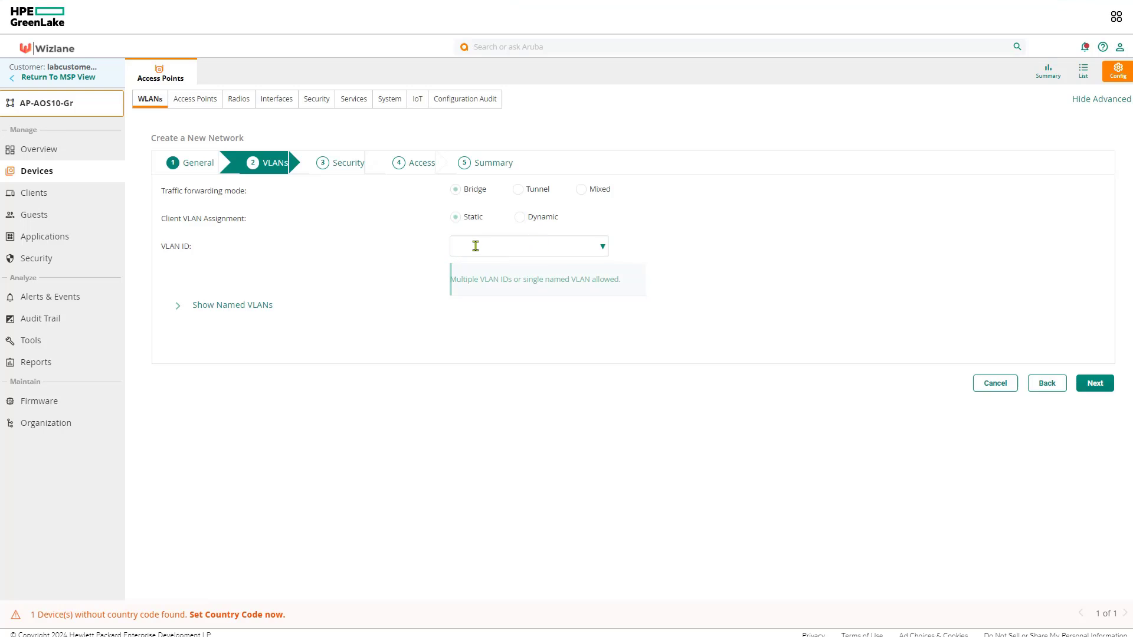
text(21)
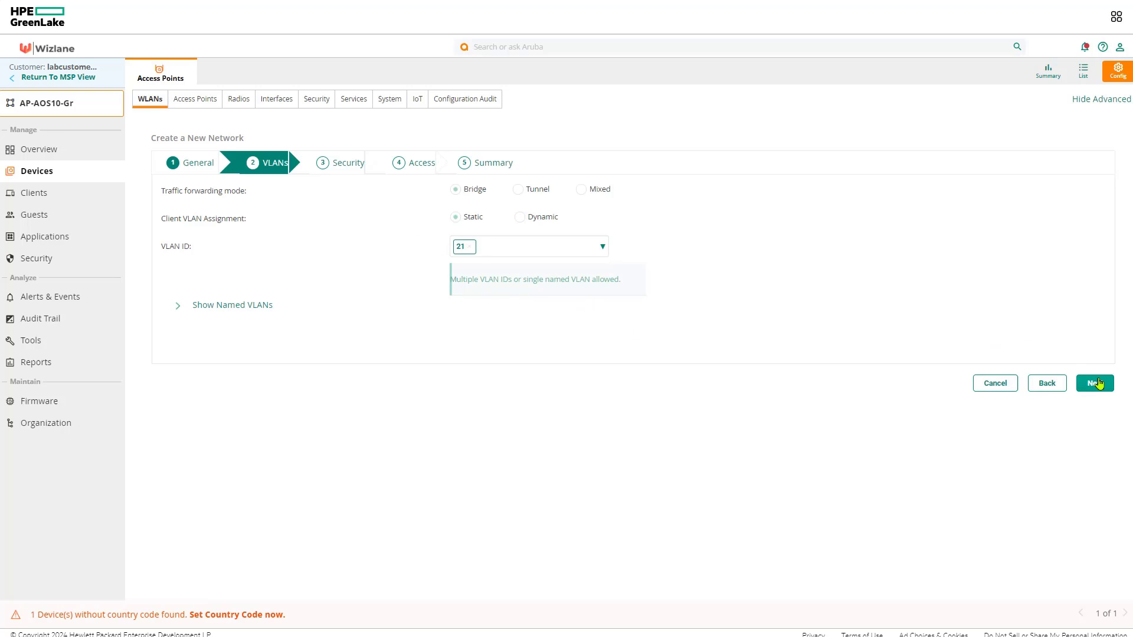
click(1094, 383)
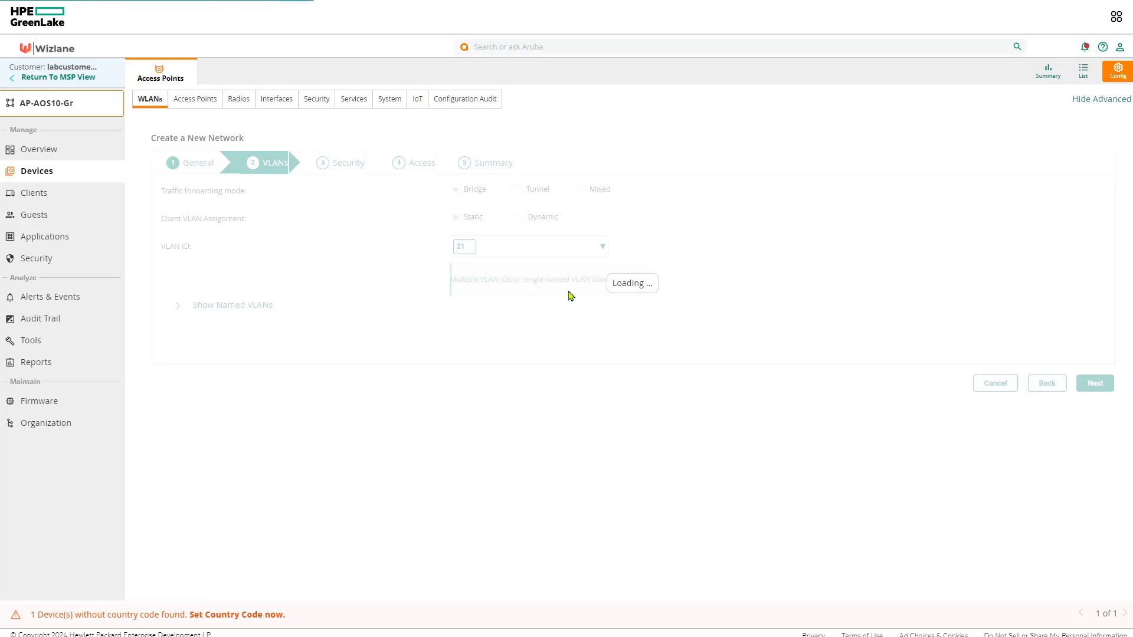
click(1094, 383)
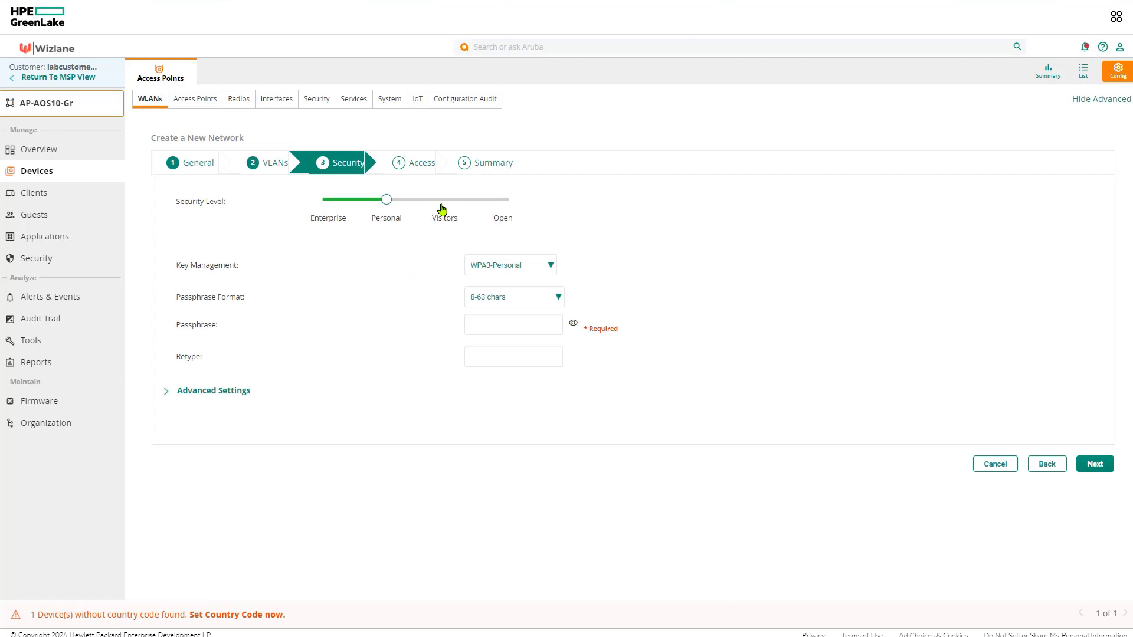
Step: Set the security level to Visitors with External Captive Portal access
drag(387, 199, 445, 199)
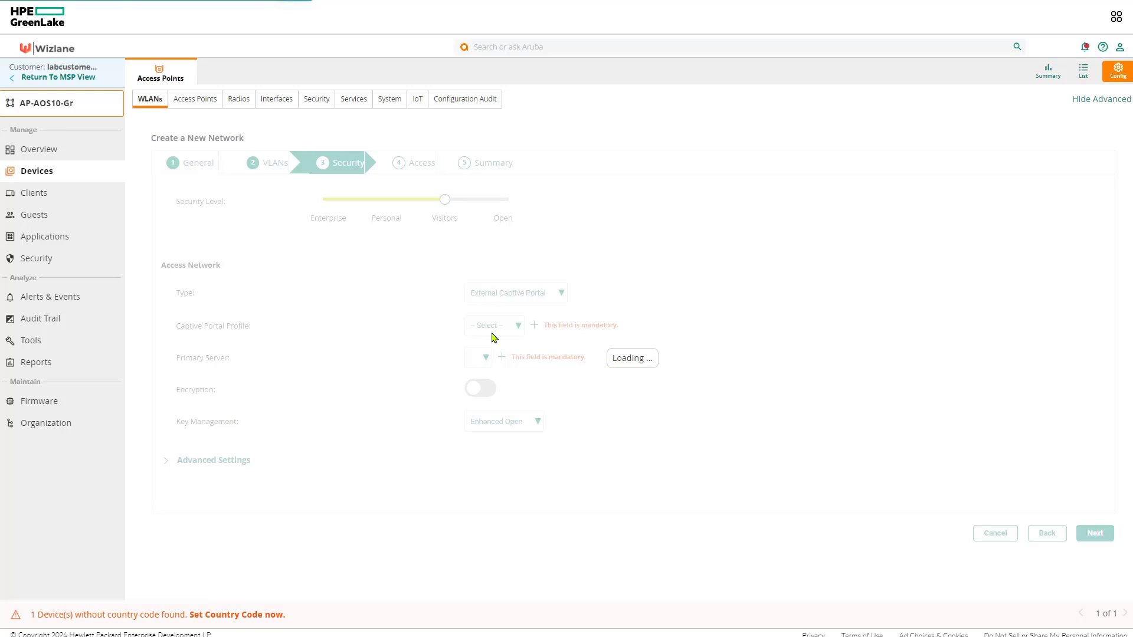
click(514, 292)
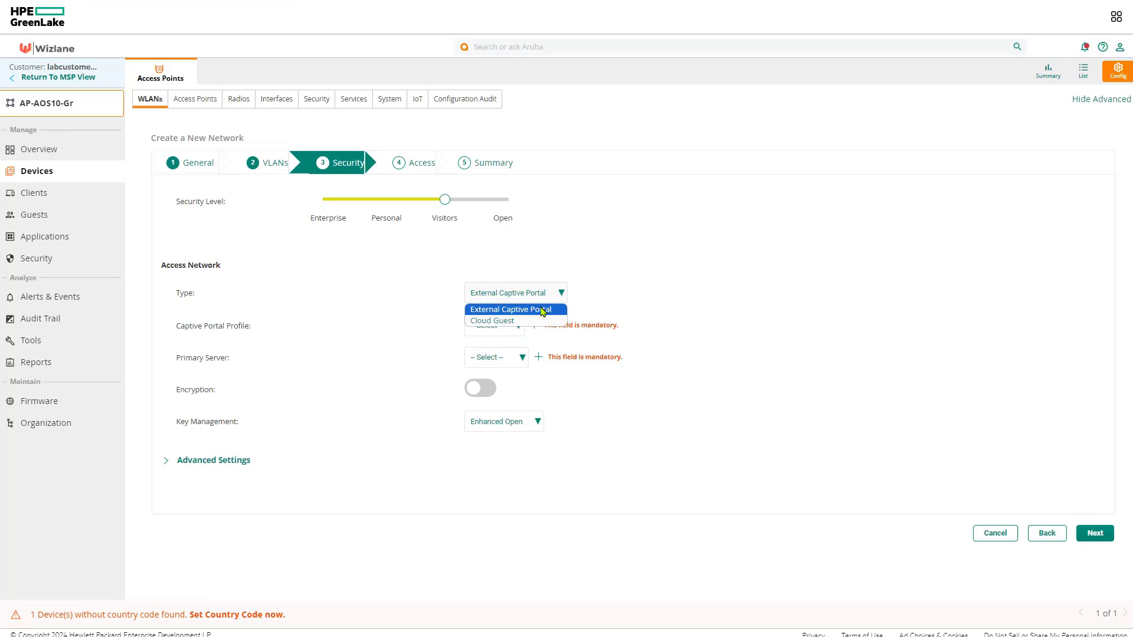
click(514, 309)
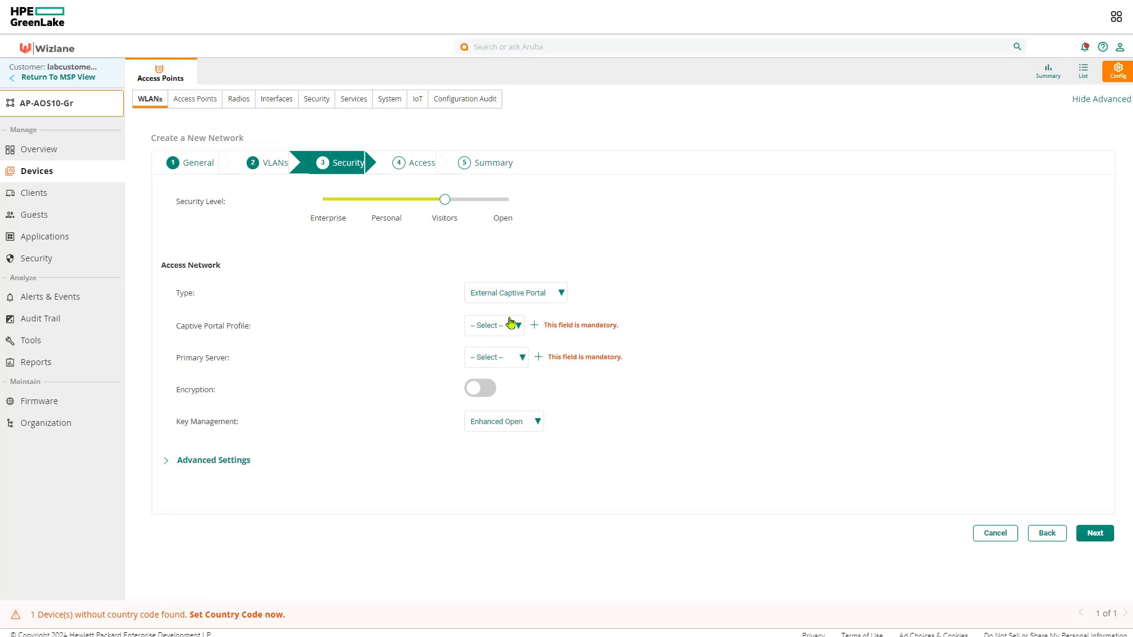
Step: Create portal profile 'clearpass' at 10.254.1.25, HTTPS 443, URL /guest/self-register.php
click(534, 325)
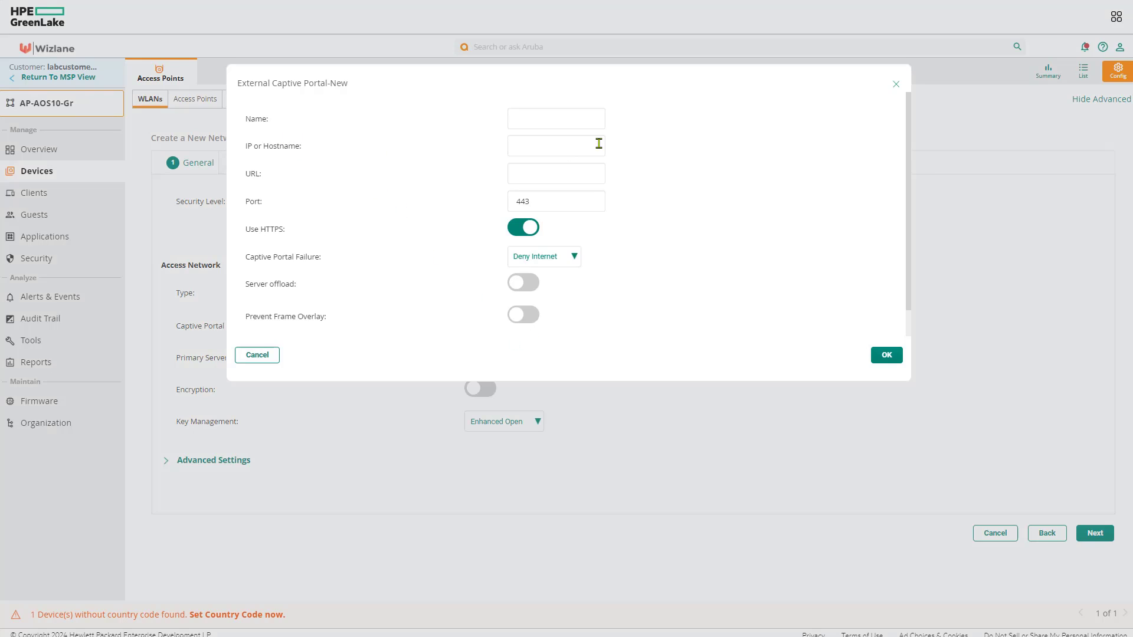
text(c)
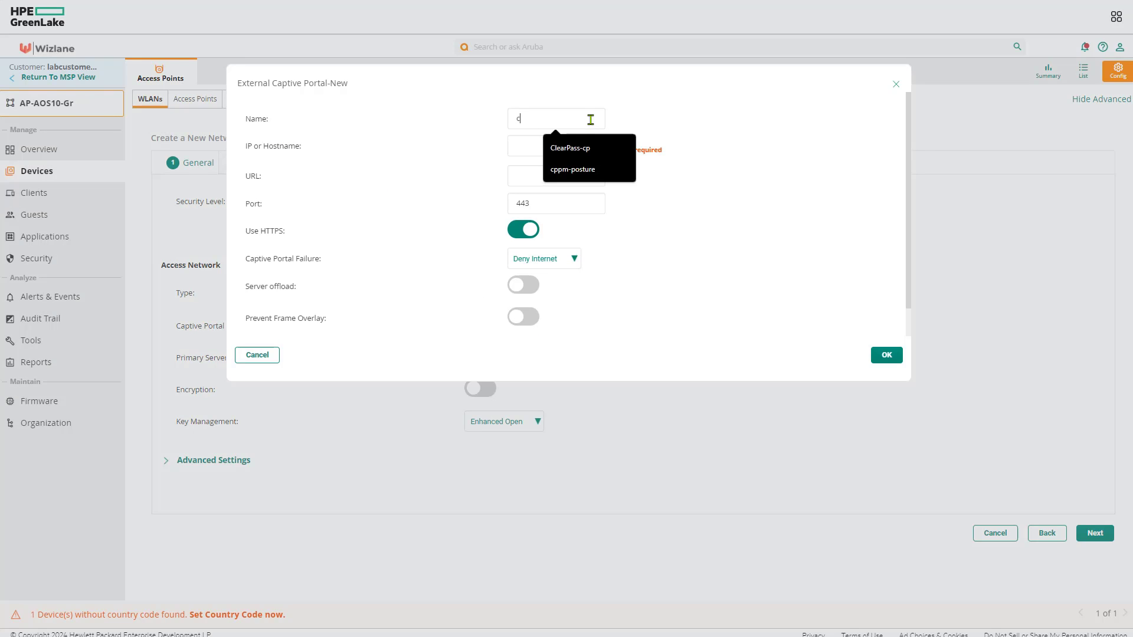
text(learpass)
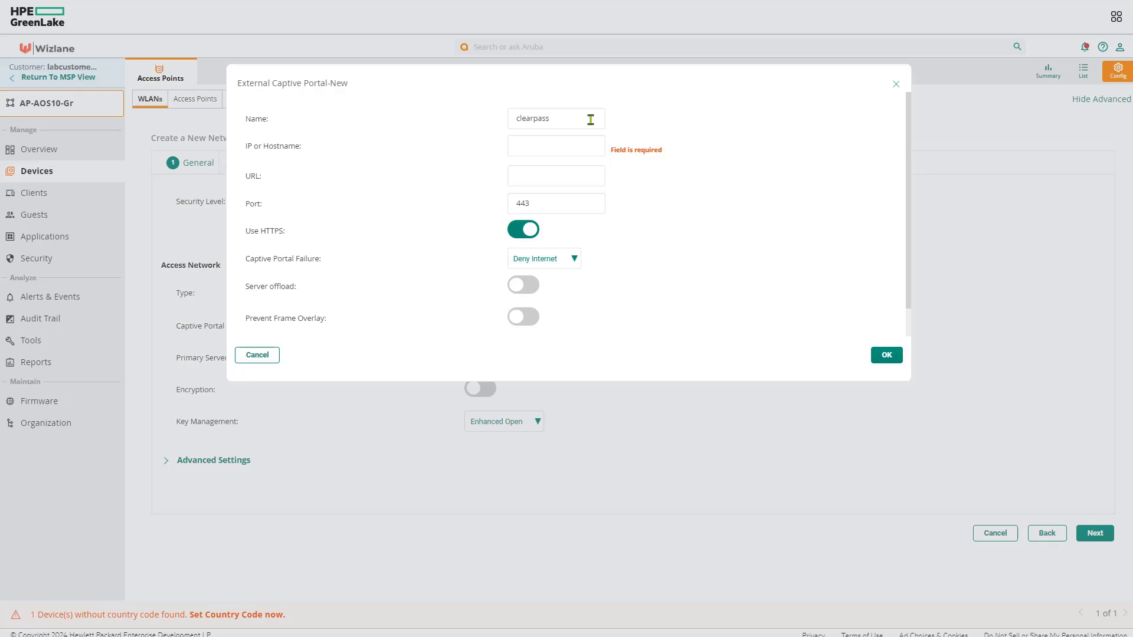
text(1)
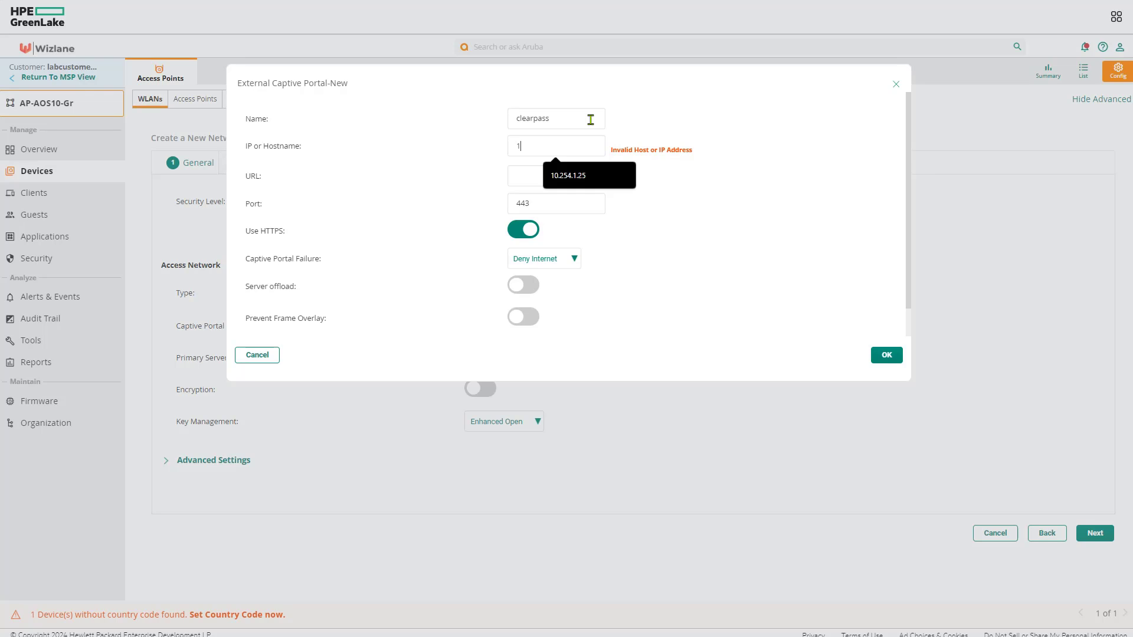
text(10.254.1.25)
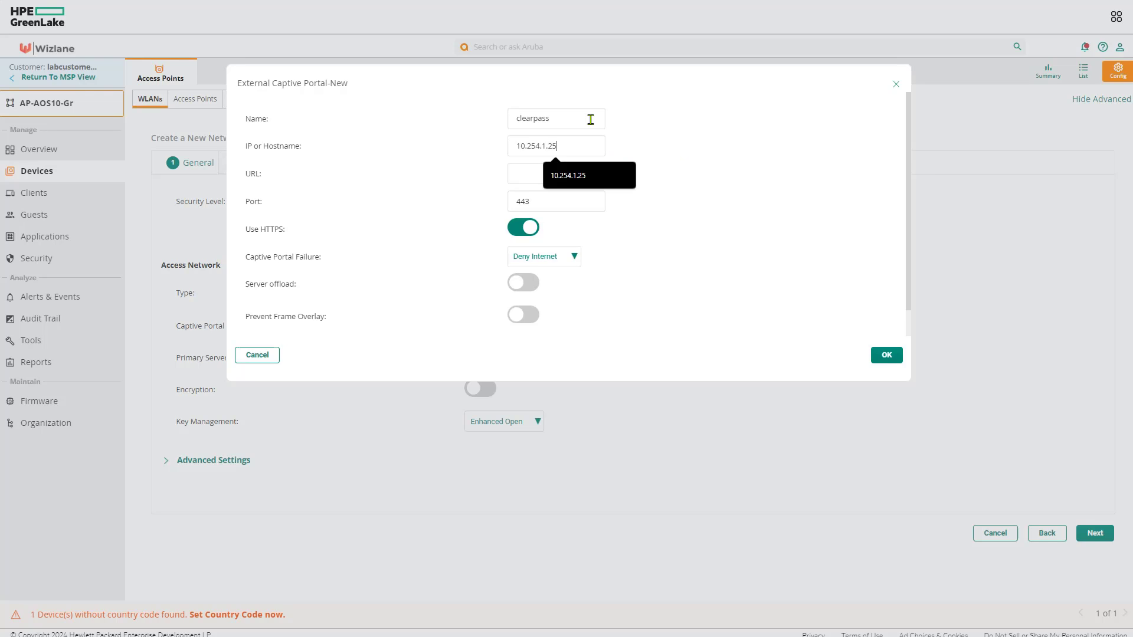
text(/guest/self-register.php)
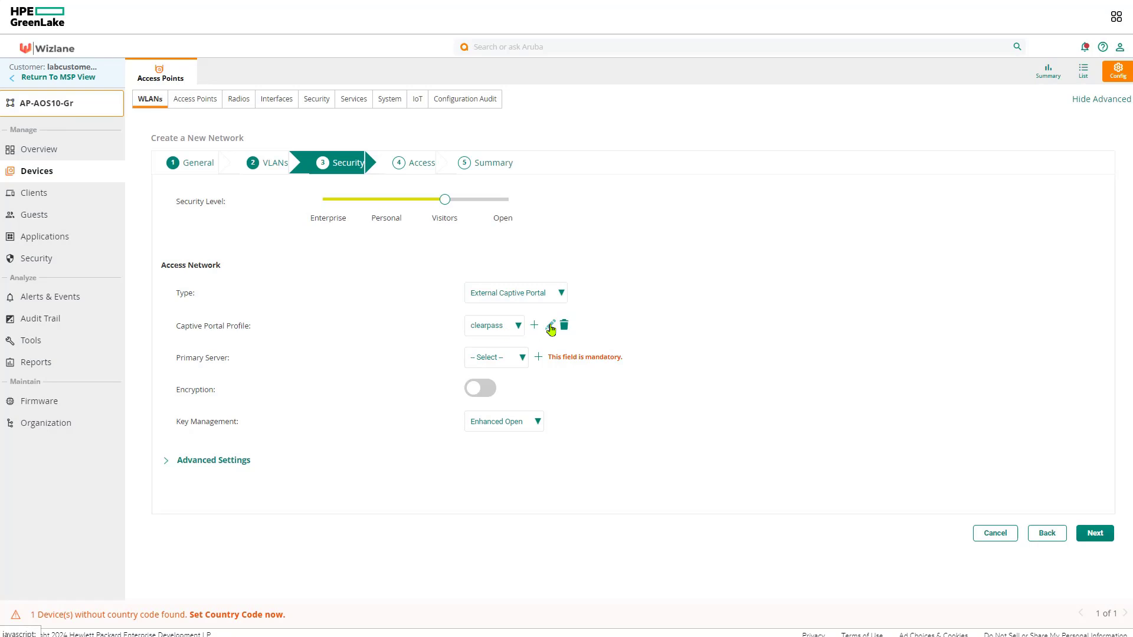
click(551, 325)
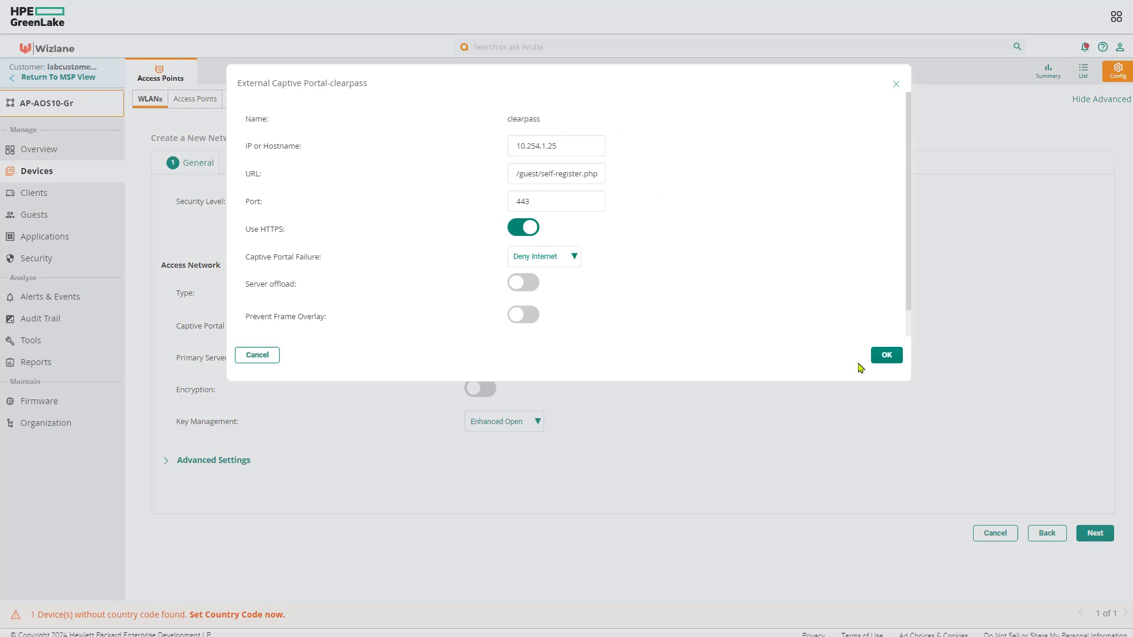
click(886, 355)
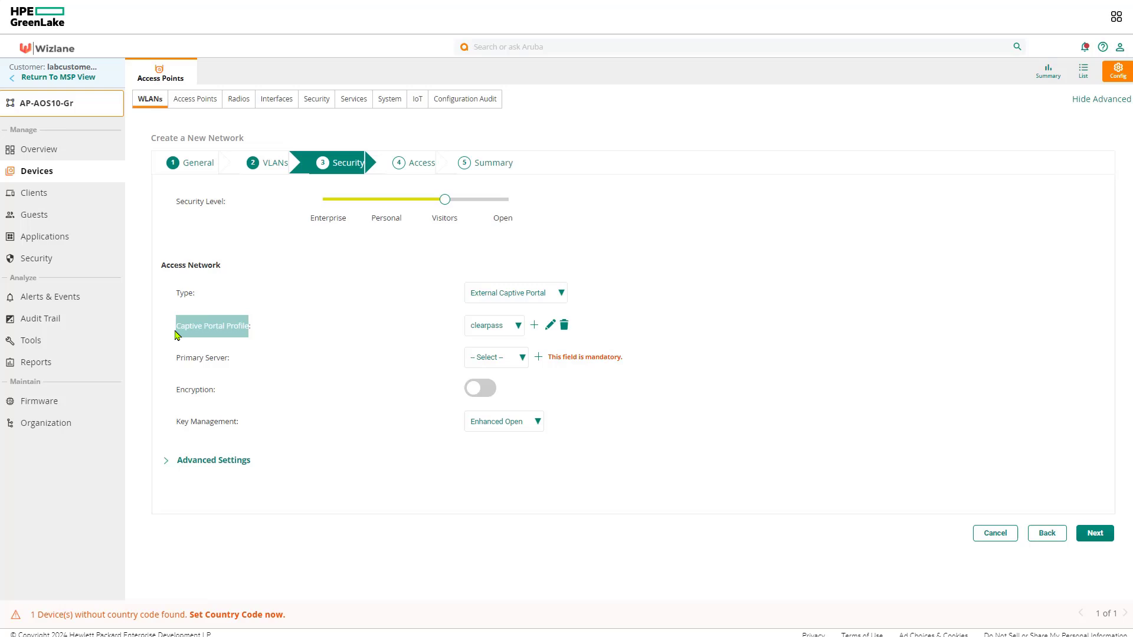
Step: Pick Cloud Auth from the Primary Server list
click(496, 358)
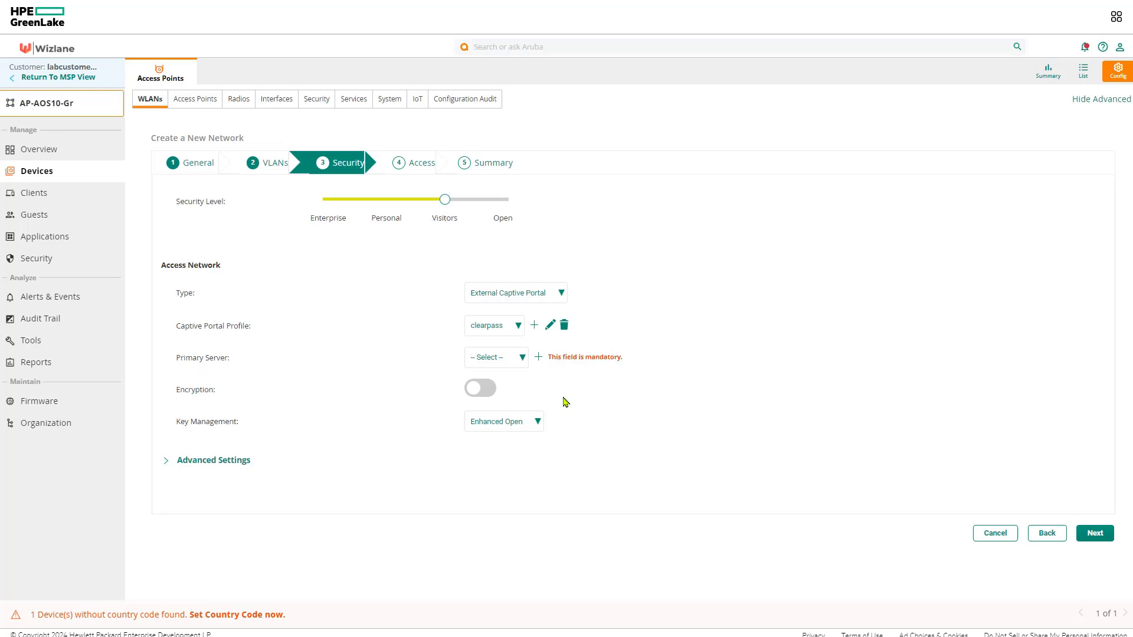
click(496, 358)
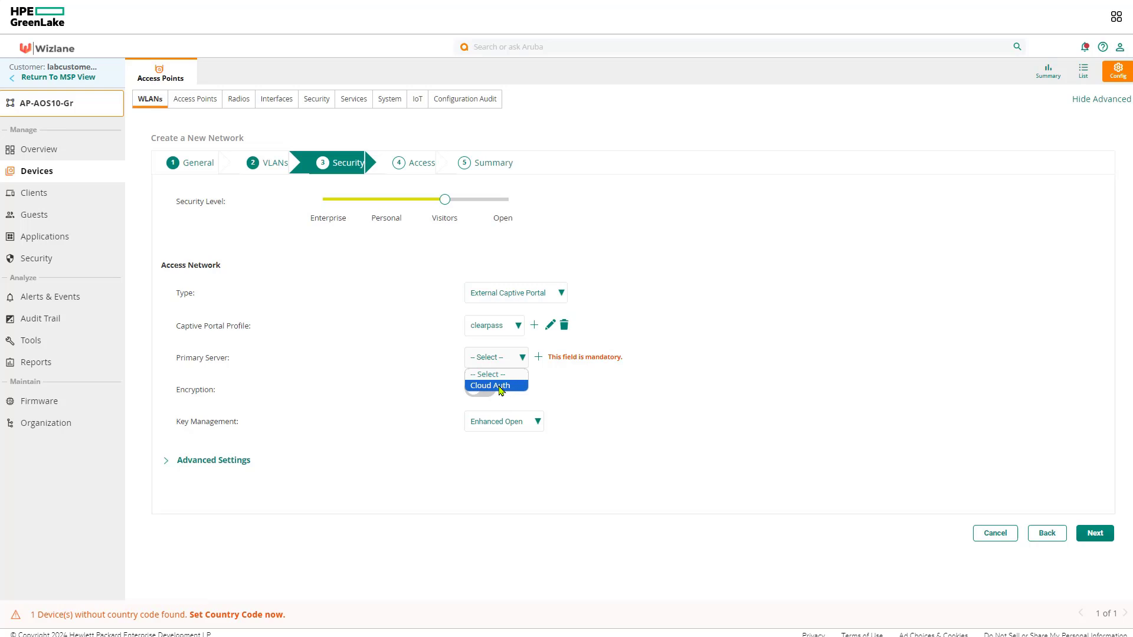
click(489, 385)
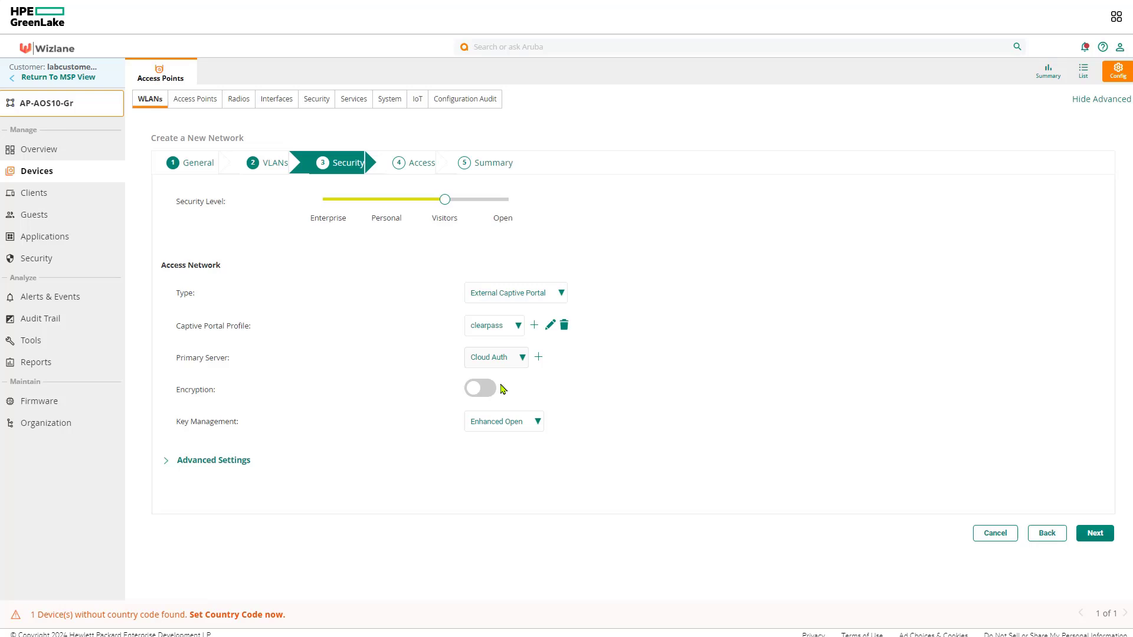
Step: Add a new RADIUS server named cppm with its shared key
click(496, 358)
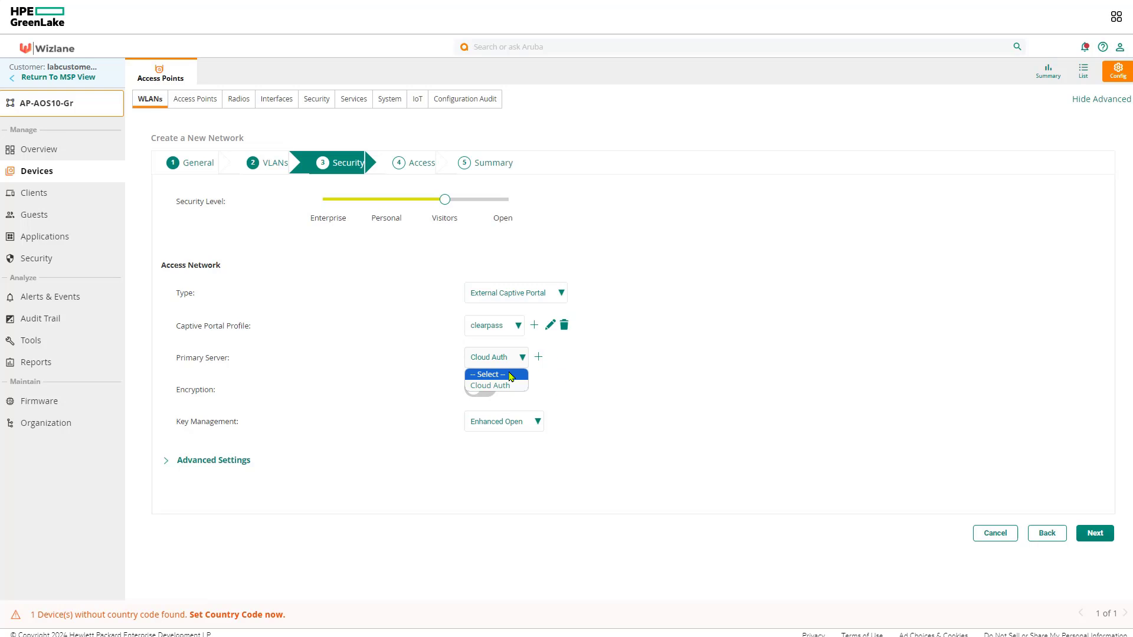
click(537, 358)
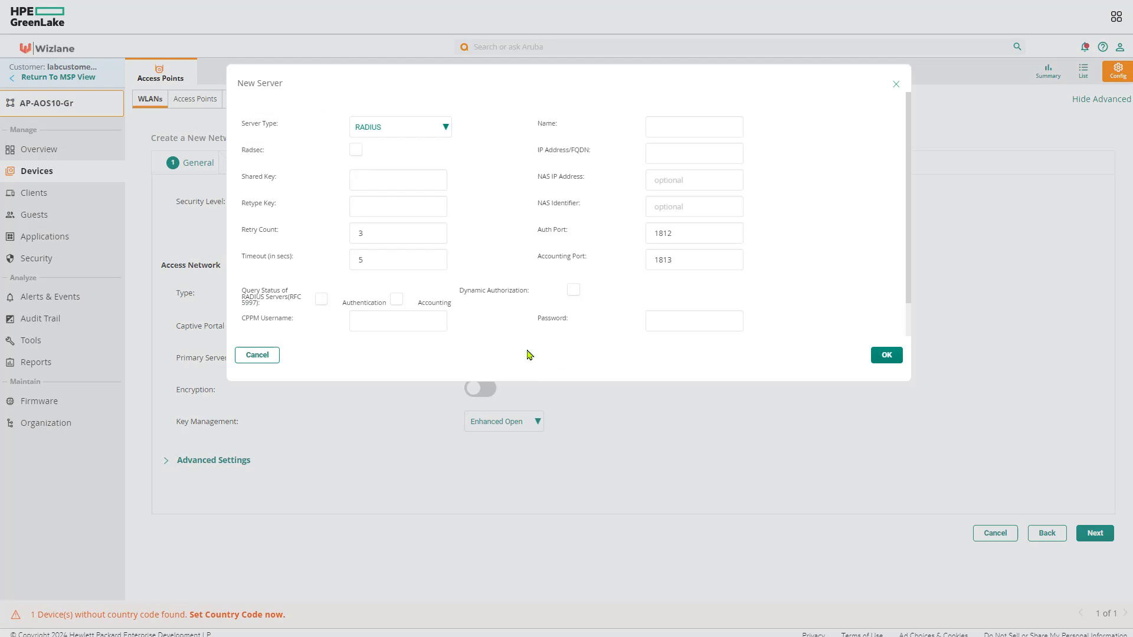
click(693, 126)
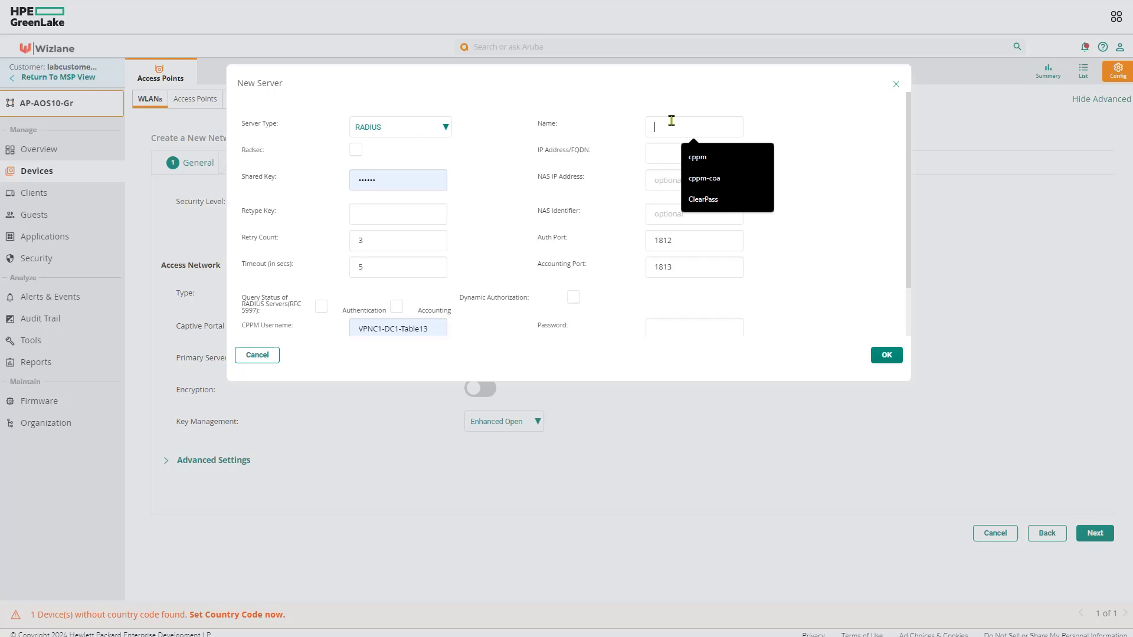
text(cppm)
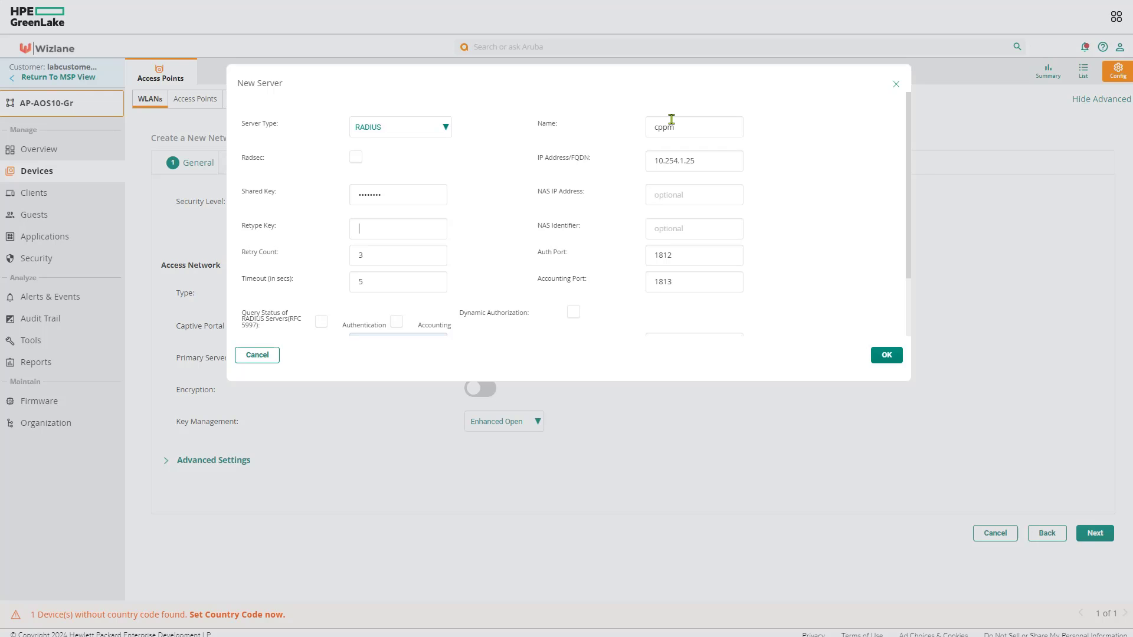
text(••)
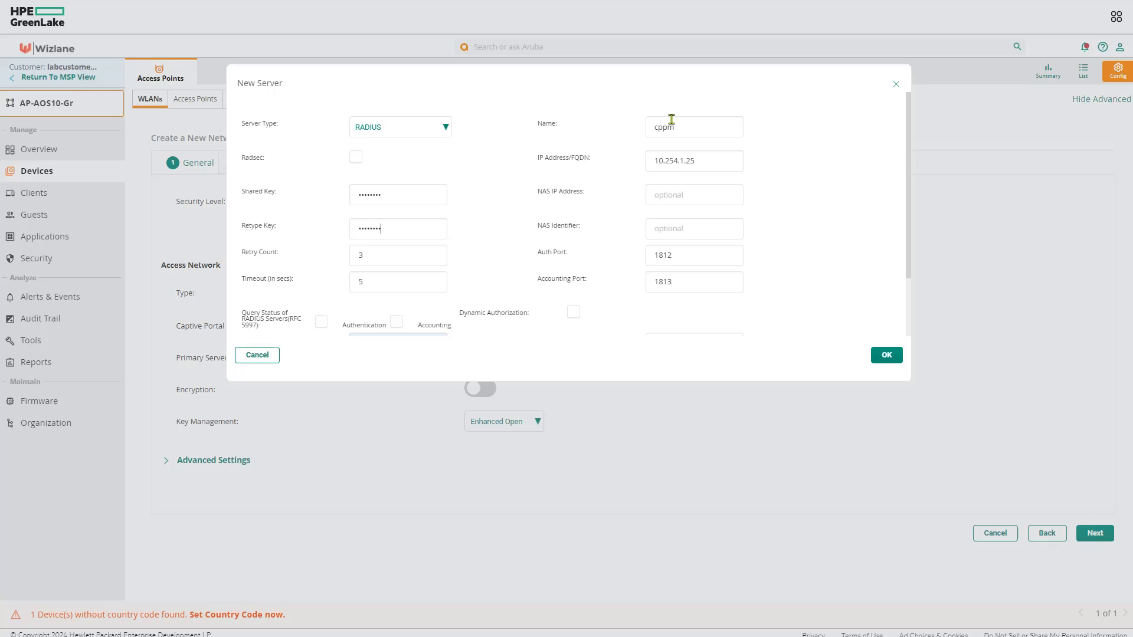
mouse_move(831, 311)
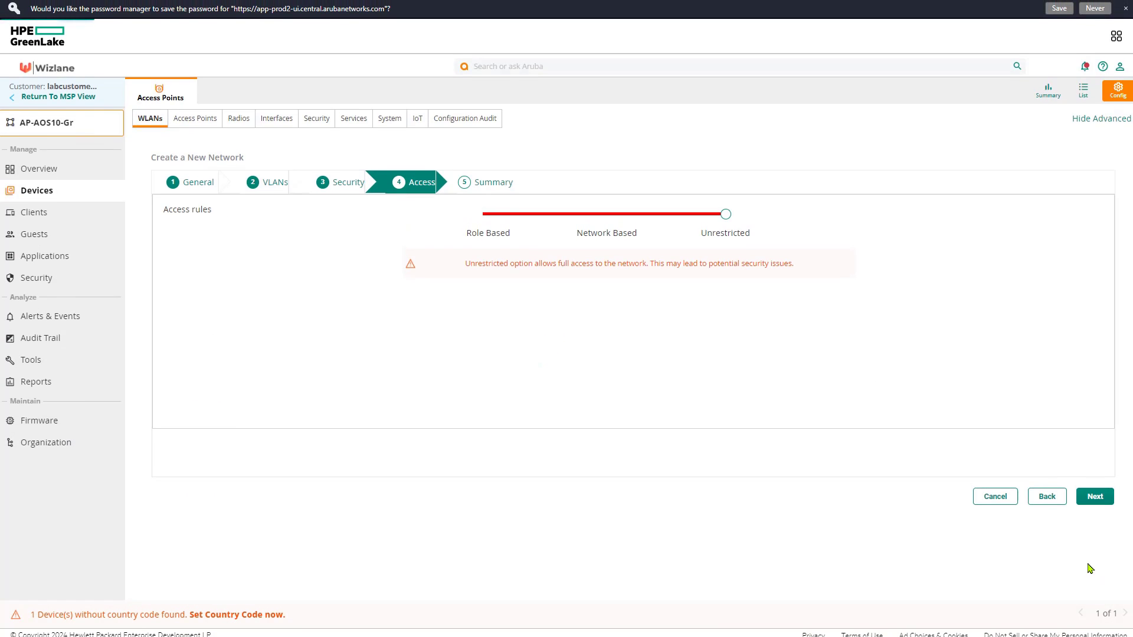
Step: Review the guest-cppm network summary and finish saving the SSID
click(1094, 496)
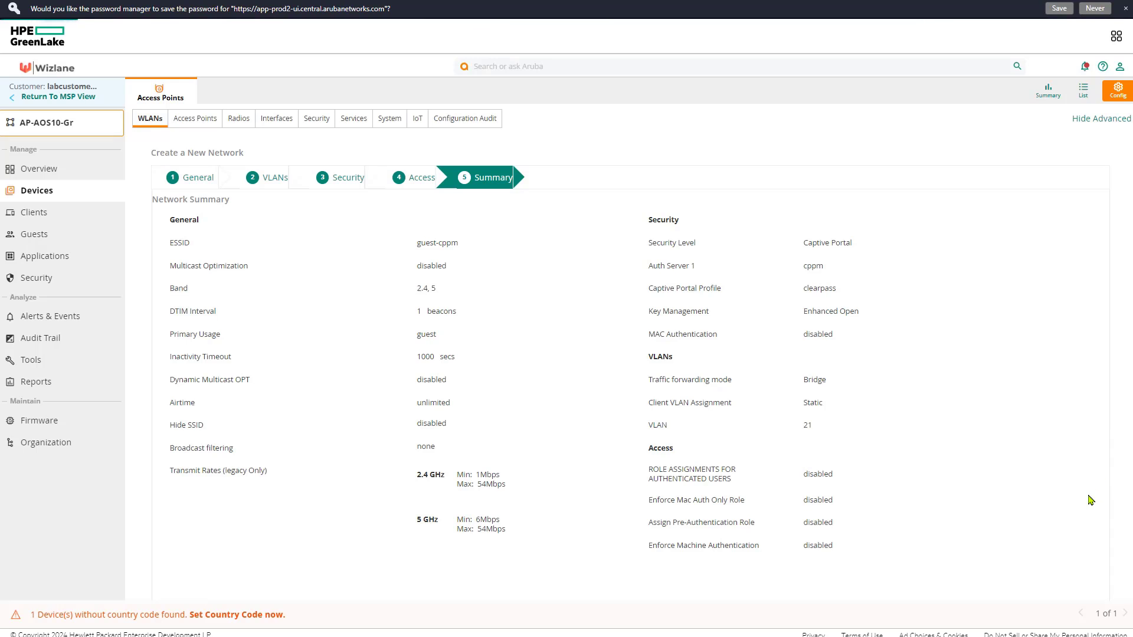
scroll(down, 3)
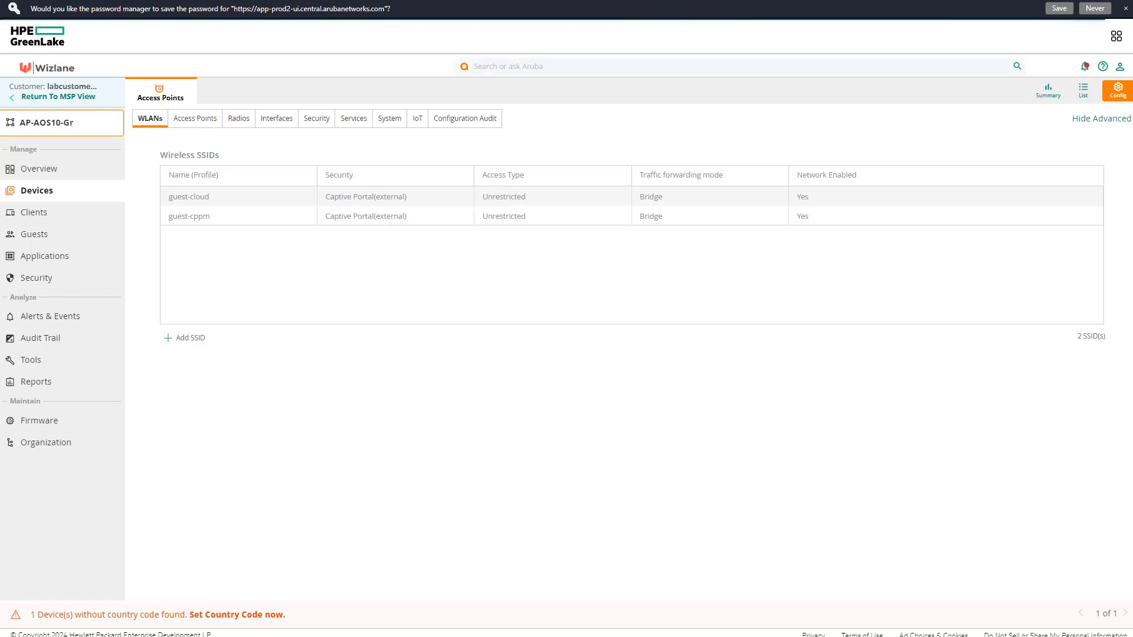
click(1094, 7)
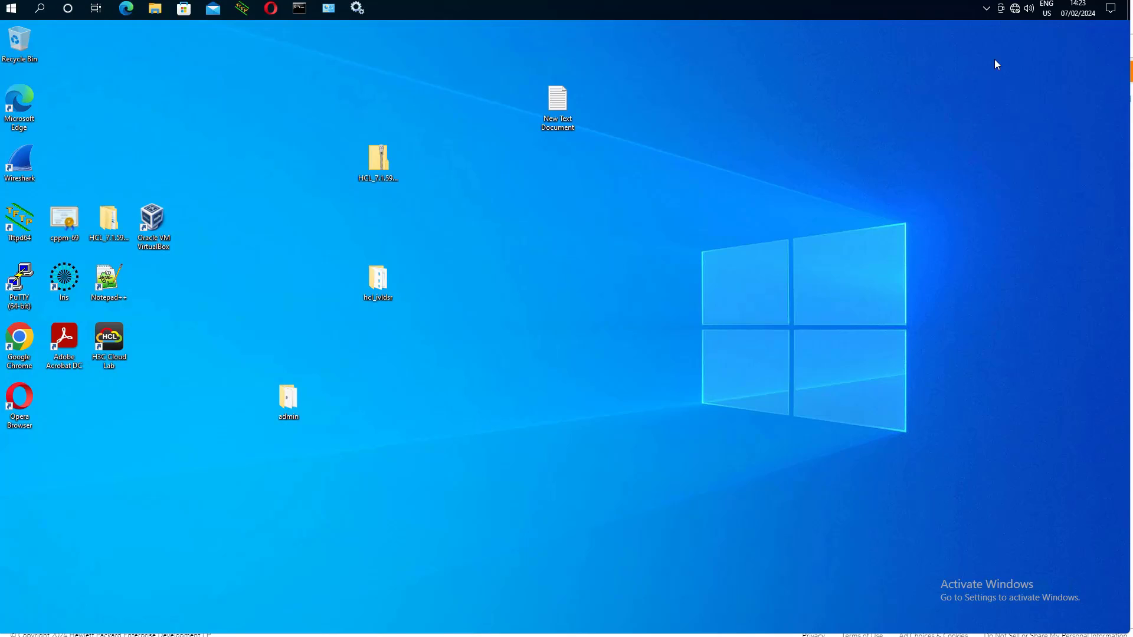
Step: Connect the laptop to the open guest-cppm Wi-Fi network
click(1015, 8)
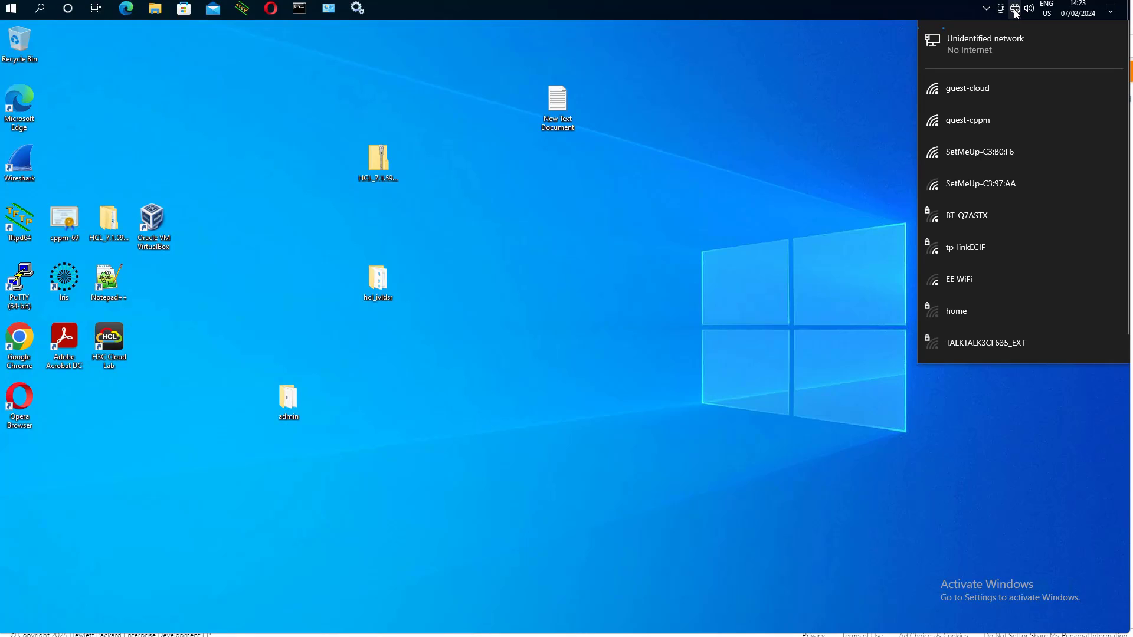
click(968, 119)
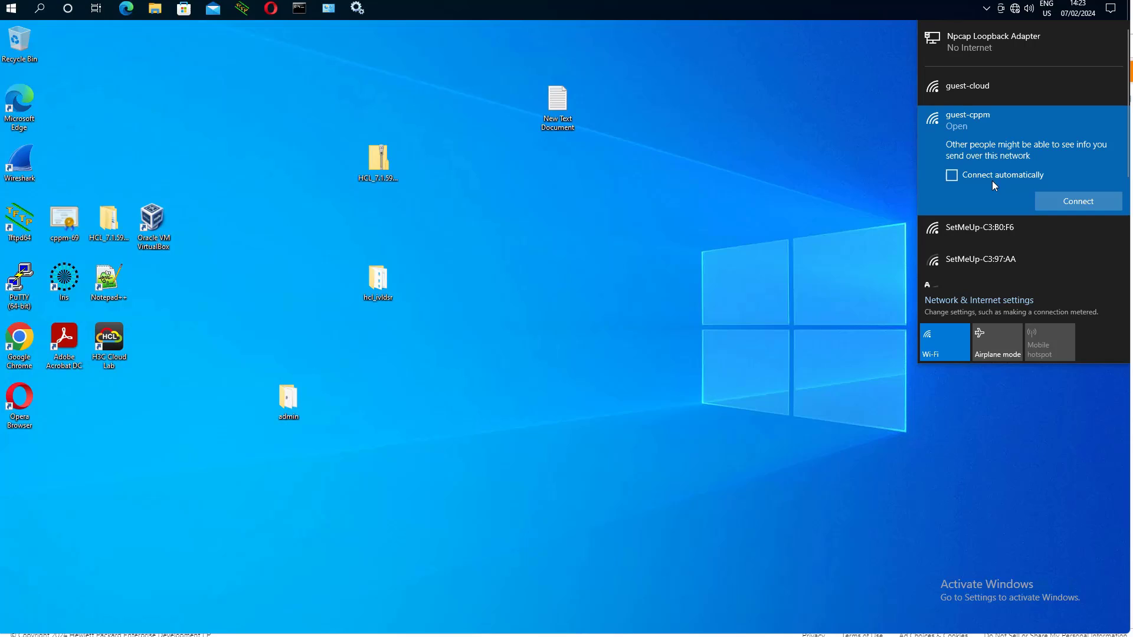
click(1076, 200)
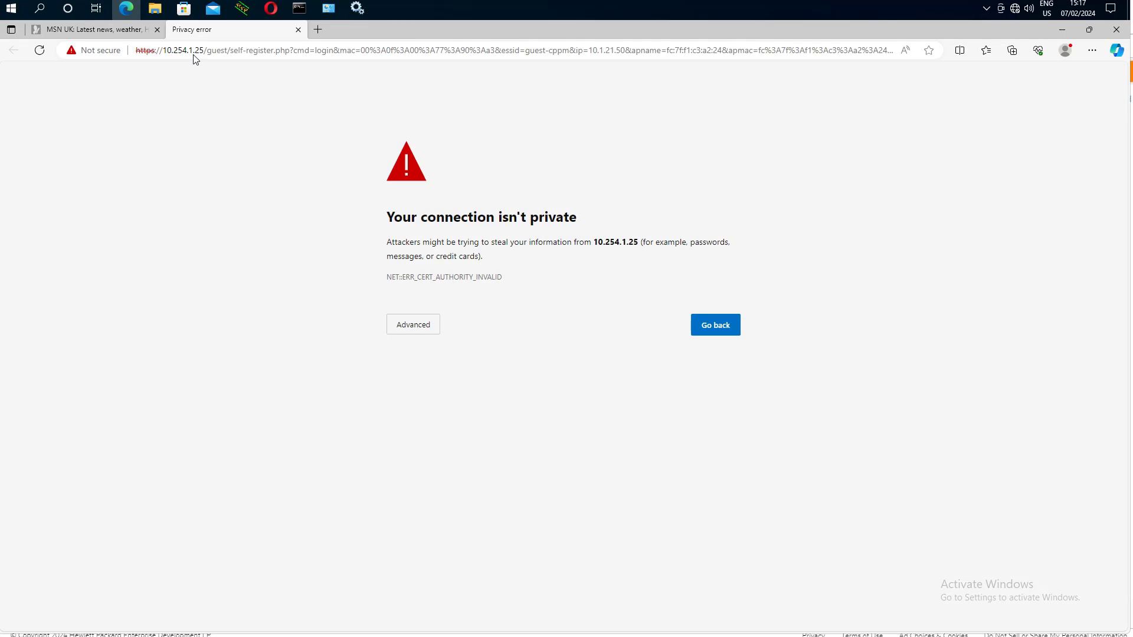
mouse_move(510, 370)
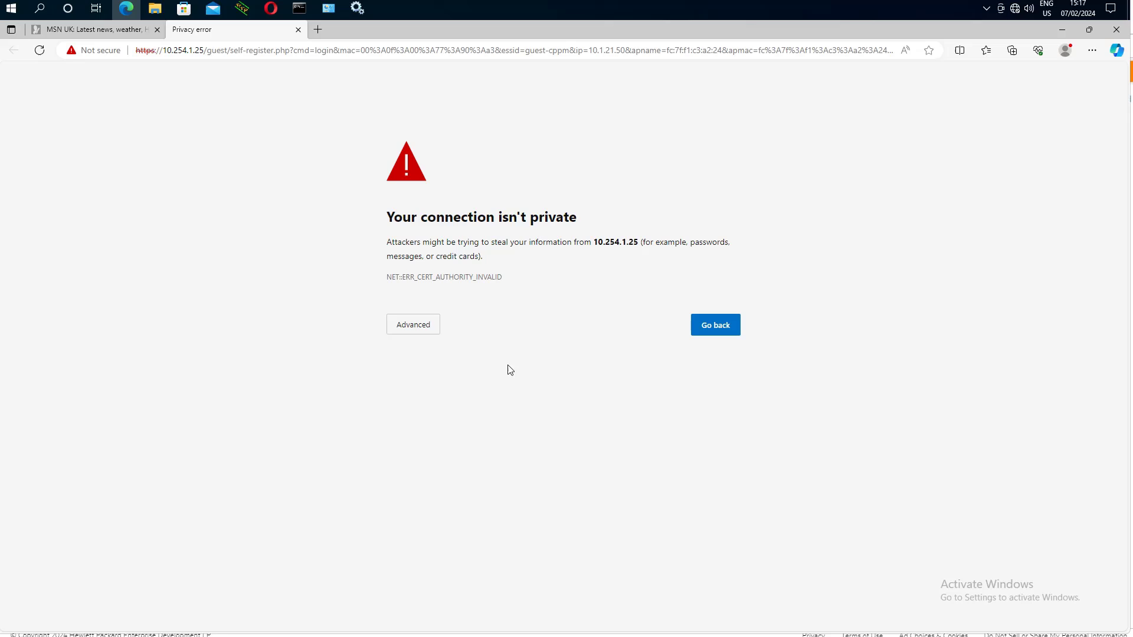
Step: Bypass the certificate warning and continue to 10.254.1.25
click(413, 324)
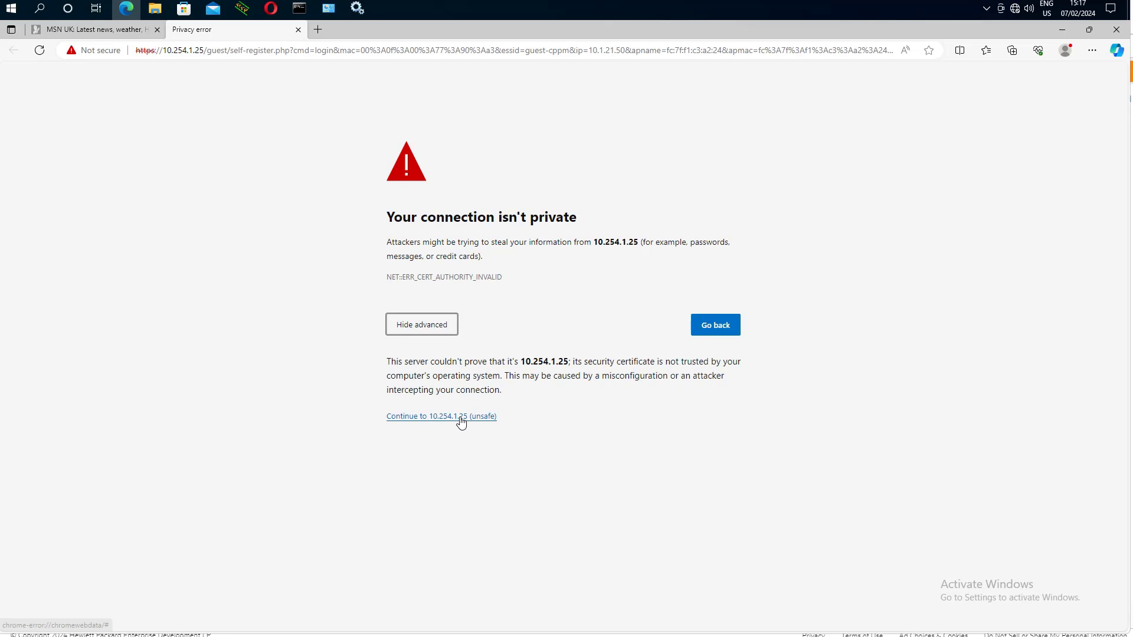
click(442, 416)
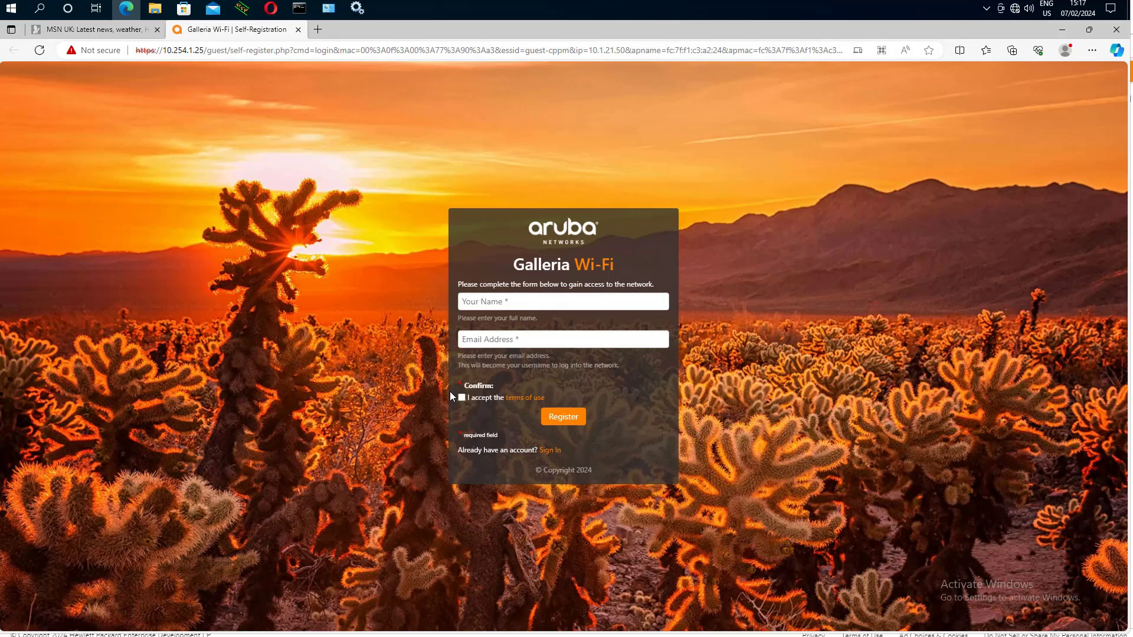
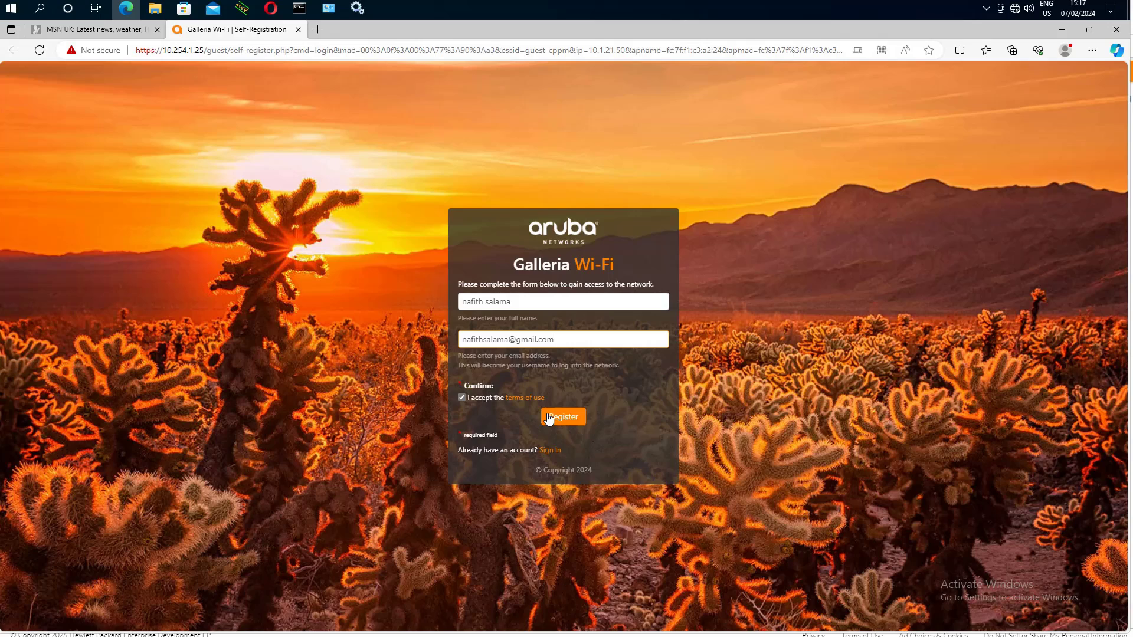
click(562, 418)
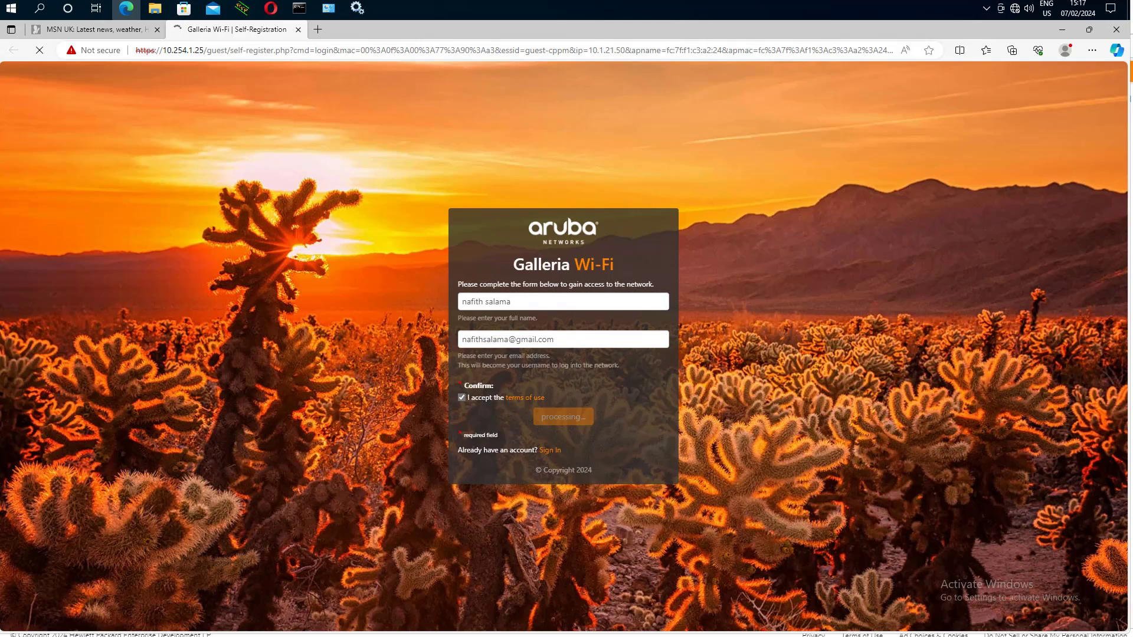
click(562, 416)
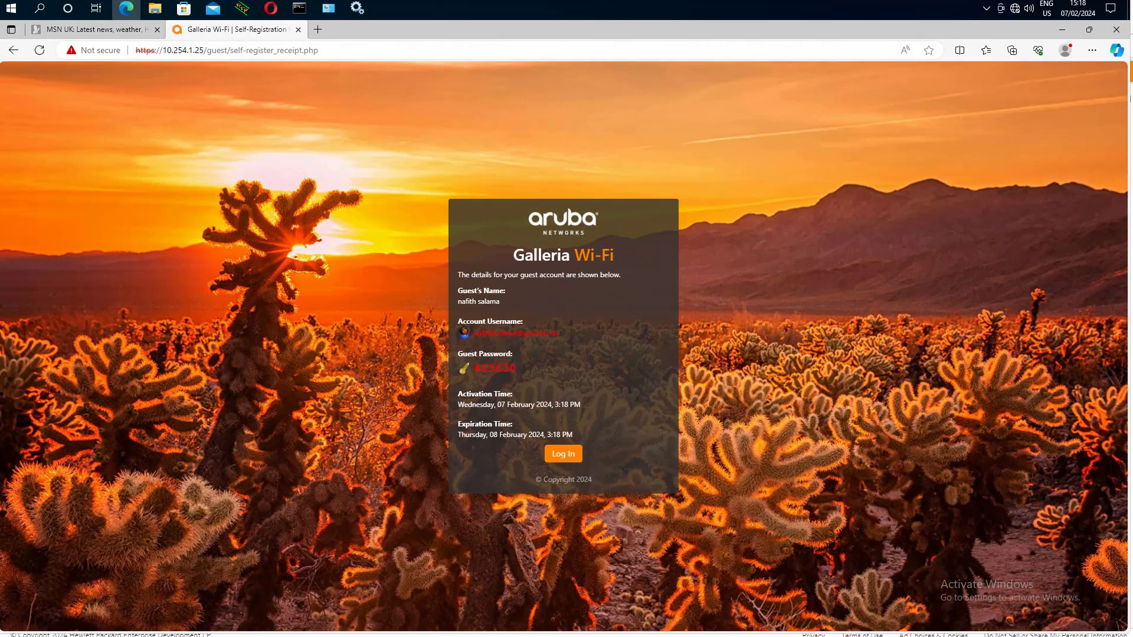
mouse_move(180, 295)
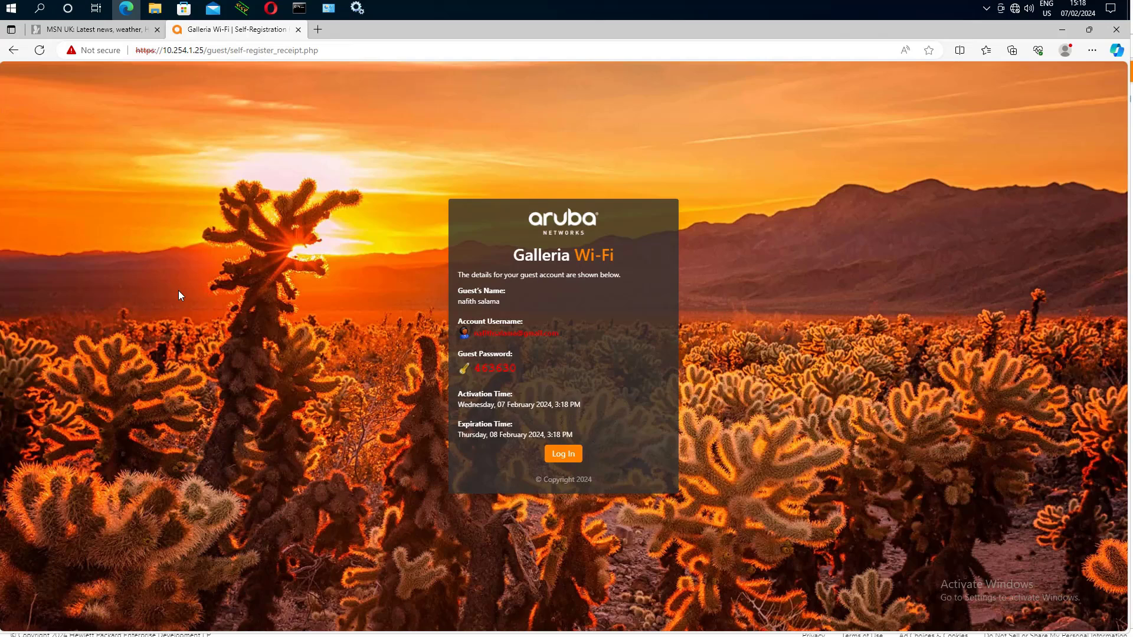
mouse_move(513, 314)
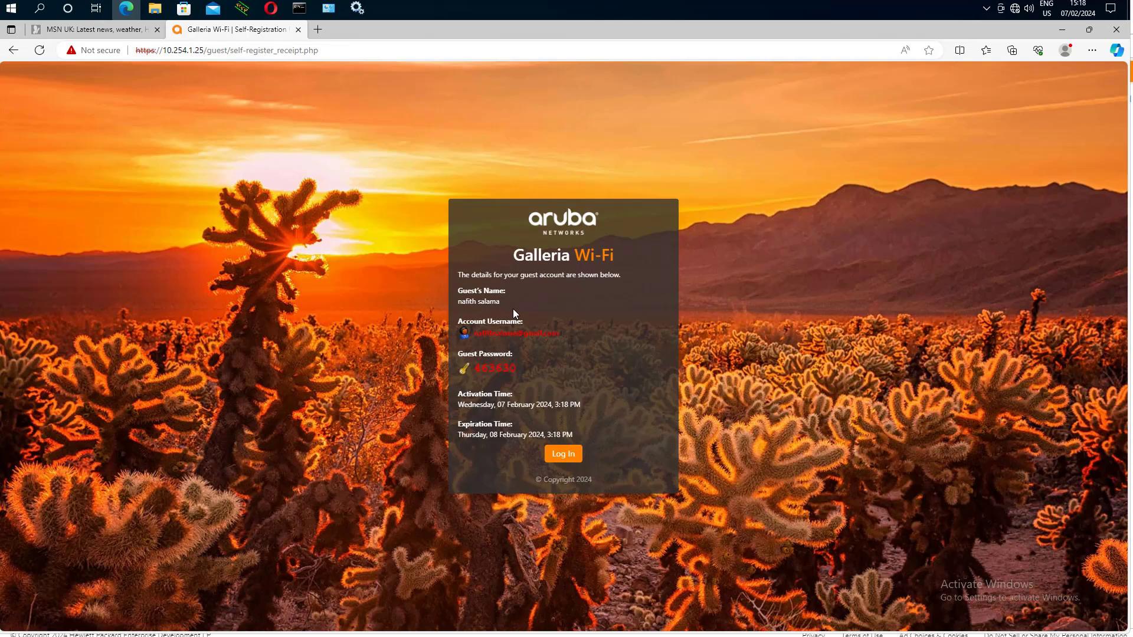
click(563, 454)
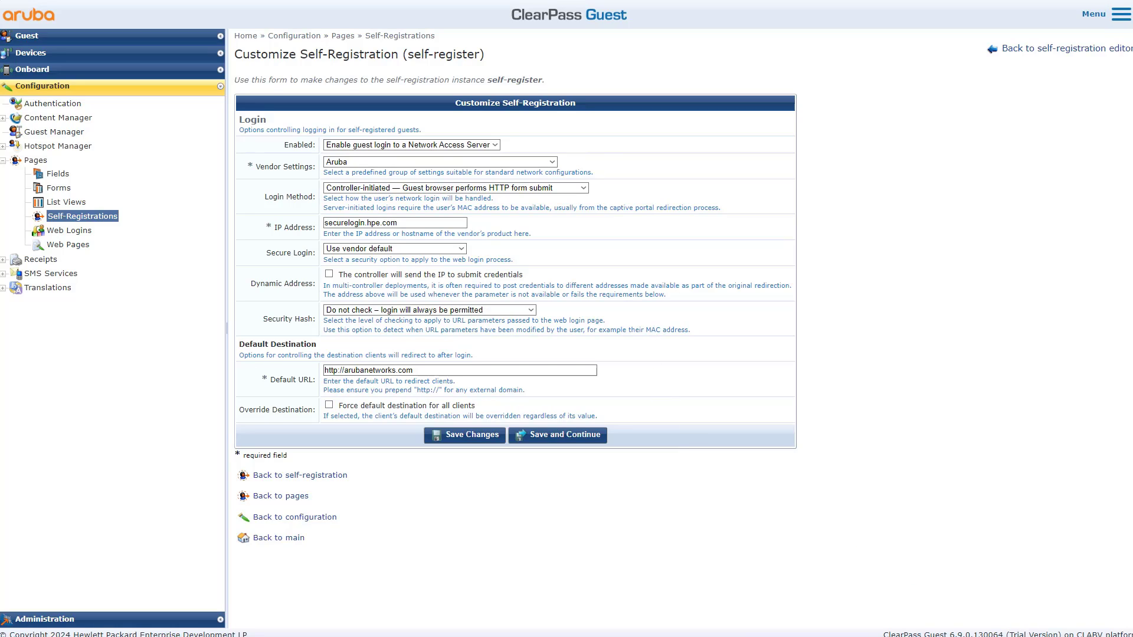
mouse_move(383, 70)
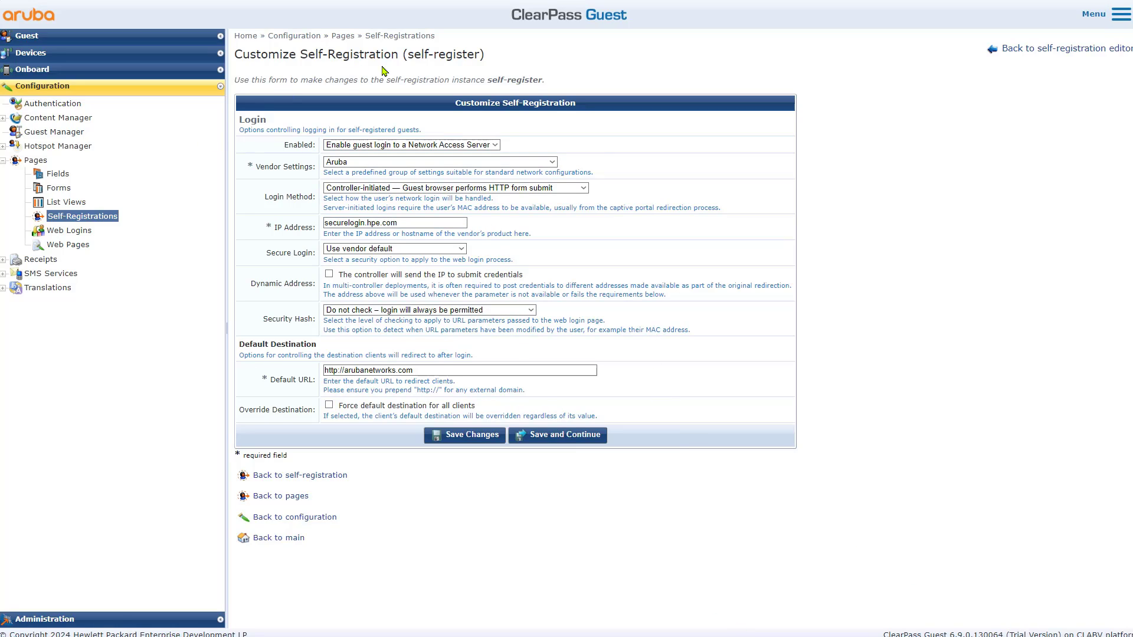
Step: Highlight securelogin.hpe.com in the self-register Login IP Address field
double_click(467, 54)
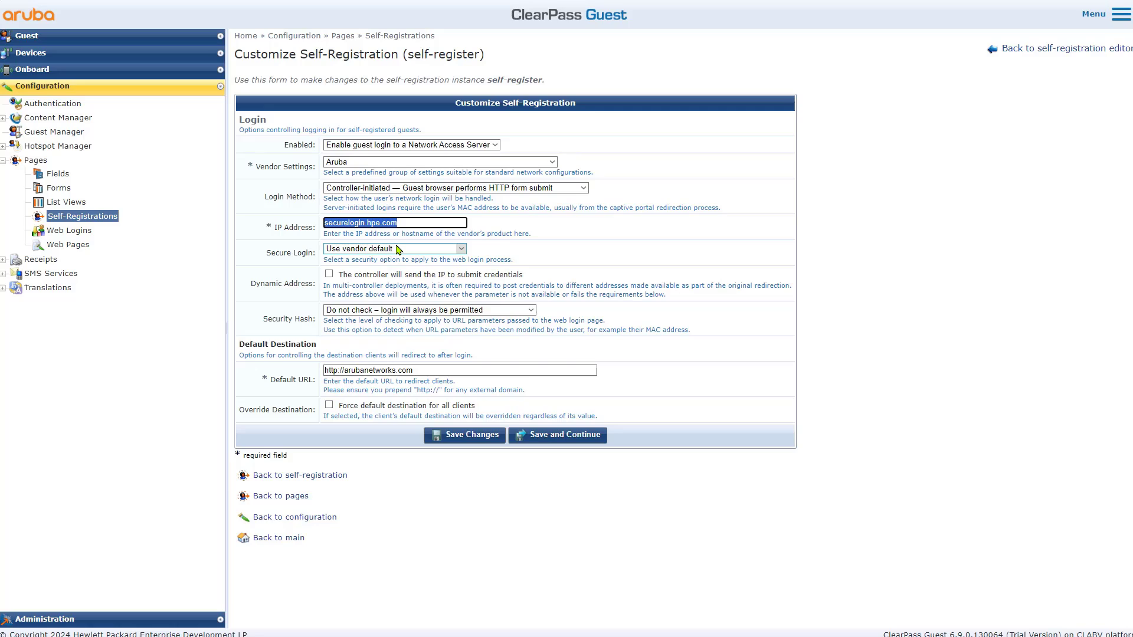
mouse_move(282, 262)
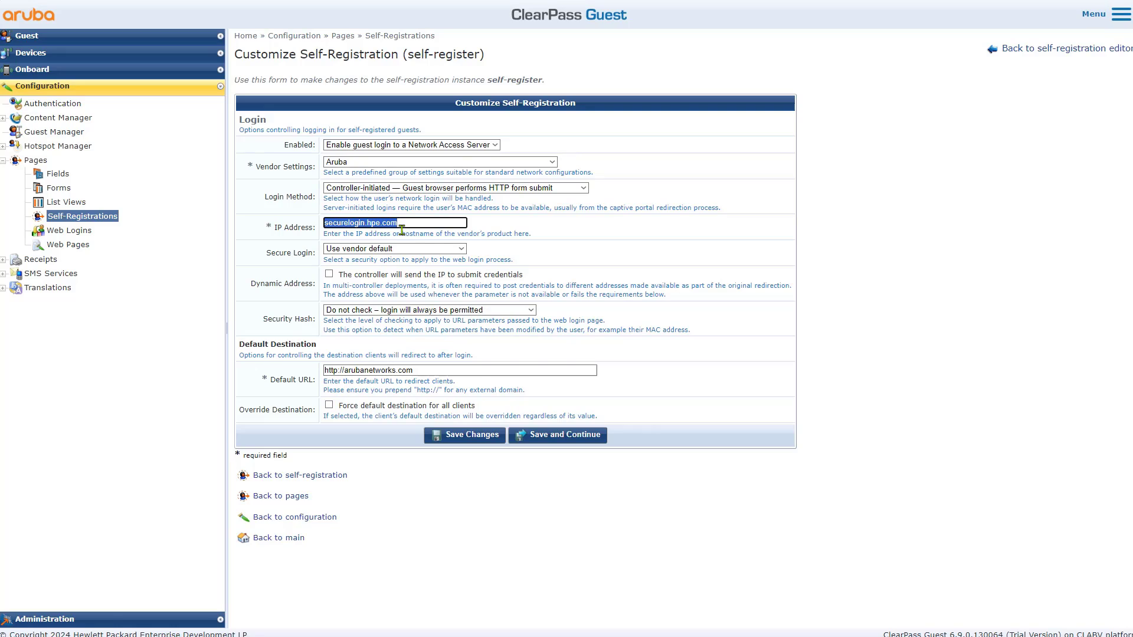
mouse_move(405, 233)
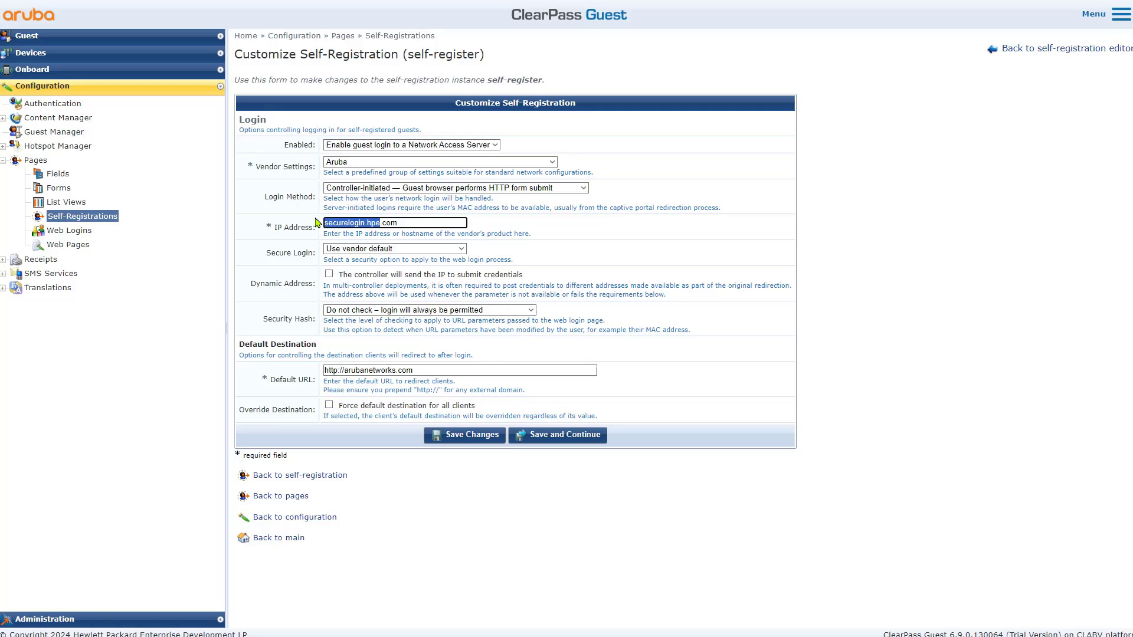
mouse_move(879, 460)
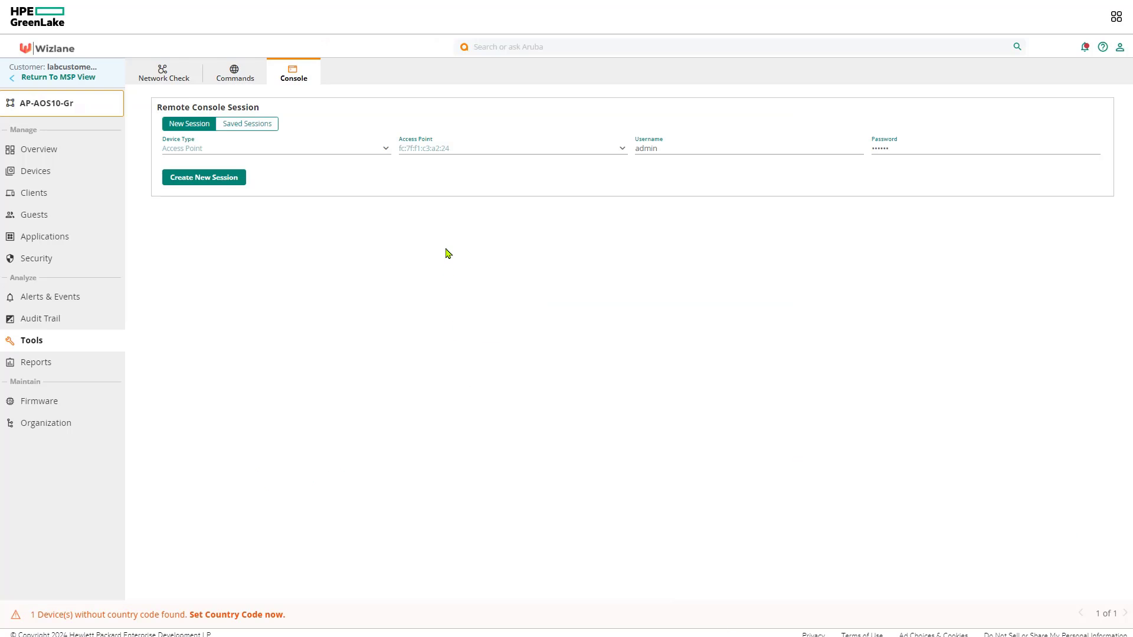
Step: Start an AP console session and run 'show clients'
click(203, 177)
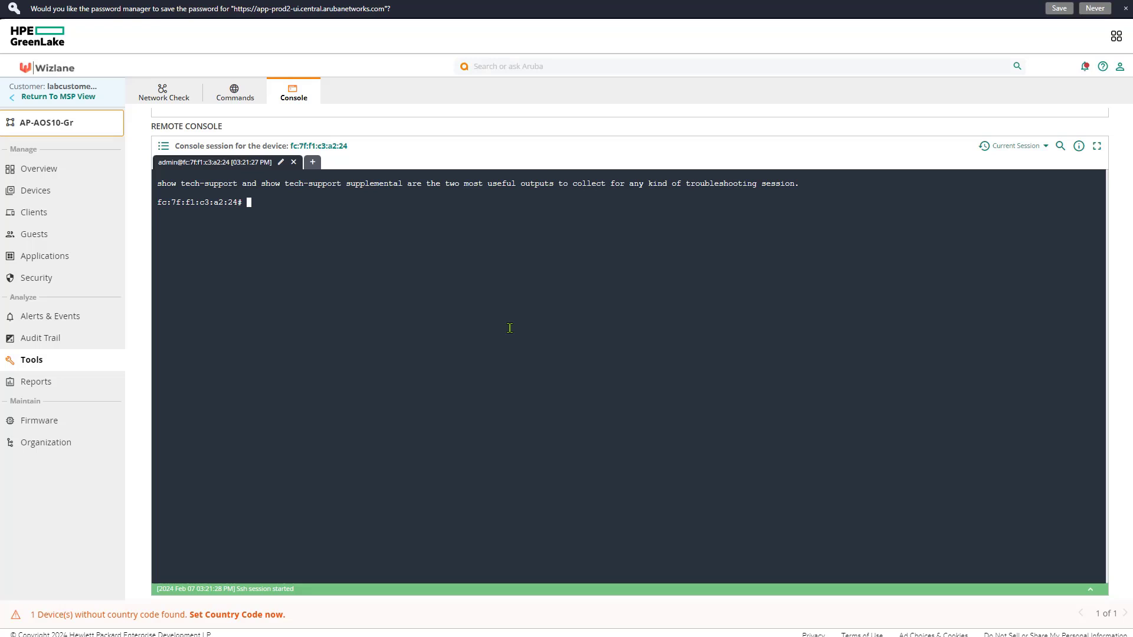
text(show)
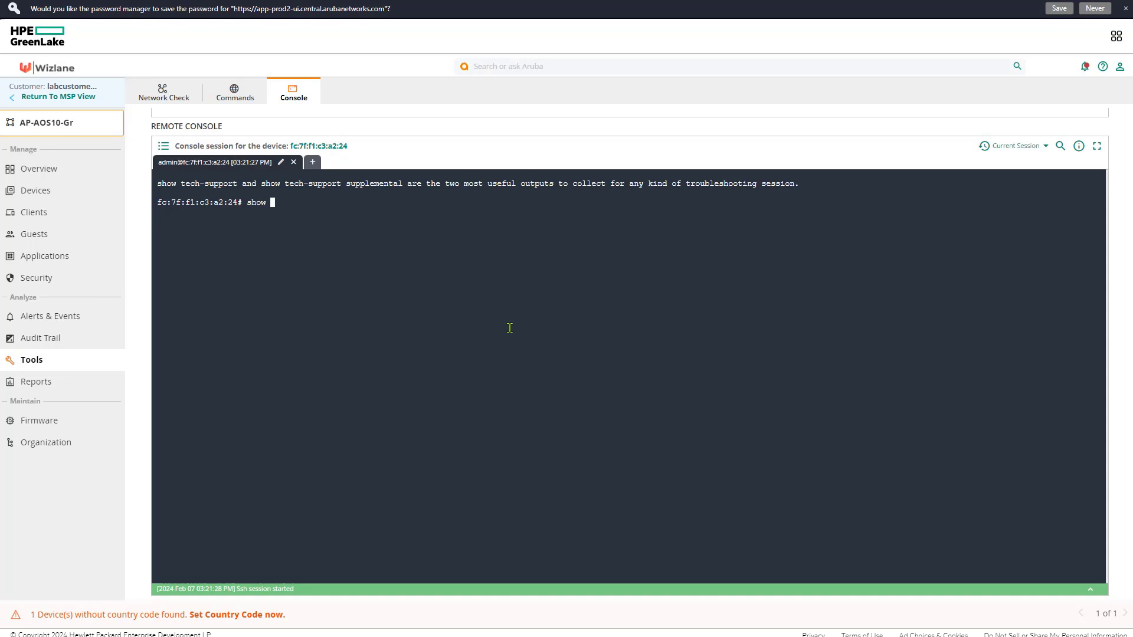
text(clients)
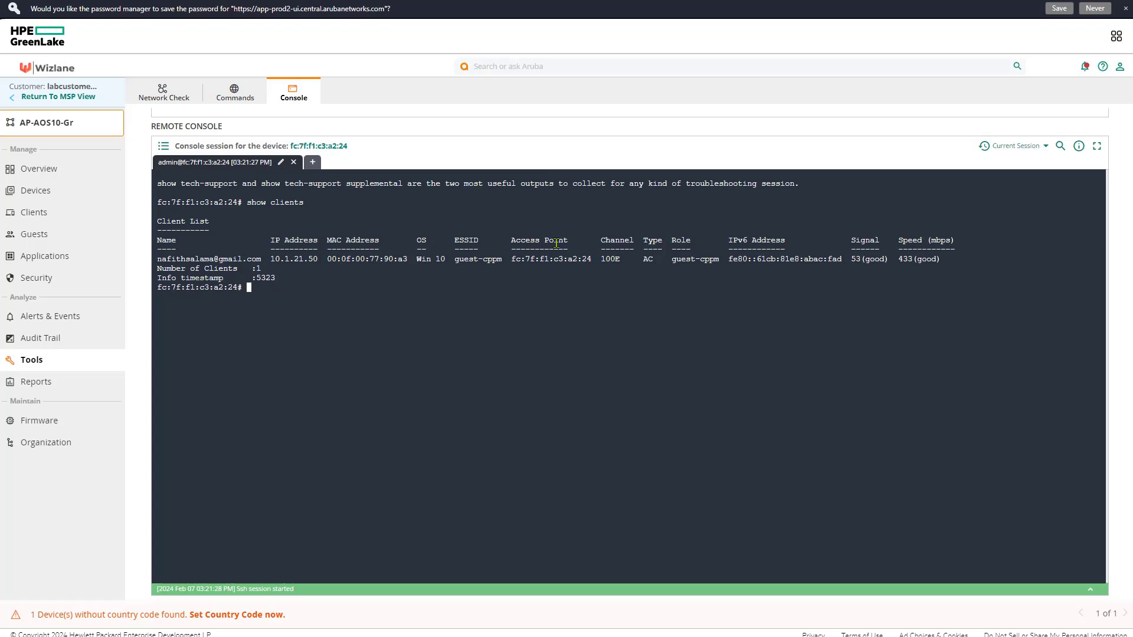
Step: Highlight the client's guest-cppm ESSID and AC radio type in the output
double_click(477, 258)
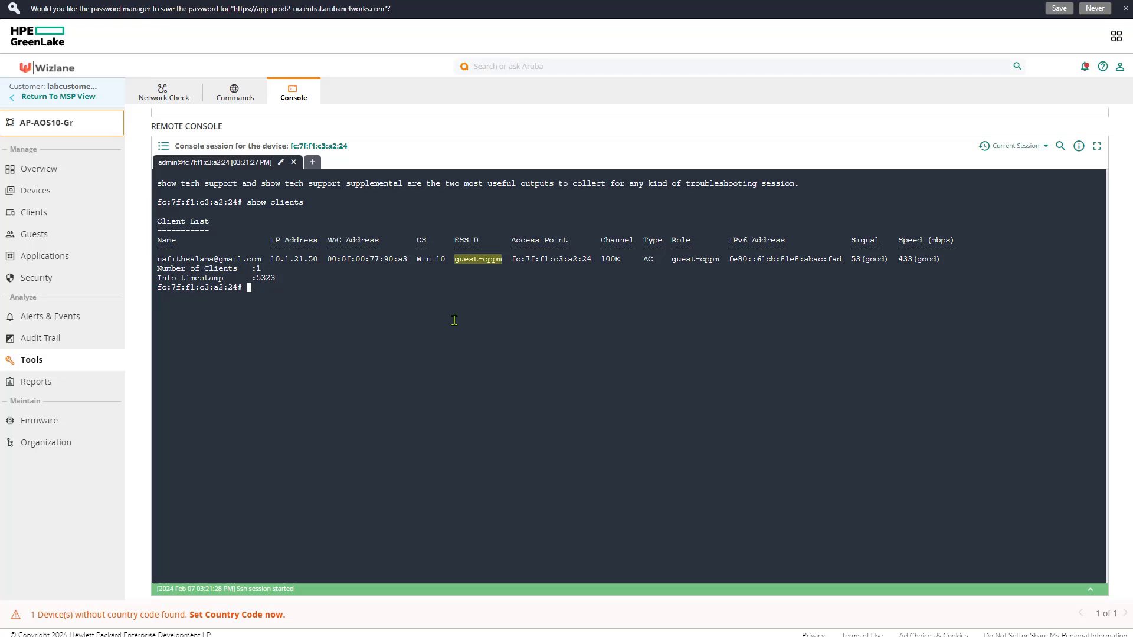
click(1094, 7)
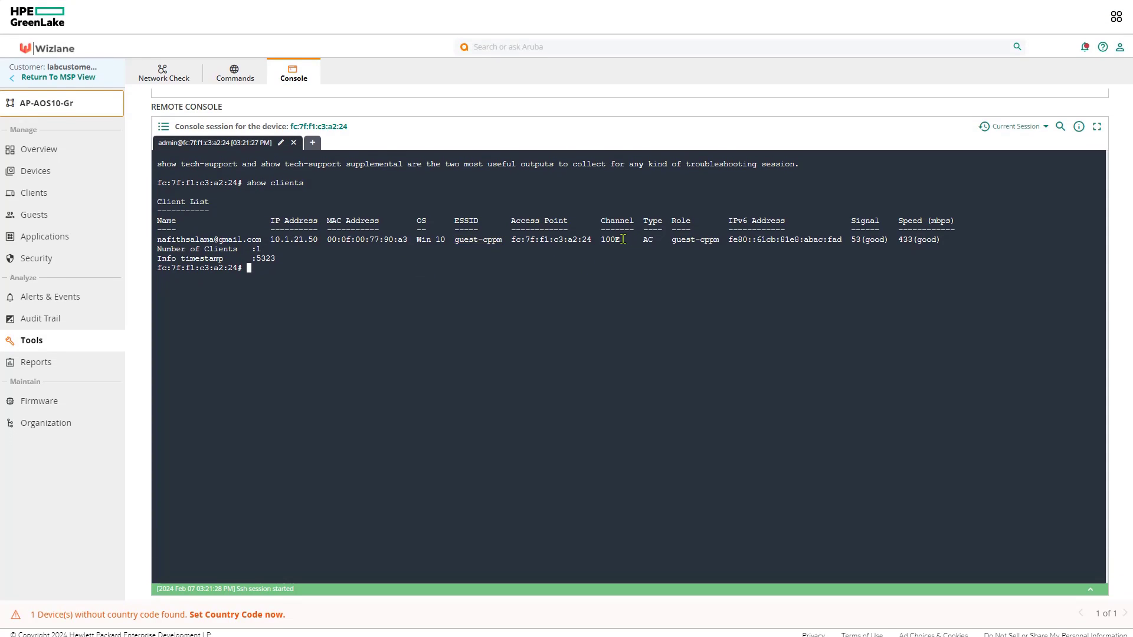
double_click(609, 239)
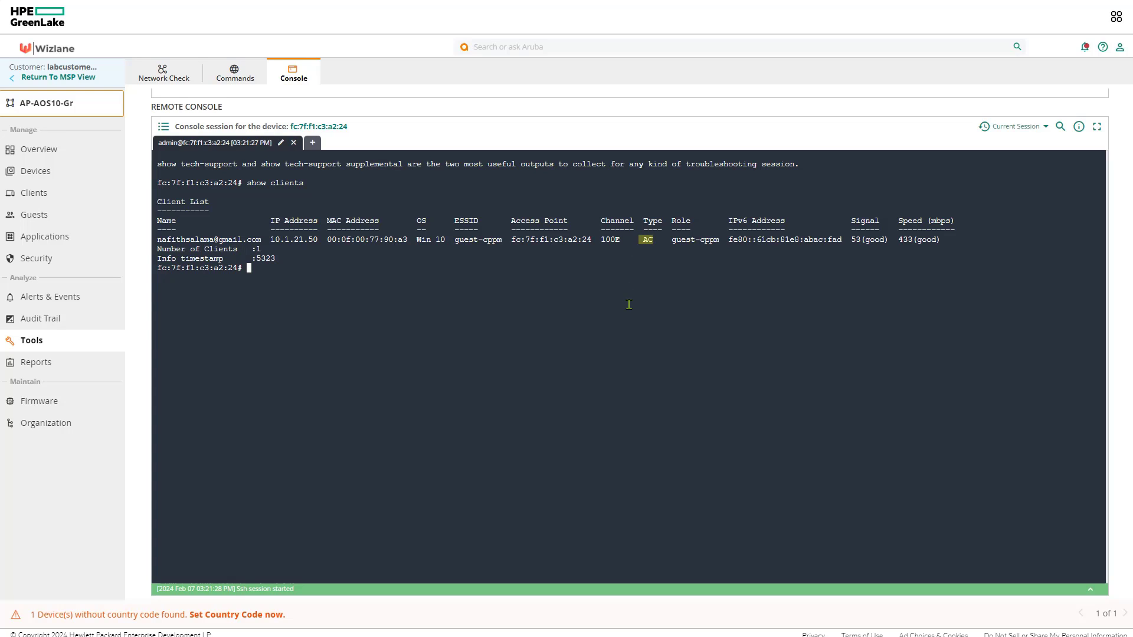
mouse_move(745, 258)
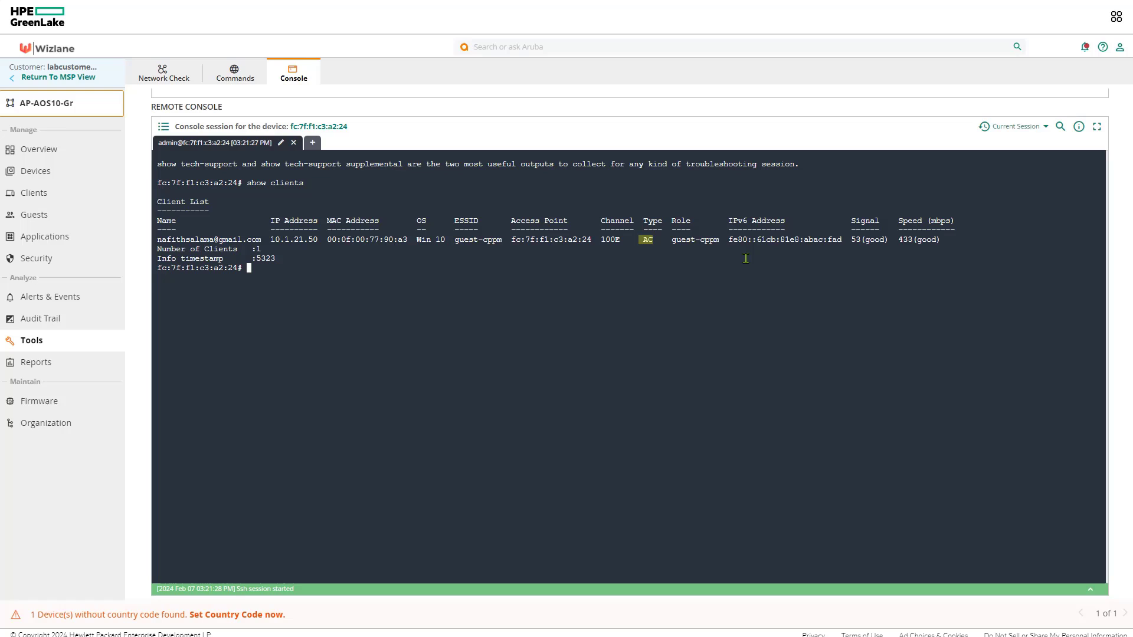
double_click(695, 239)
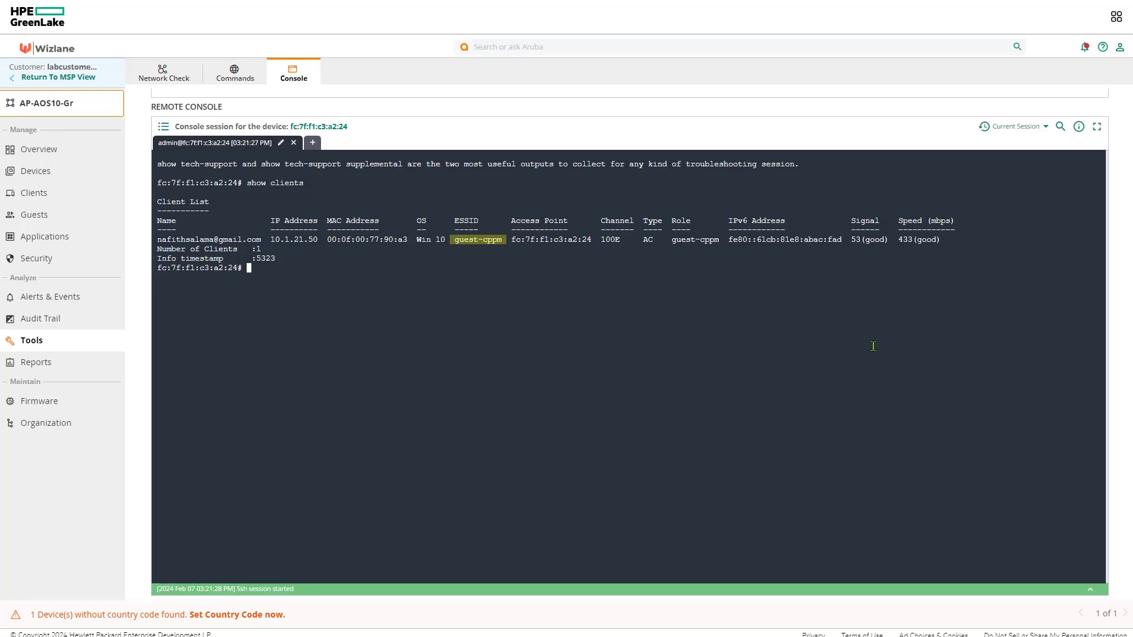
mouse_move(850, 390)
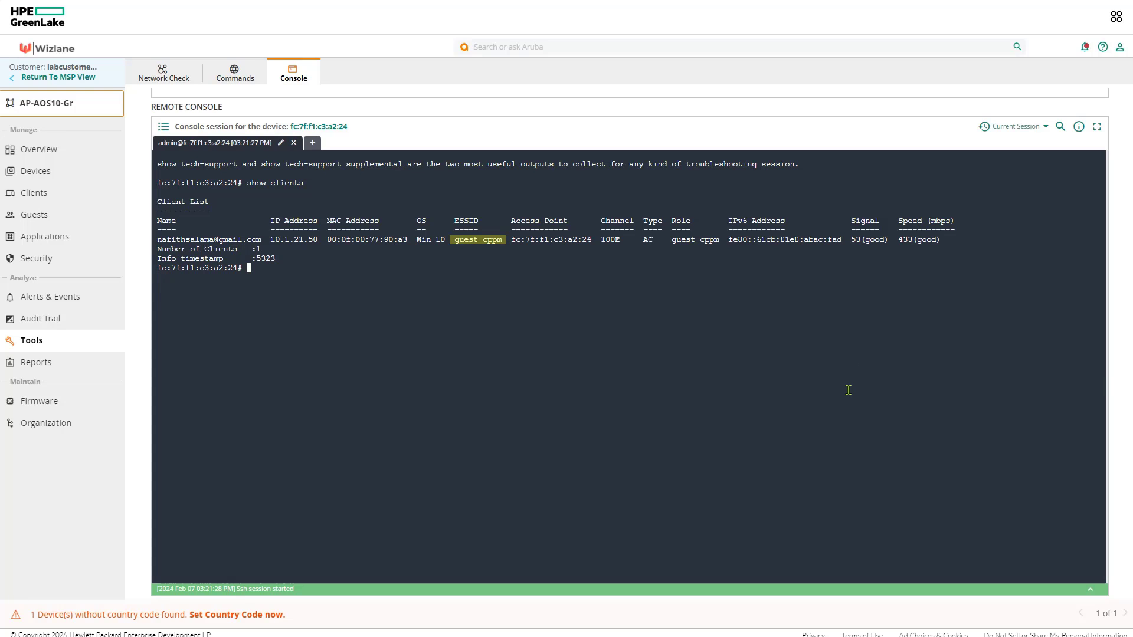
click(312, 142)
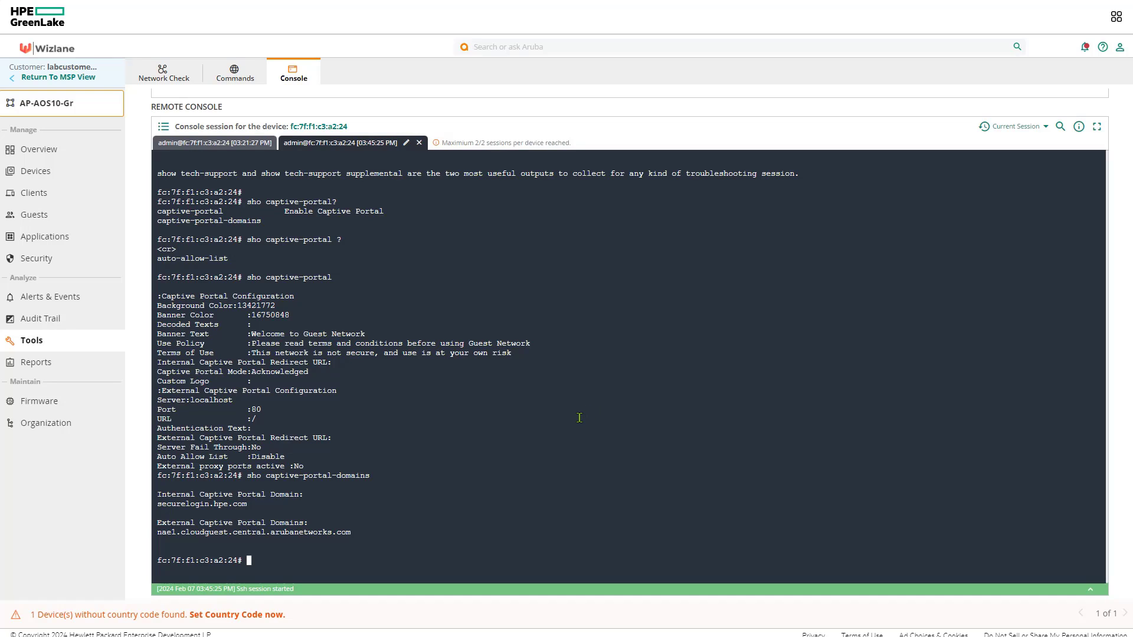
mouse_move(331, 498)
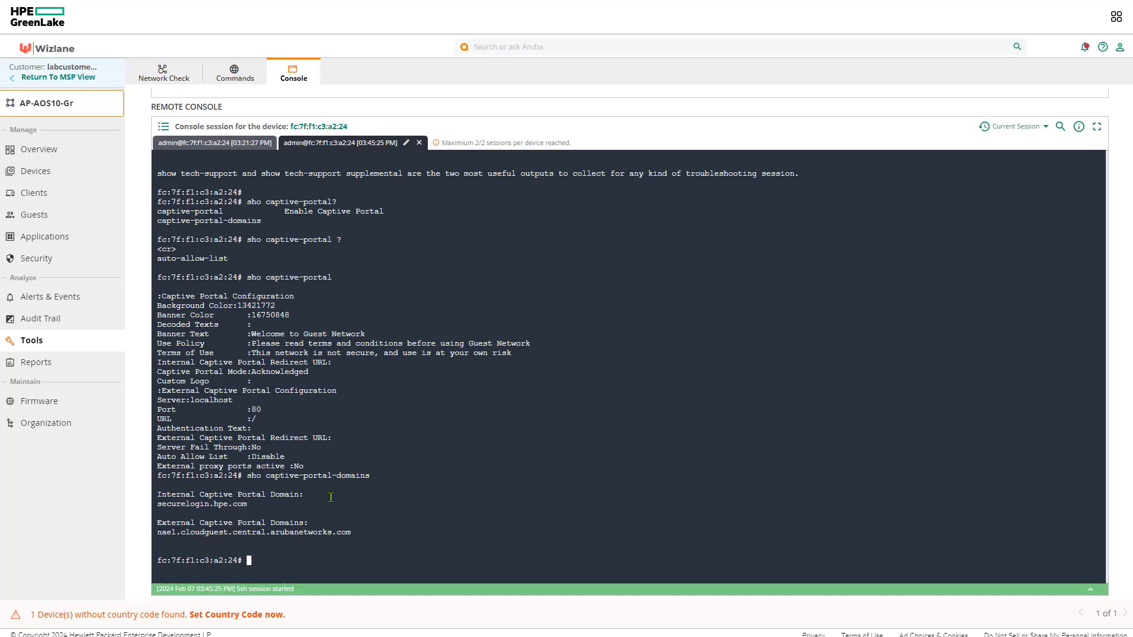
mouse_move(378, 476)
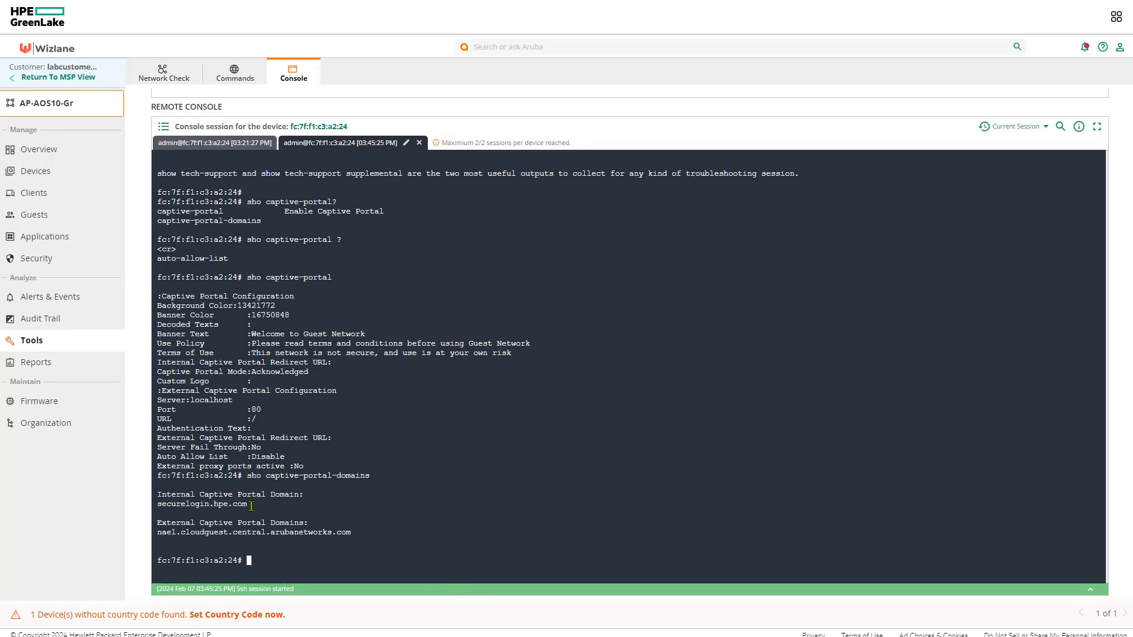
Step: Highlight securelogin.hpe.com as the internal captive portal domain in the console output
double_click(202, 503)
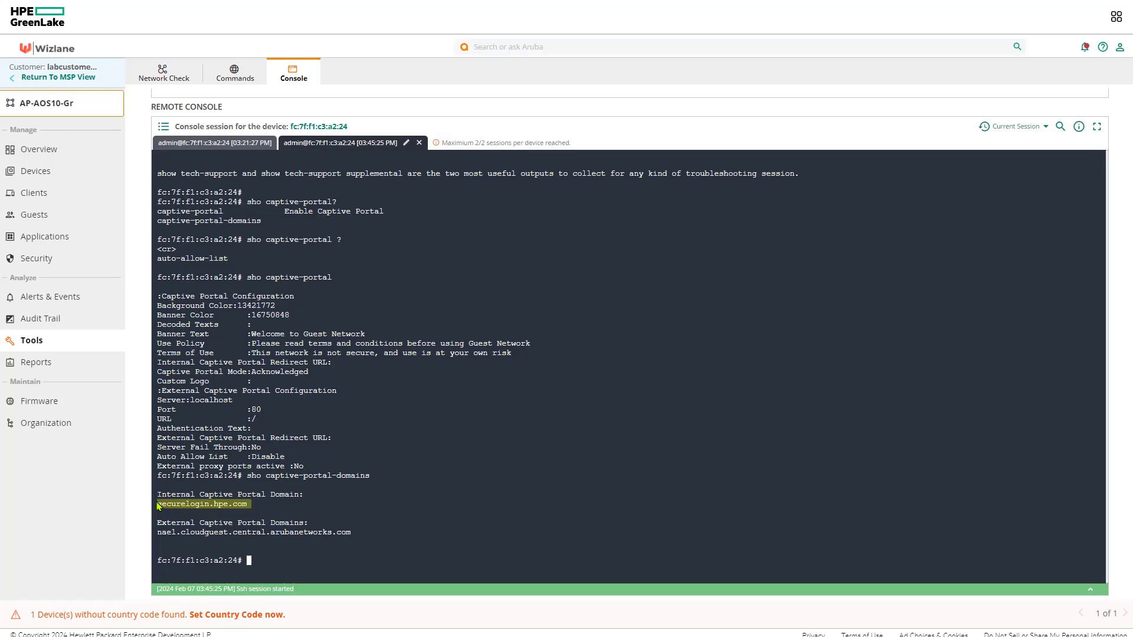